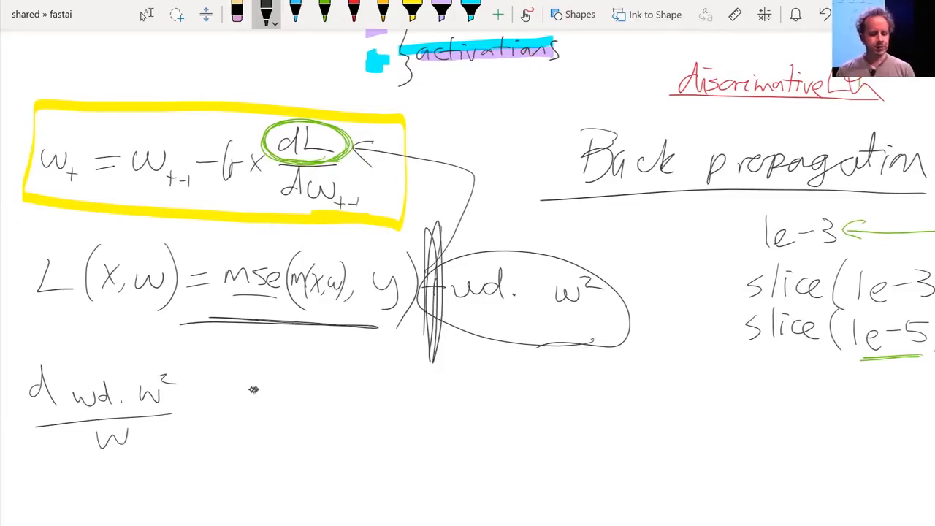
Write the derivative 2·wd·w and annotate wd as 1e-5 with an arrow to w.
drag(248, 397, 333, 397)
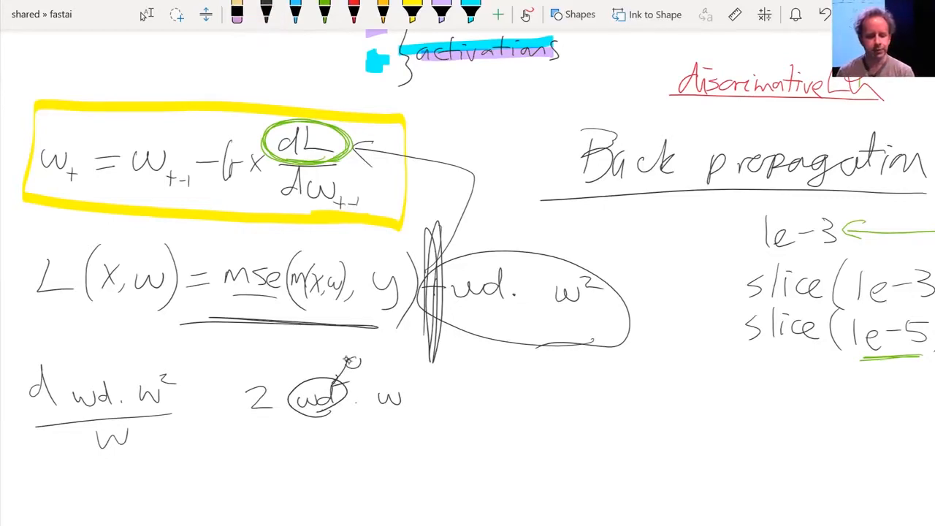
click(266, 13)
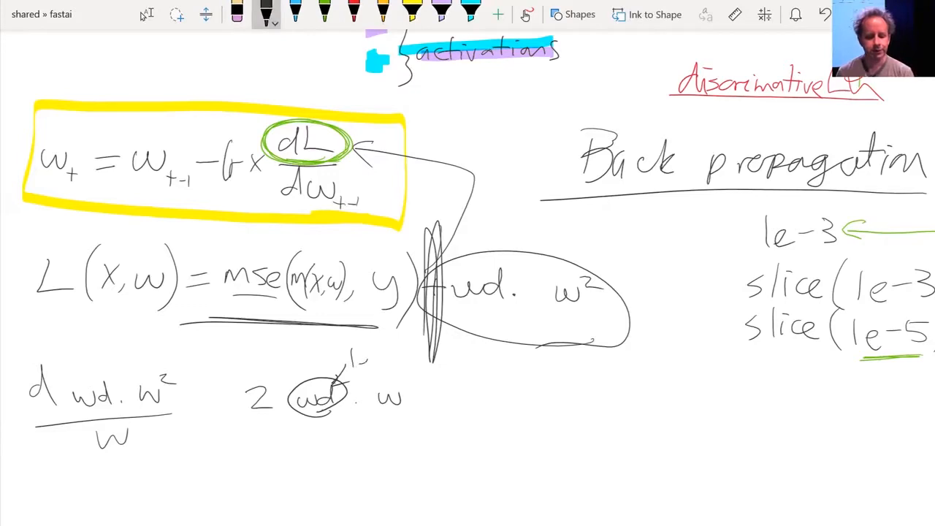
text(1e-5)
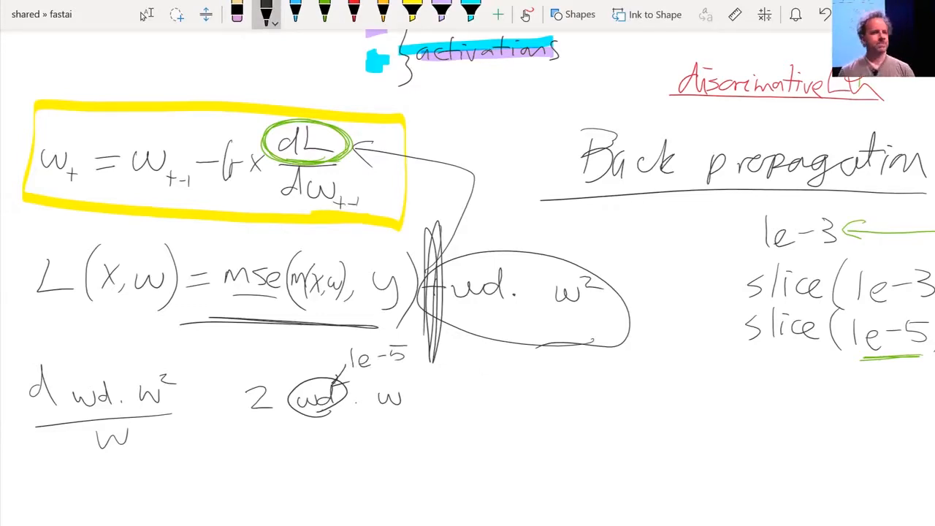
drag(438, 387, 416, 394)
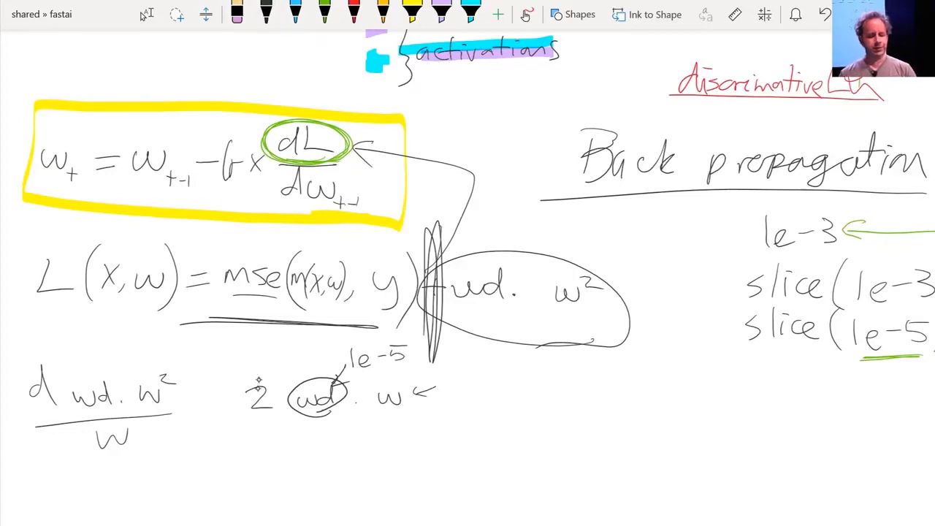
Erase the leading 2 and circle the w term.
click(260, 391)
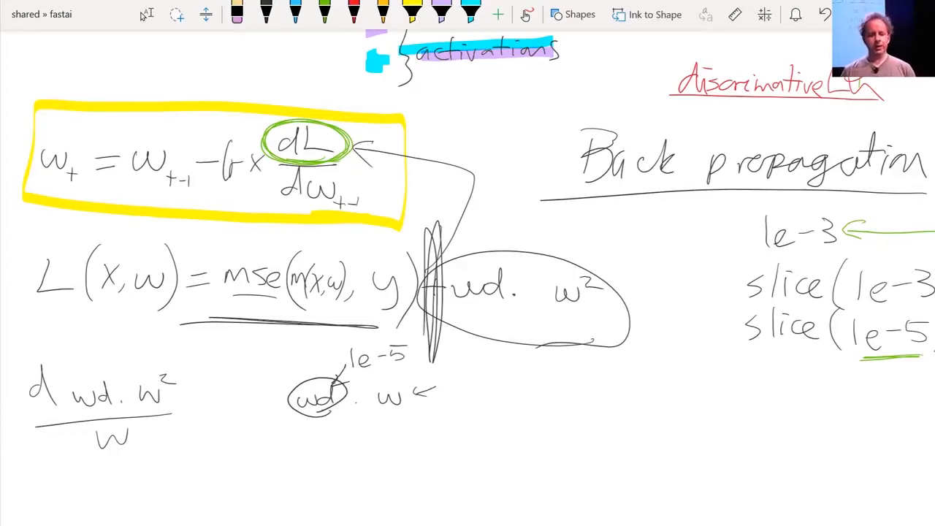
click(266, 14)
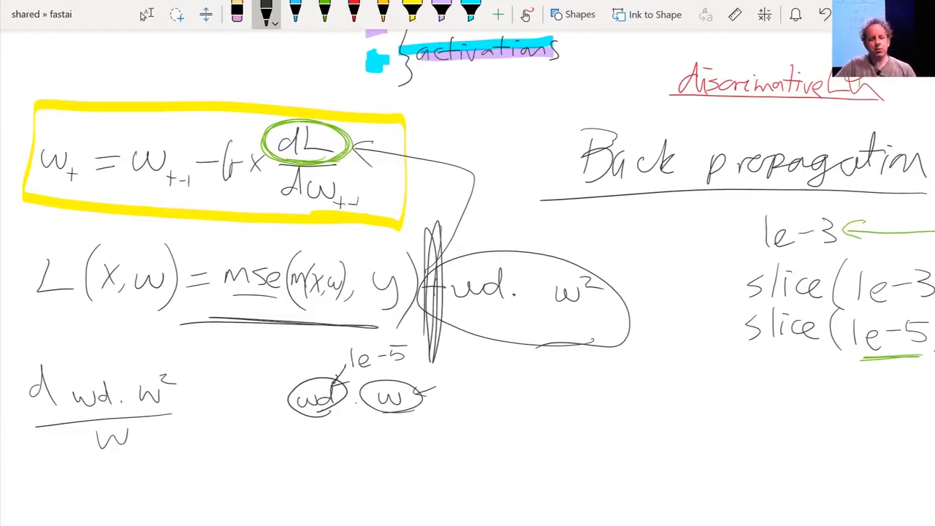
Label the wd·w² term 'L2 regⁿ' with an arrow and underline the wd and w terms.
drag(636, 402, 650, 436)
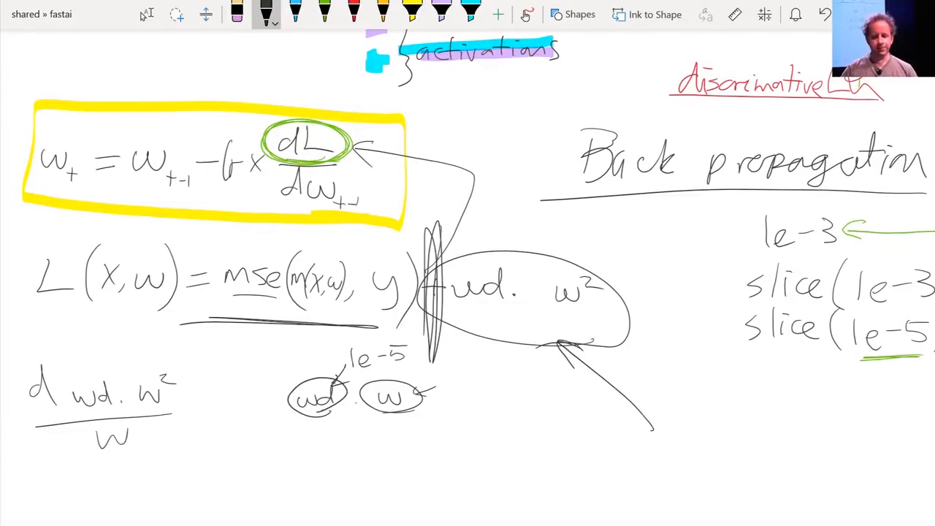
drag(599, 427, 573, 456)
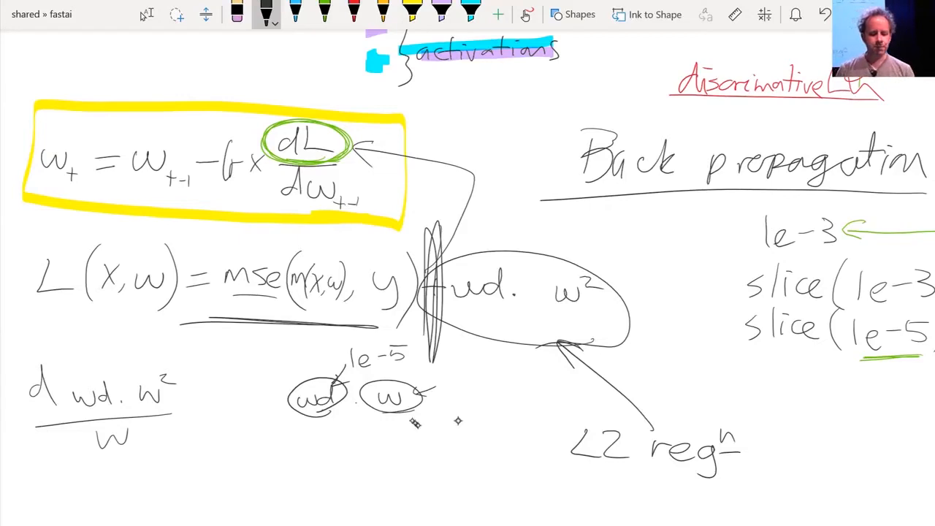
drag(270, 423, 420, 422)
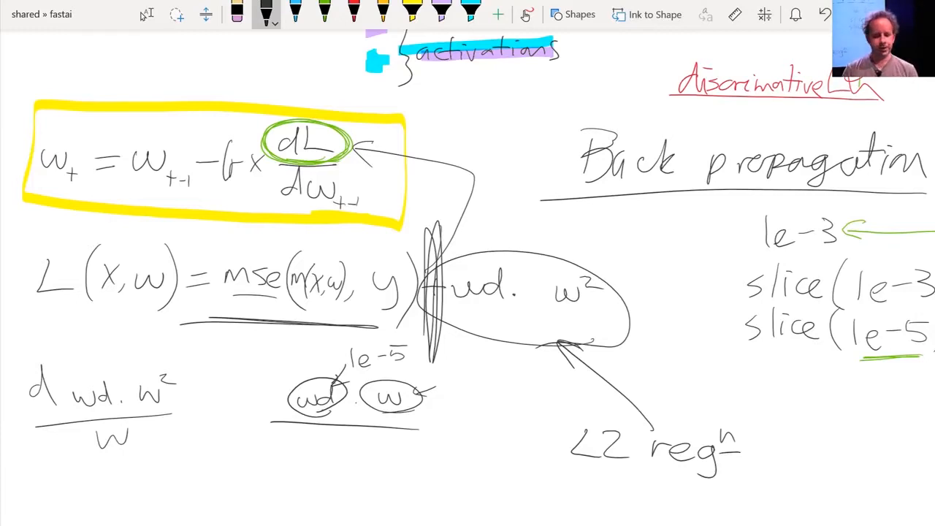
text(wei)
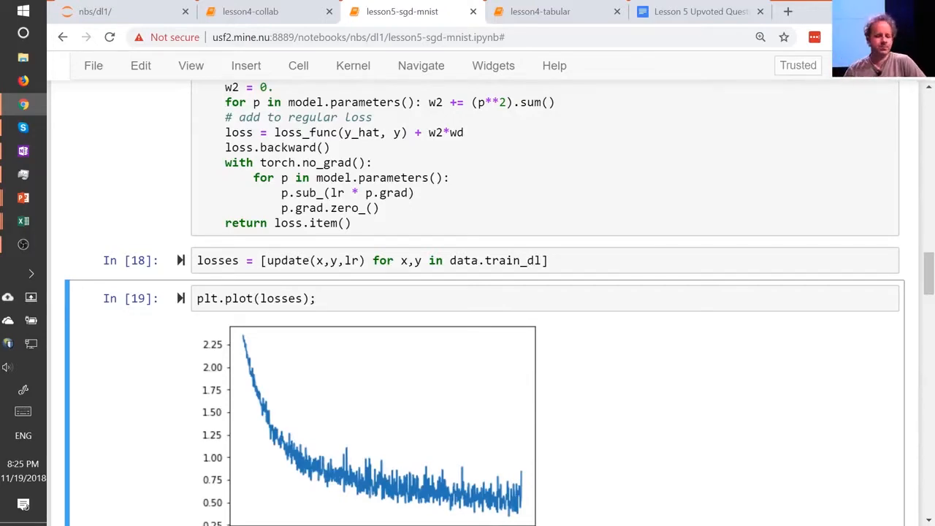
Scroll to cell In[20] and select the Mnist_NN class with its two linear layers.
scroll(down, 3)
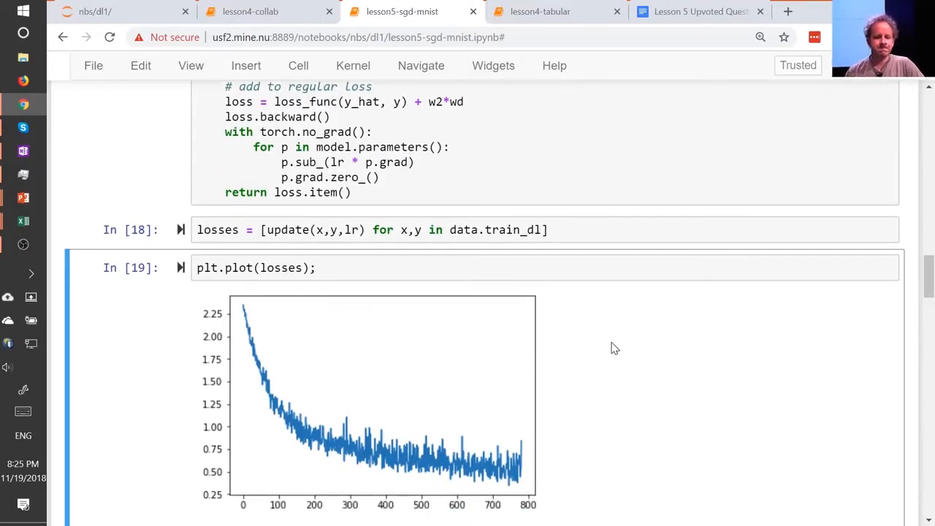
scroll(down, 3)
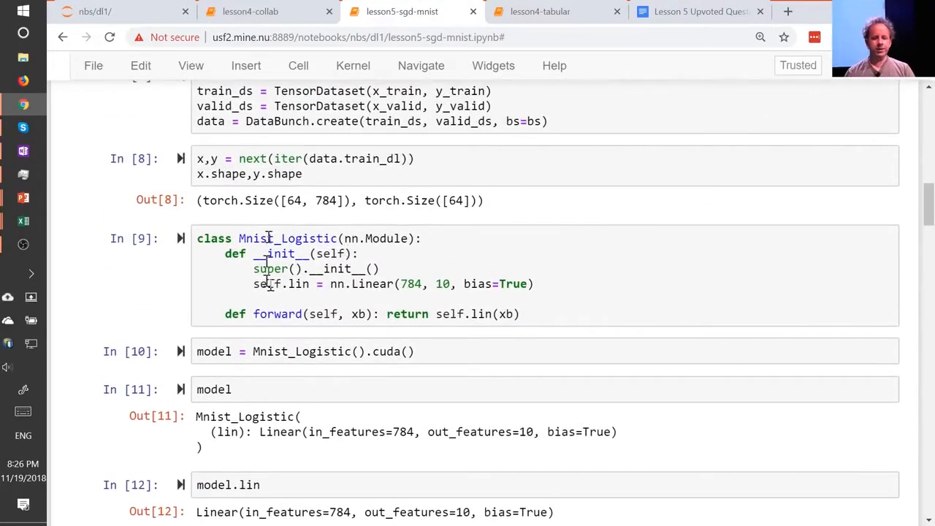
scroll(down, 3)
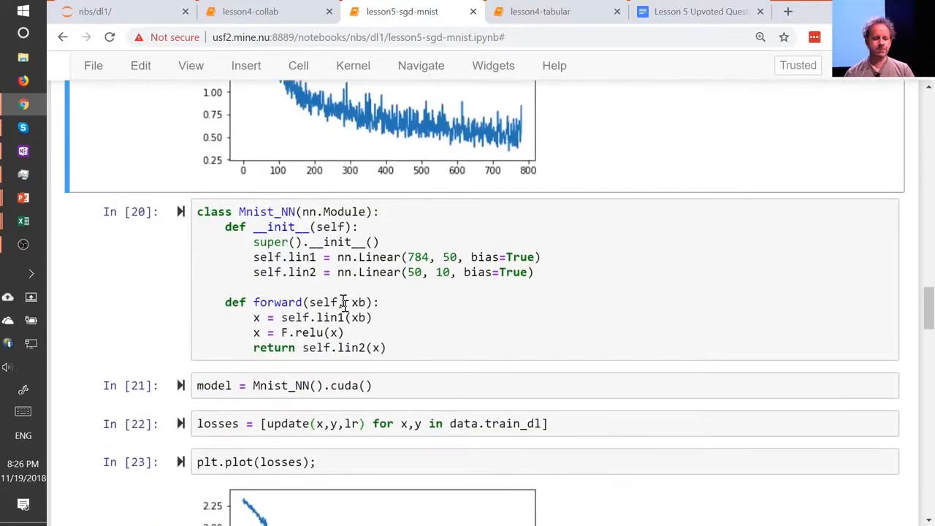
mouse_move(275, 208)
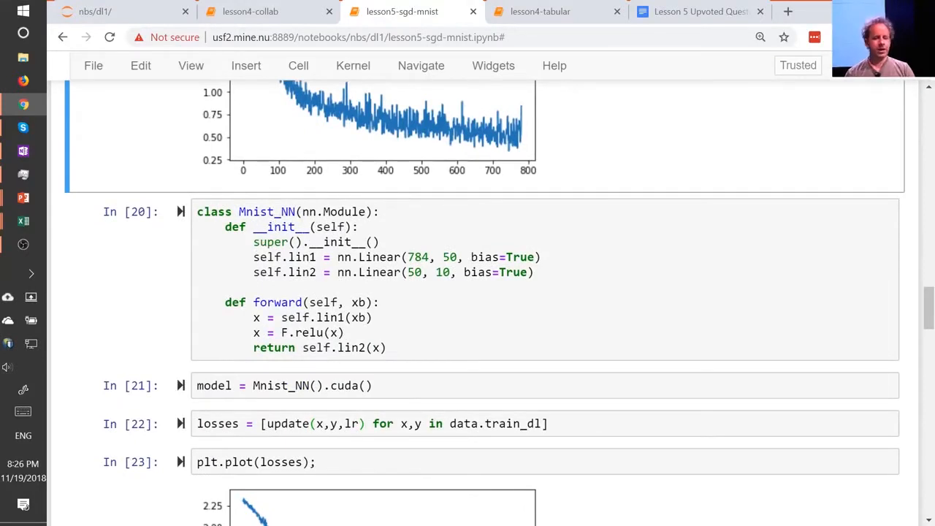
click(482, 257)
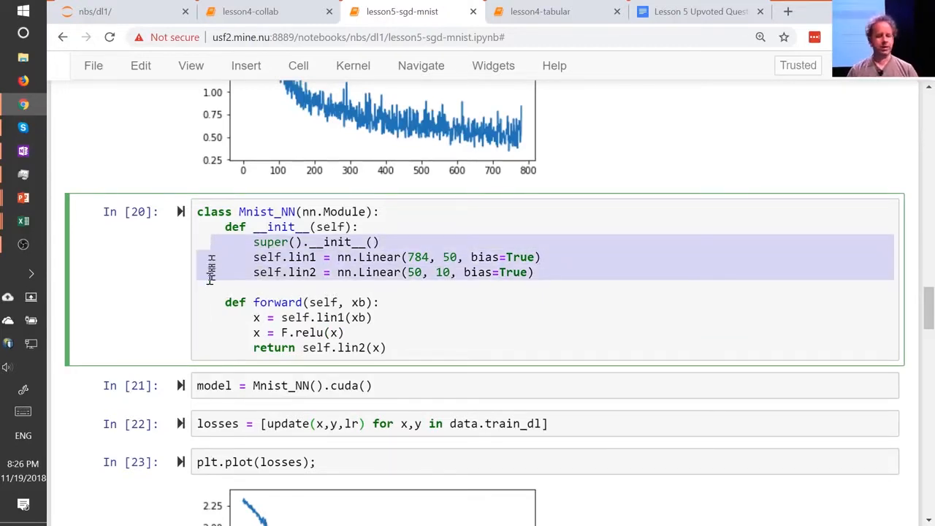
click(147, 302)
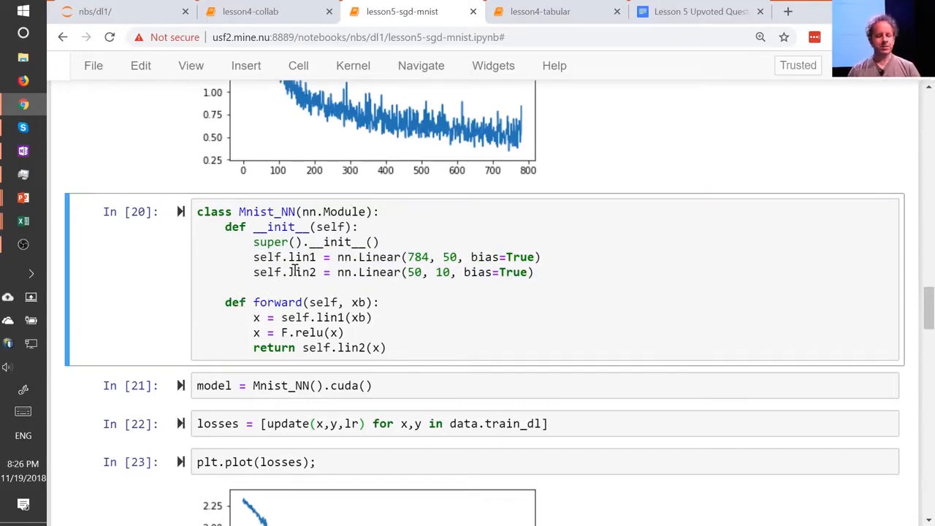
Scroll the notebook to bring the Adam-based update function in cell In[25] into view.
scroll(down, 3)
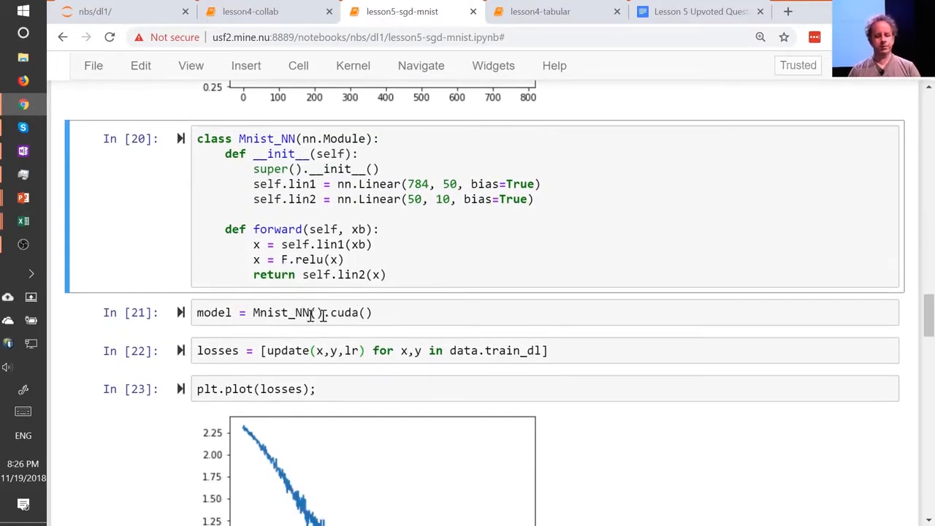
scroll(down, 3)
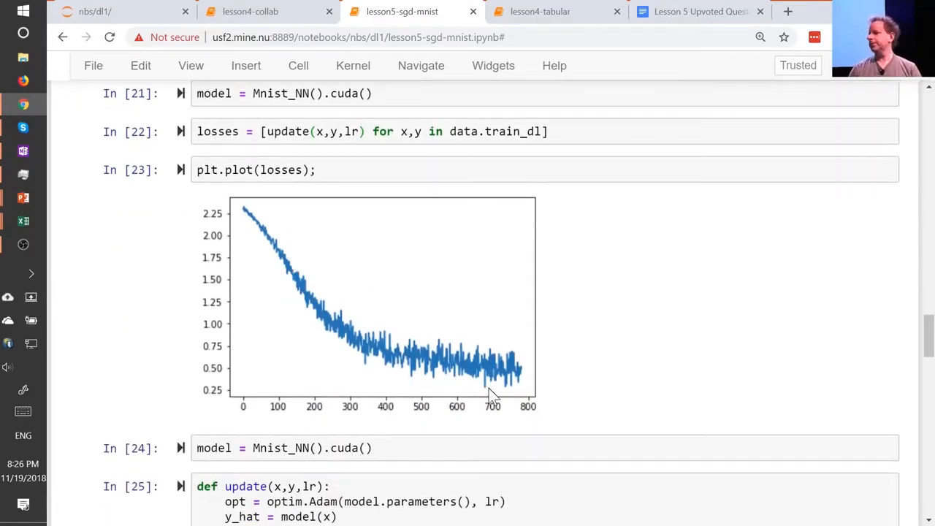
scroll(up, 3)
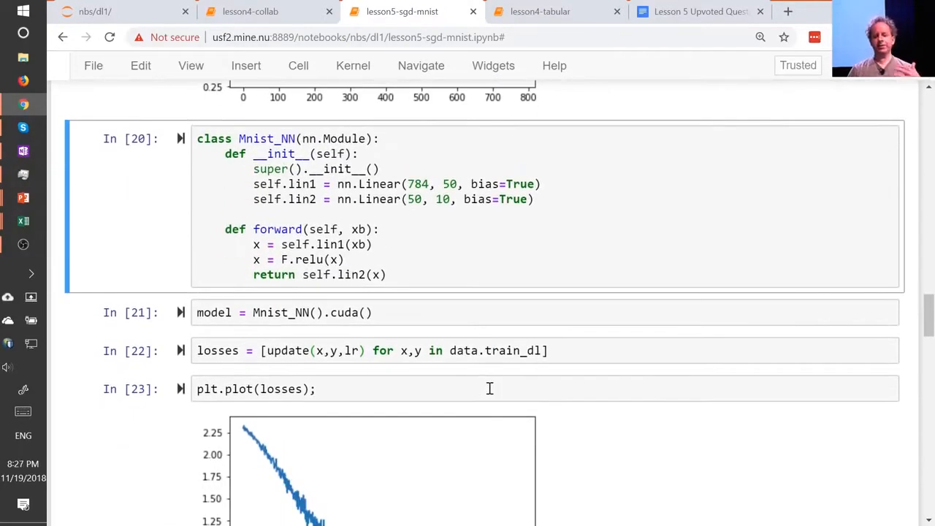
mouse_move(464, 335)
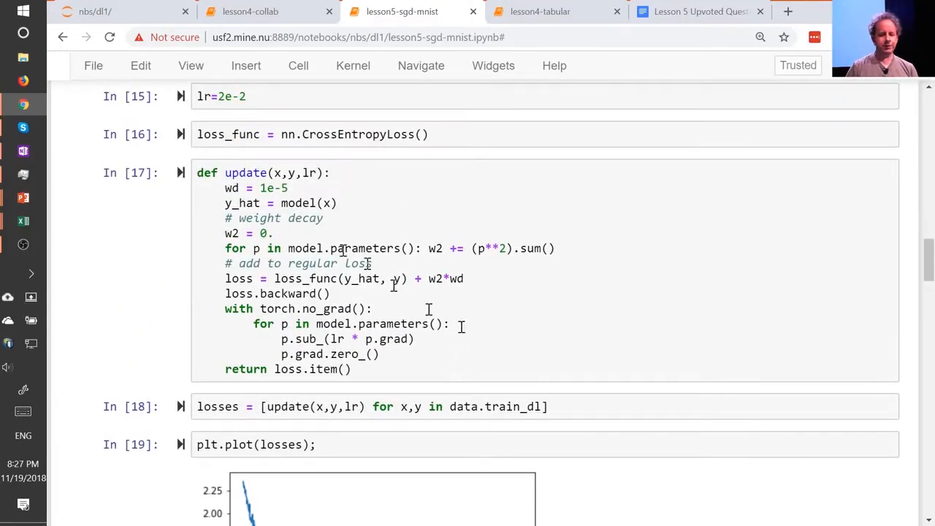
scroll(down, 3)
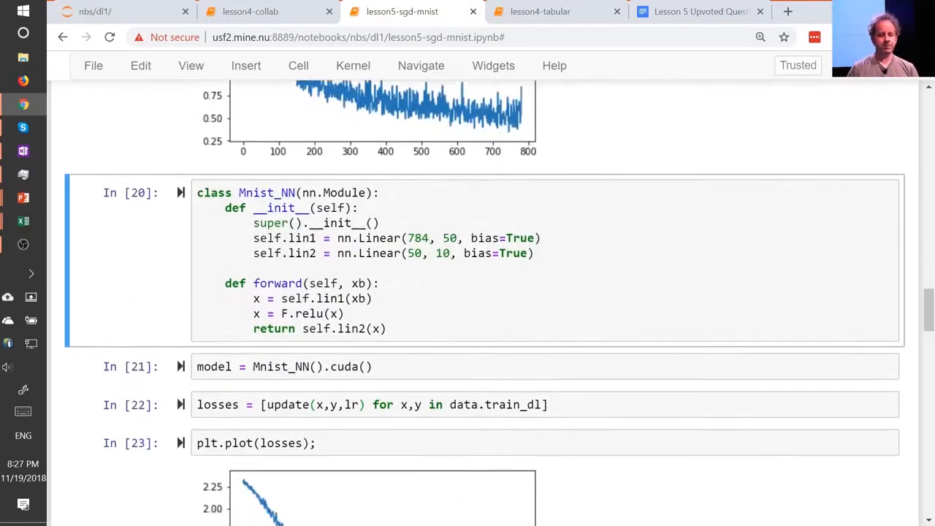
scroll(down, 3)
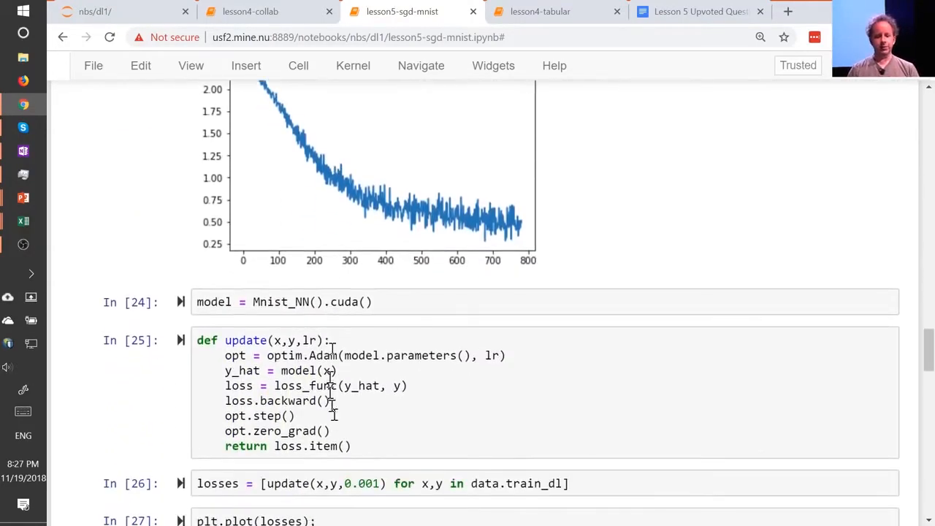
scroll(down, 3)
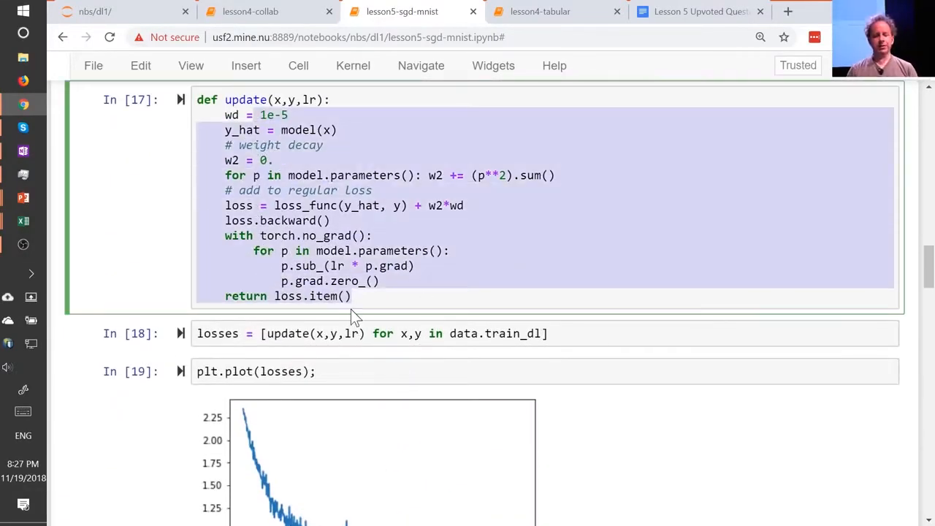
scroll(down, 3)
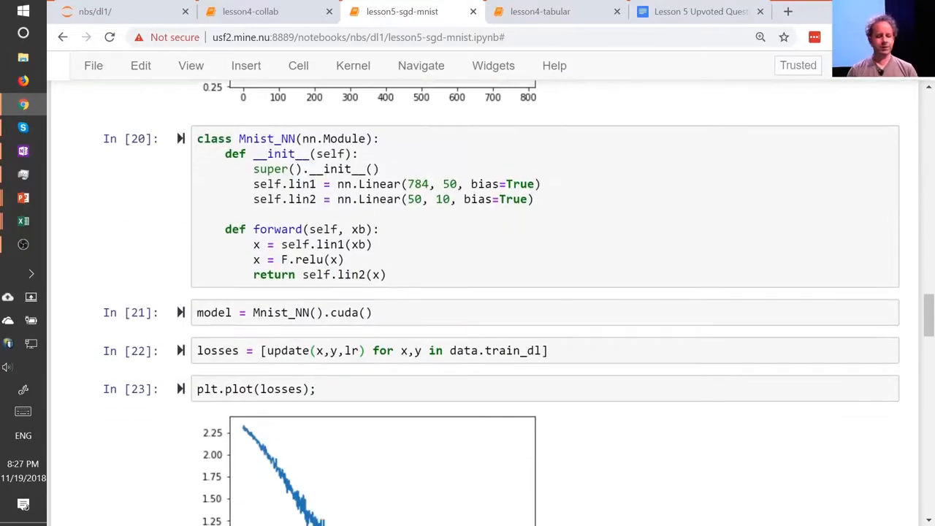
scroll(down, 3)
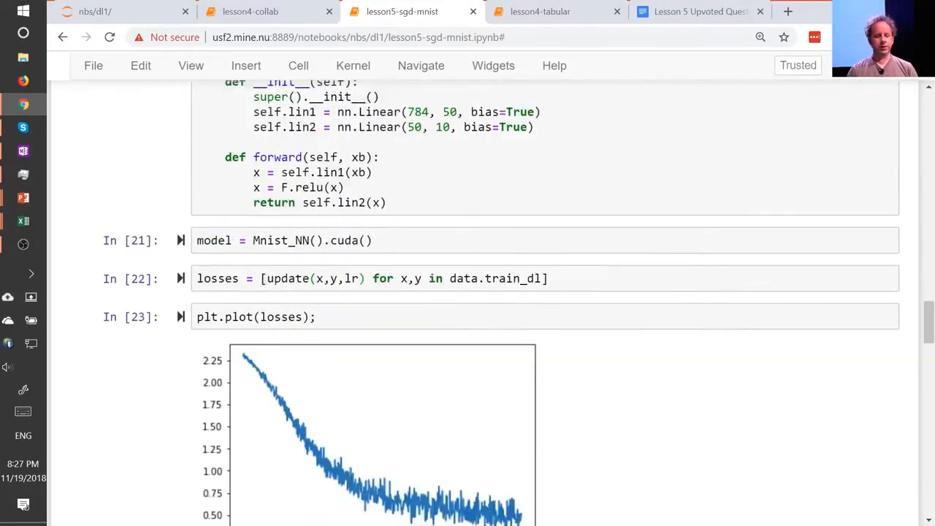
scroll(down, 3)
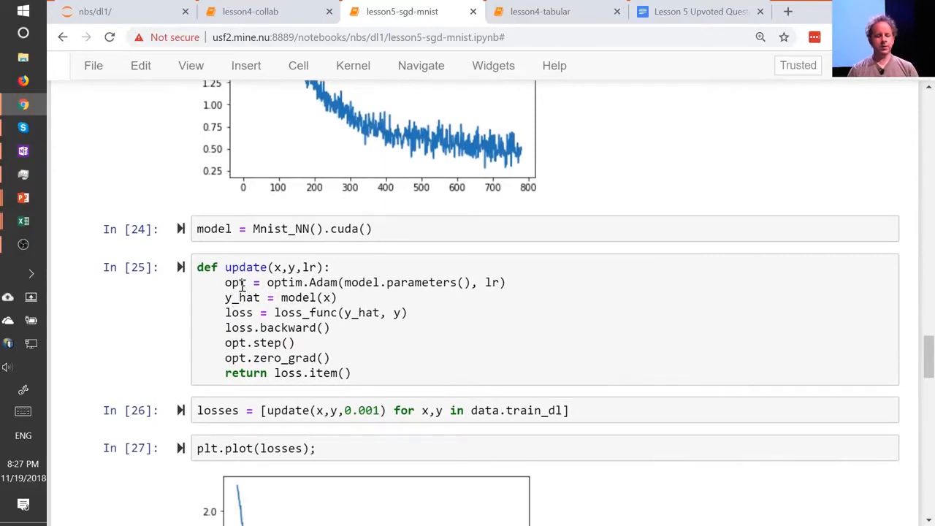
Swap the update function's optimizer from Adam to SGD, save, then swap back to Adam.
double_click(284, 283)
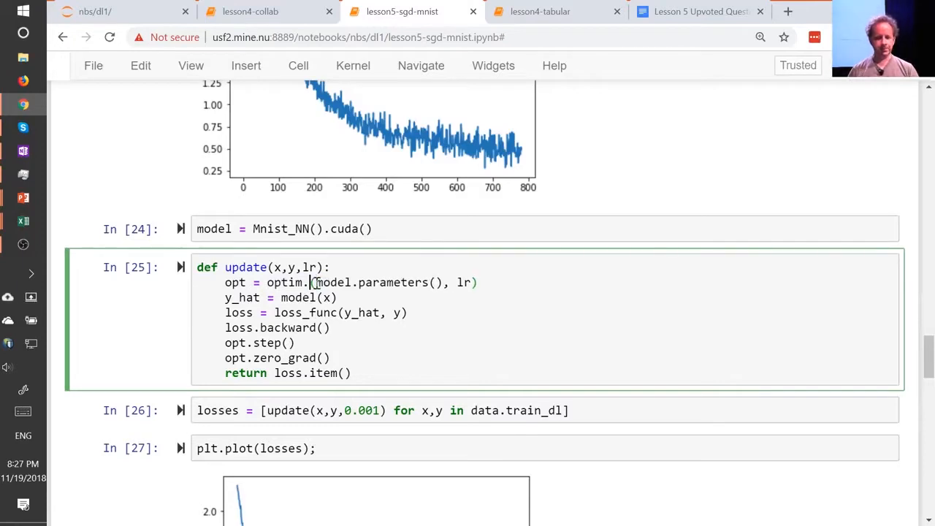
text(SGD)
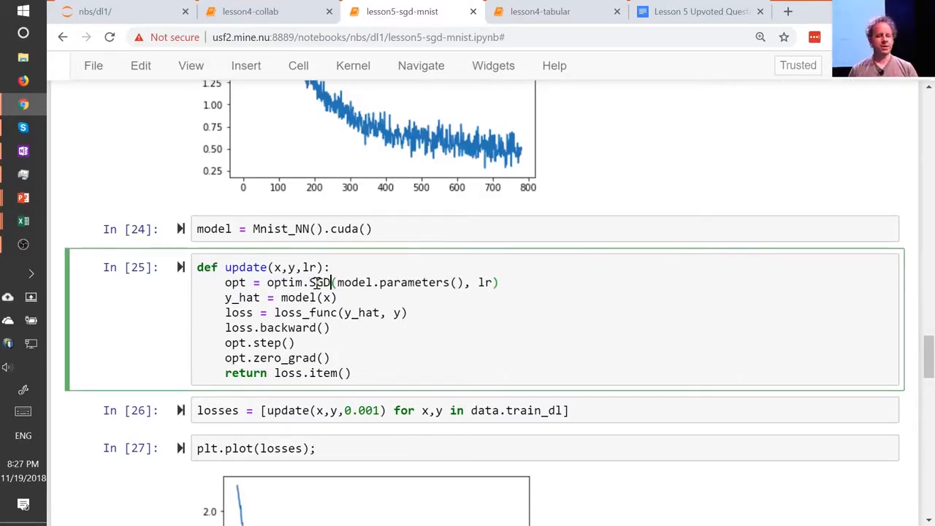
key(ctrl+s)
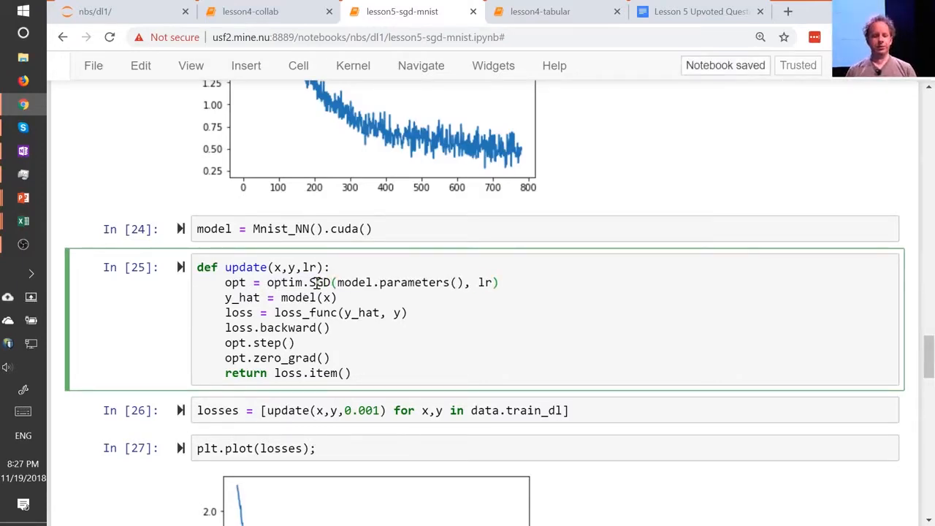
double_click(394, 282)
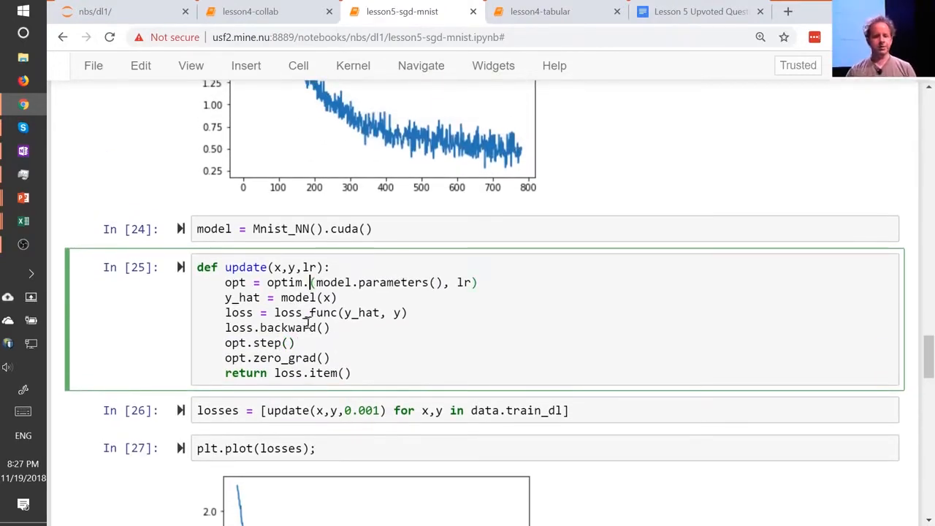
text(Adam)
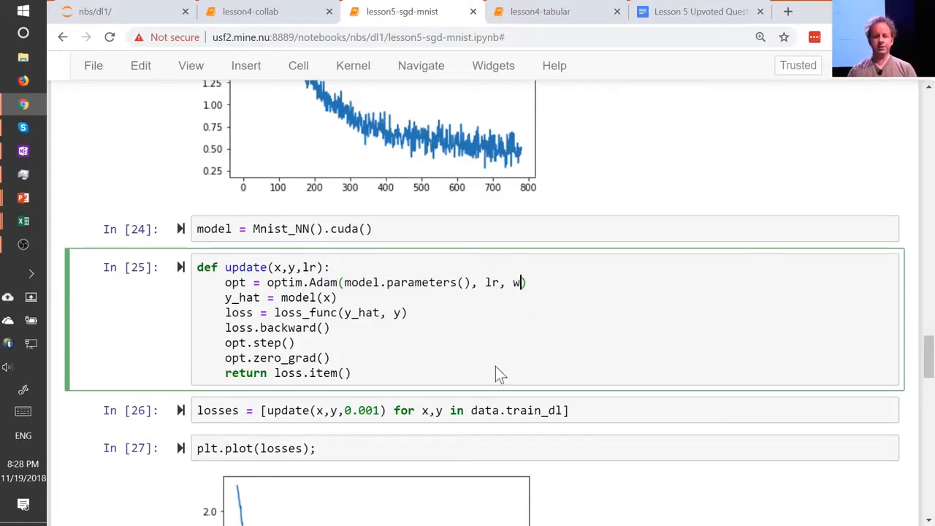
text(e)
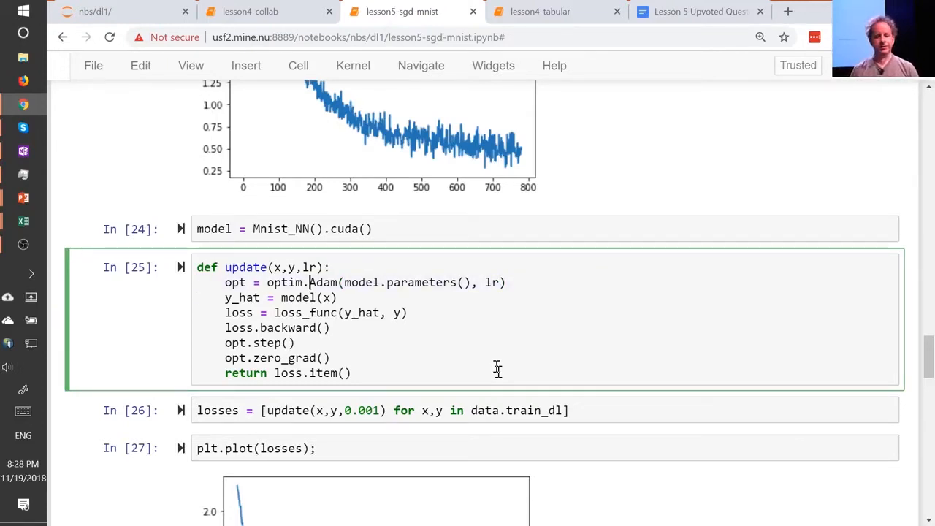
Replace Adam with SGD again so the update function uses optim.SGD.
double_click(285, 284)
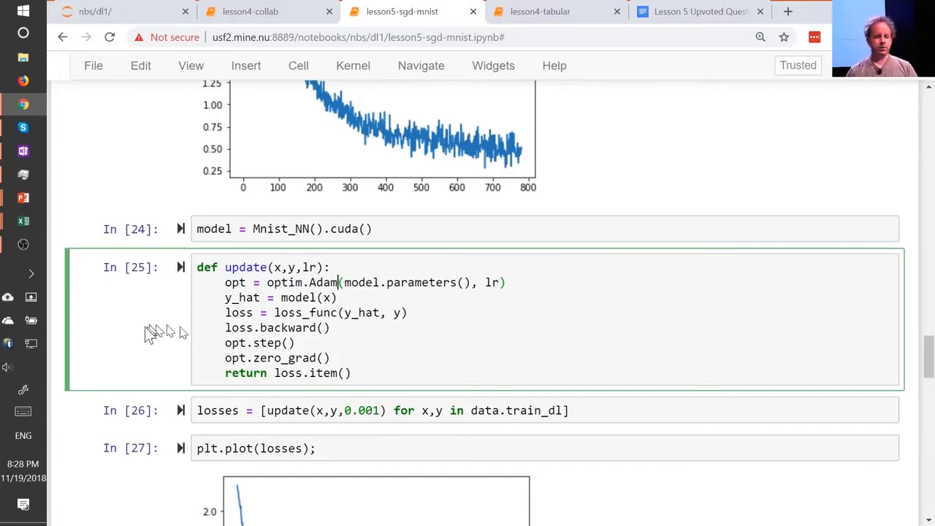
double_click(325, 284)
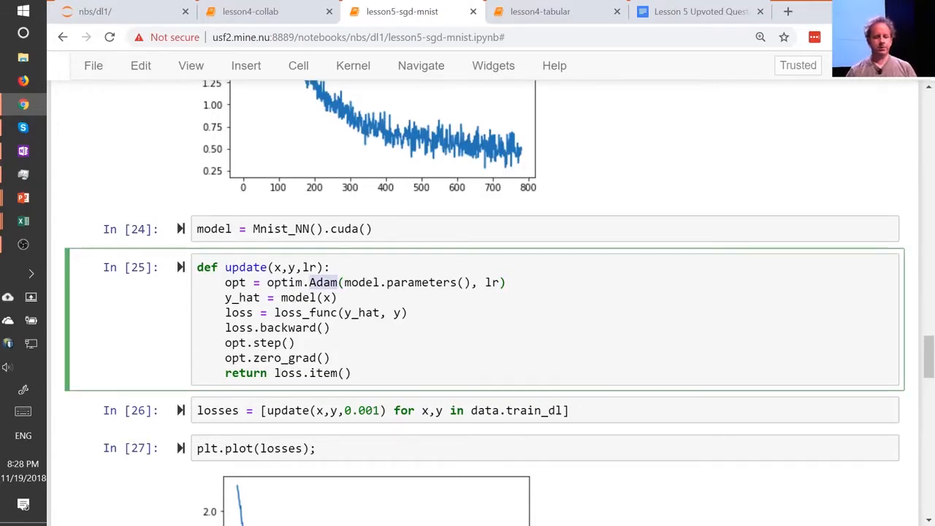
text(SGD)
click(545, 411)
text(lr)
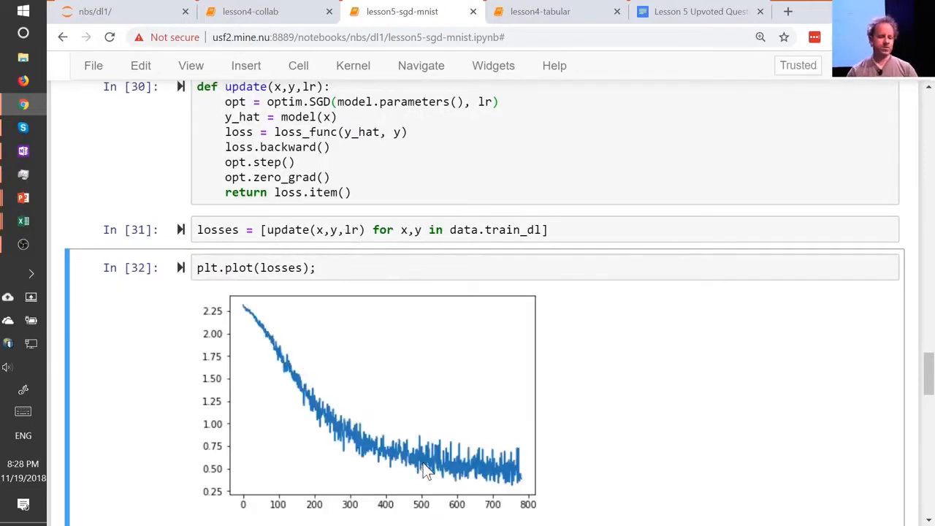
Change the losses cell's learning rate from lr to 1e-3 and scroll to the new loss plot.
scroll(up, 3)
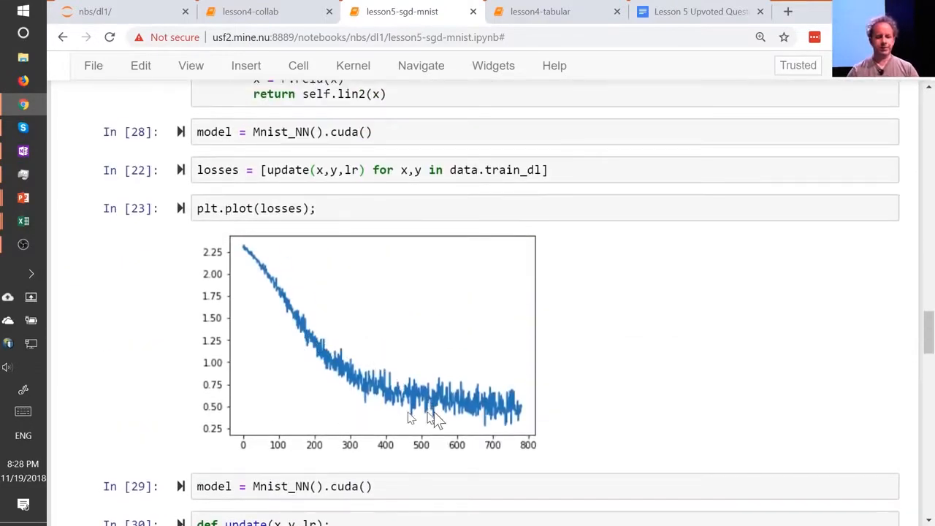
scroll(down, 3)
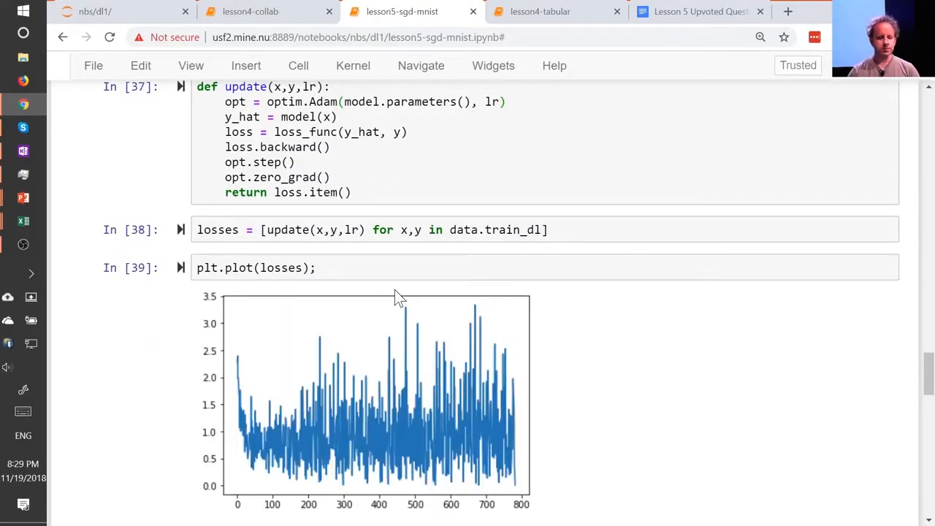
mouse_move(241, 385)
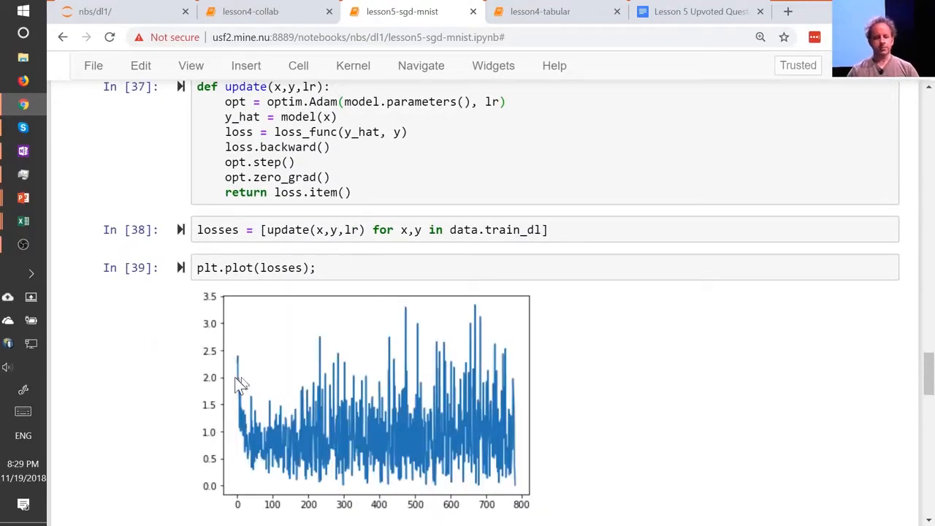
mouse_move(468, 430)
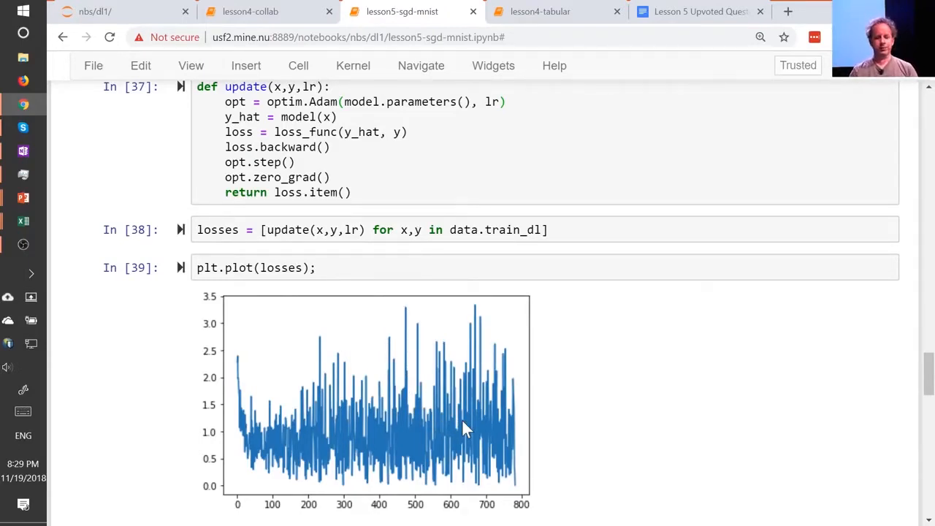
mouse_move(351, 420)
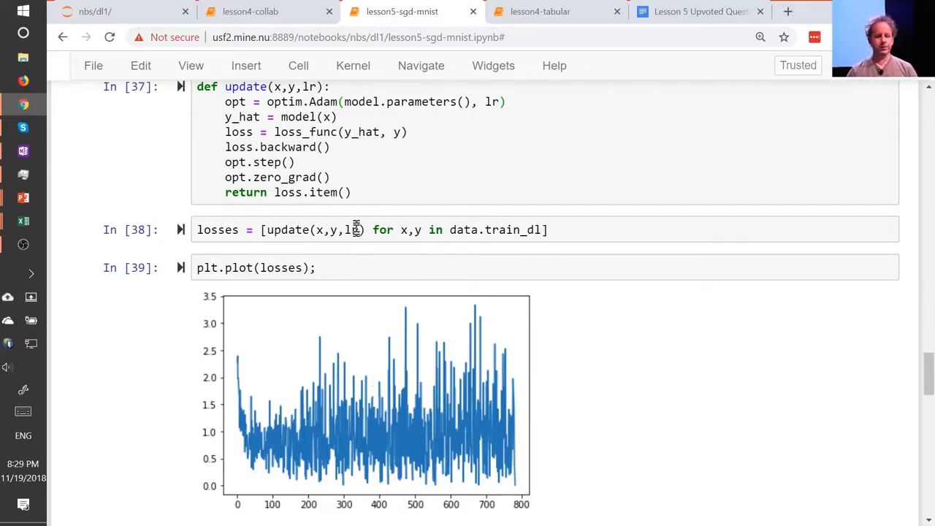
click(365, 229)
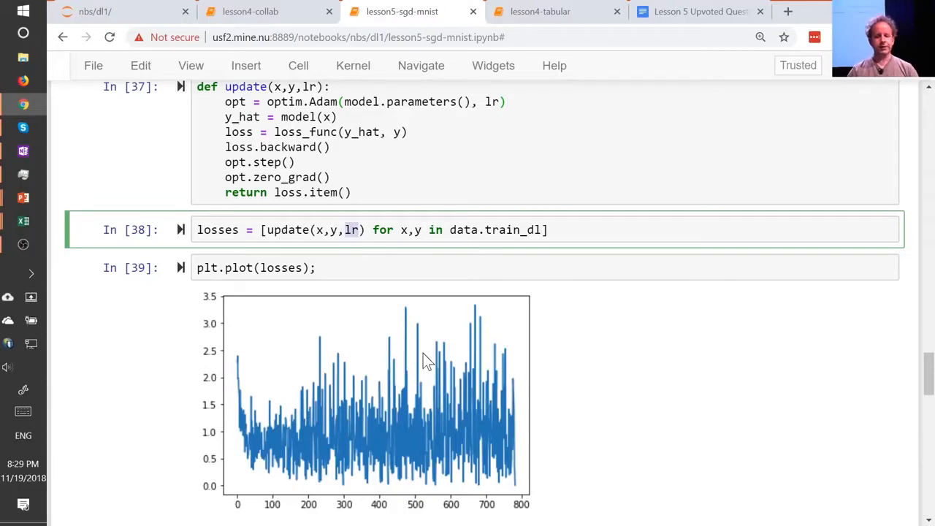
text(1e-3)
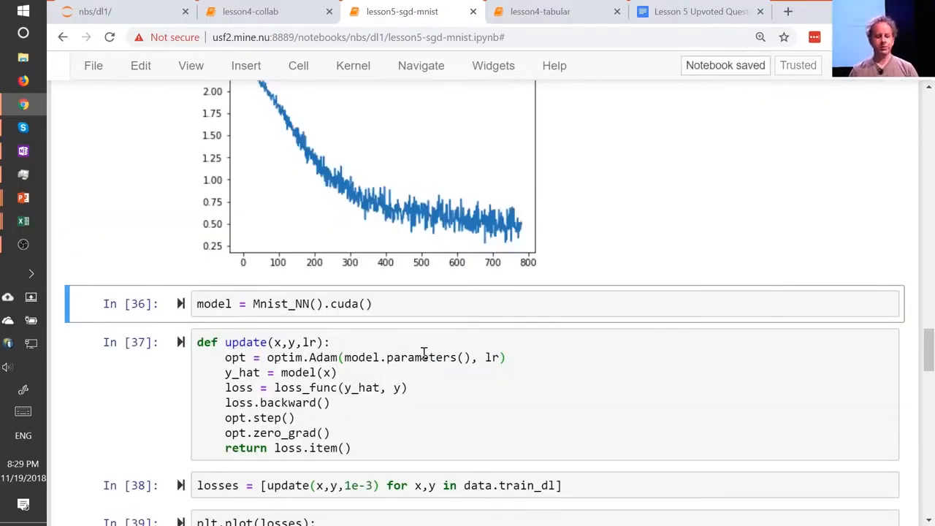
scroll(down, 3)
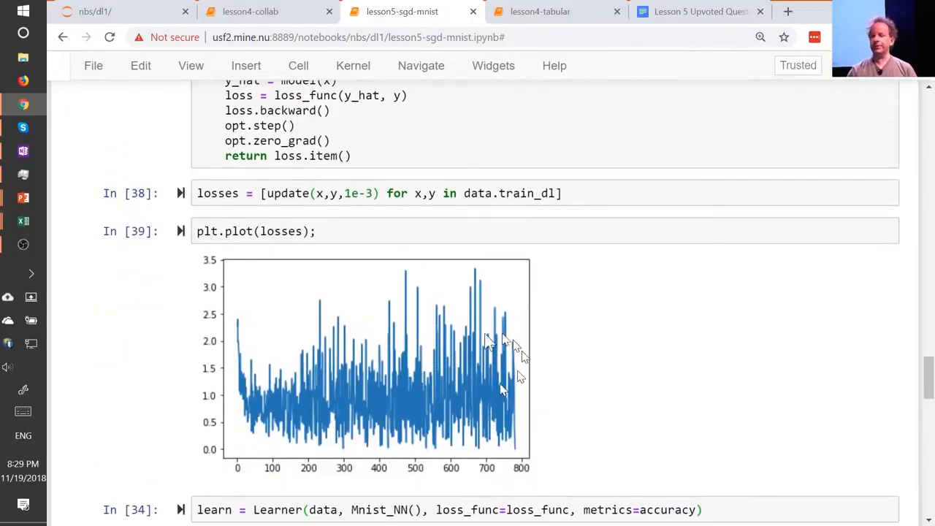
mouse_move(460, 365)
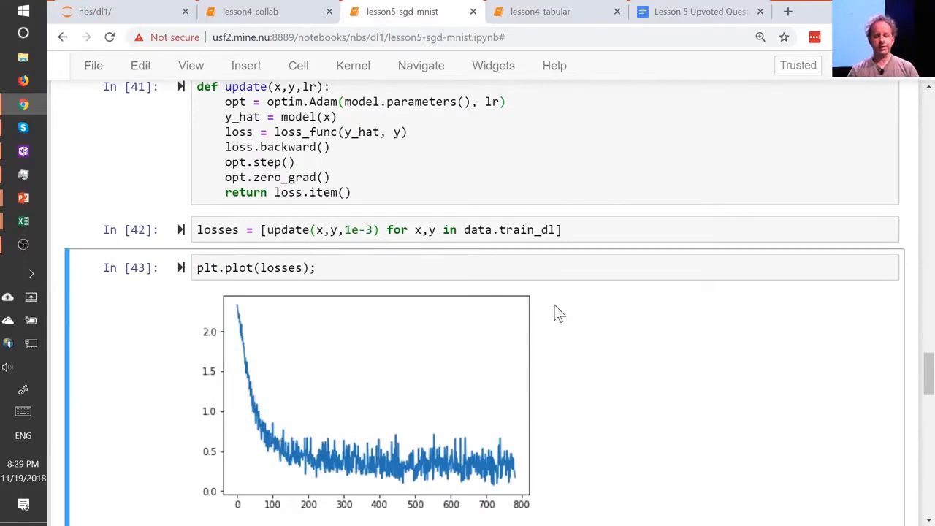
mouse_move(314, 467)
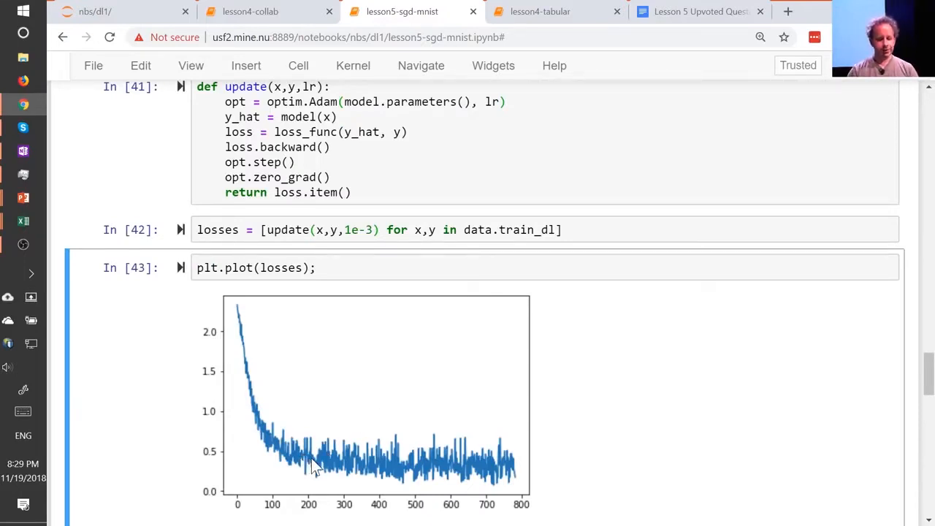
mouse_move(310, 500)
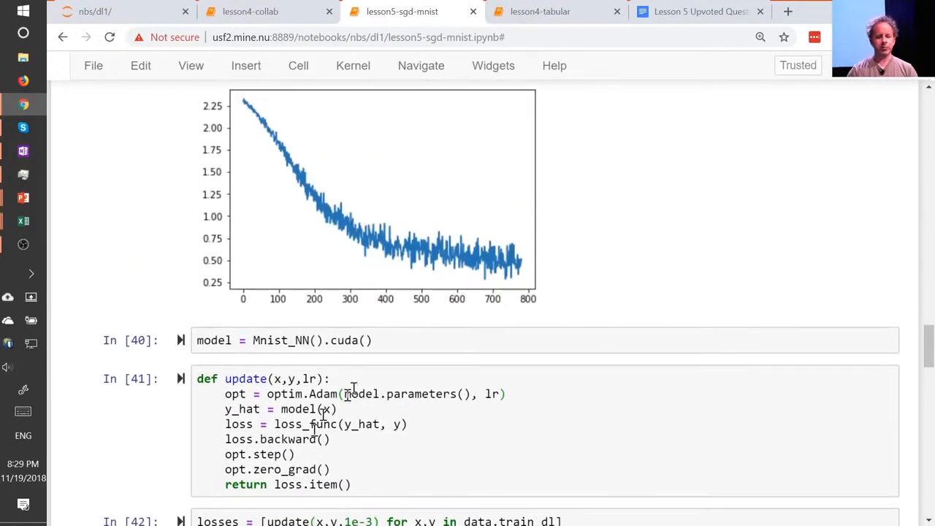
mouse_move(431, 281)
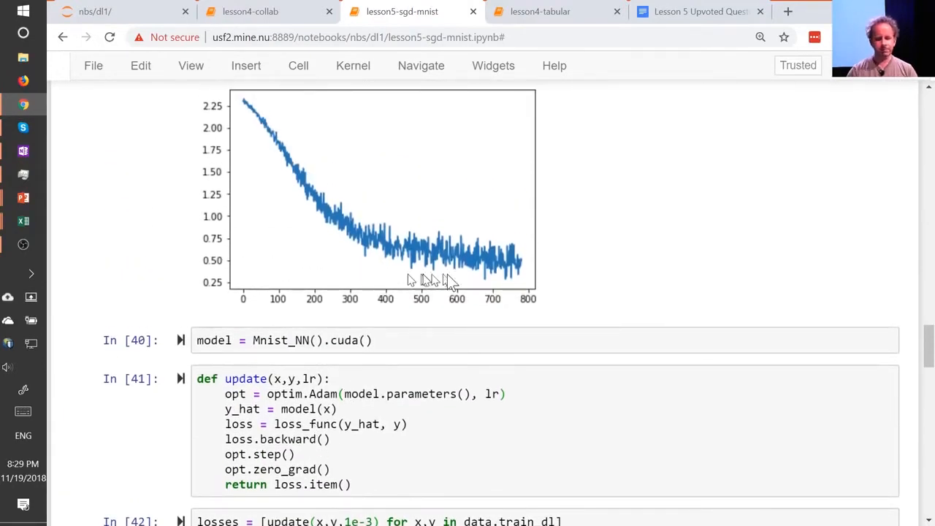
mouse_move(495, 292)
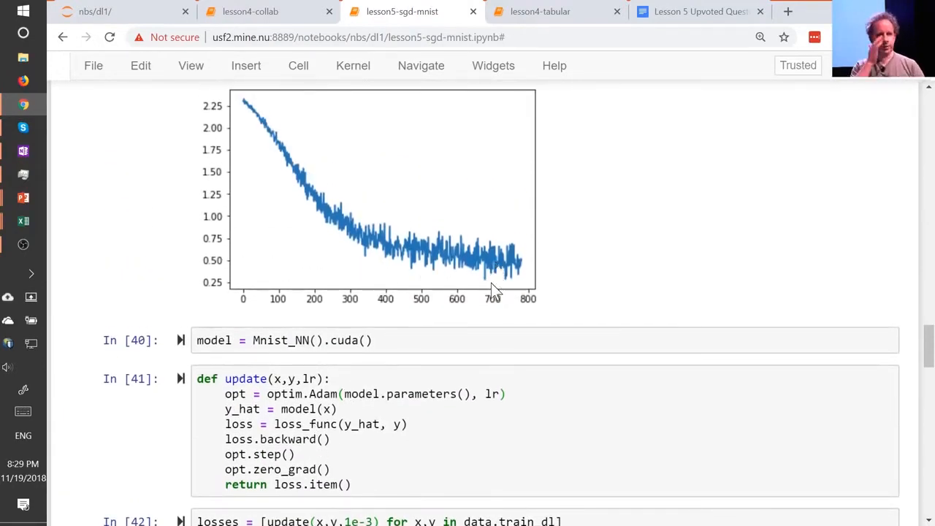
scroll(down, 3)
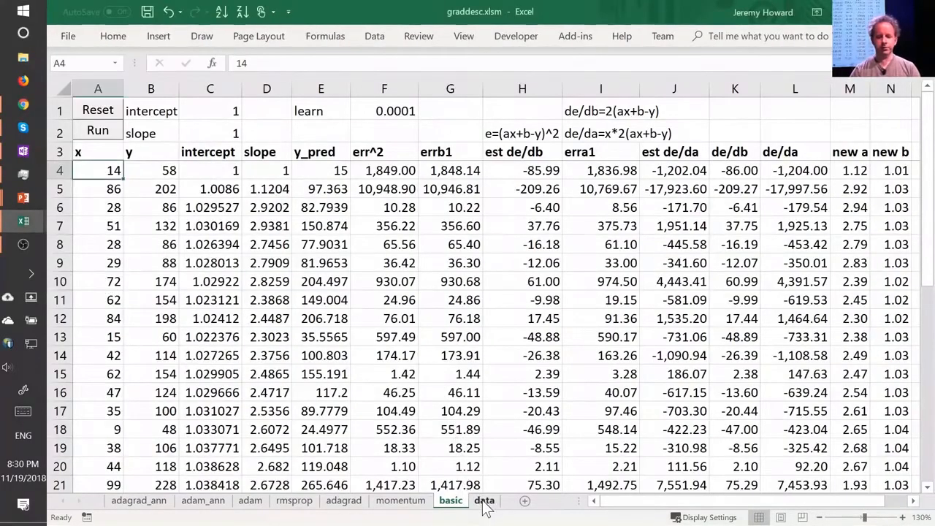
click(484, 499)
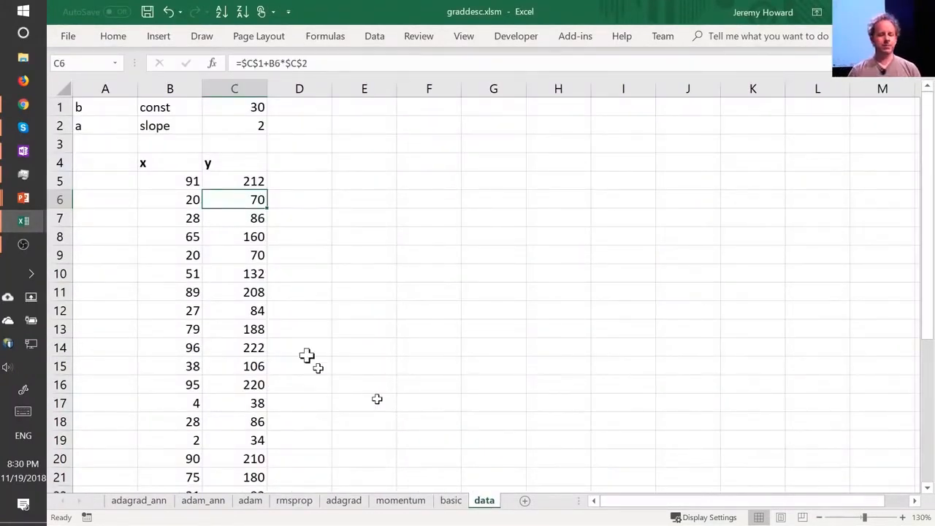
mouse_move(175, 187)
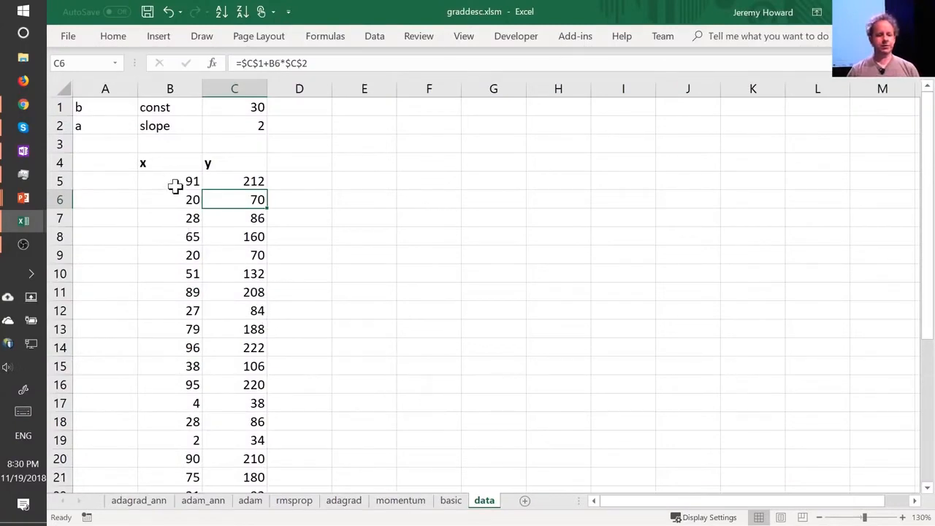
drag(169, 181, 234, 347)
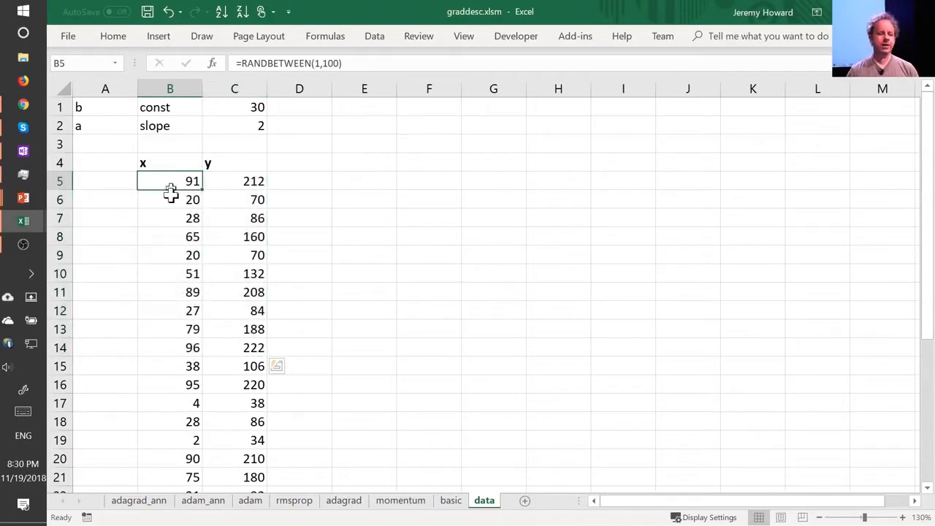
drag(169, 181, 193, 348)
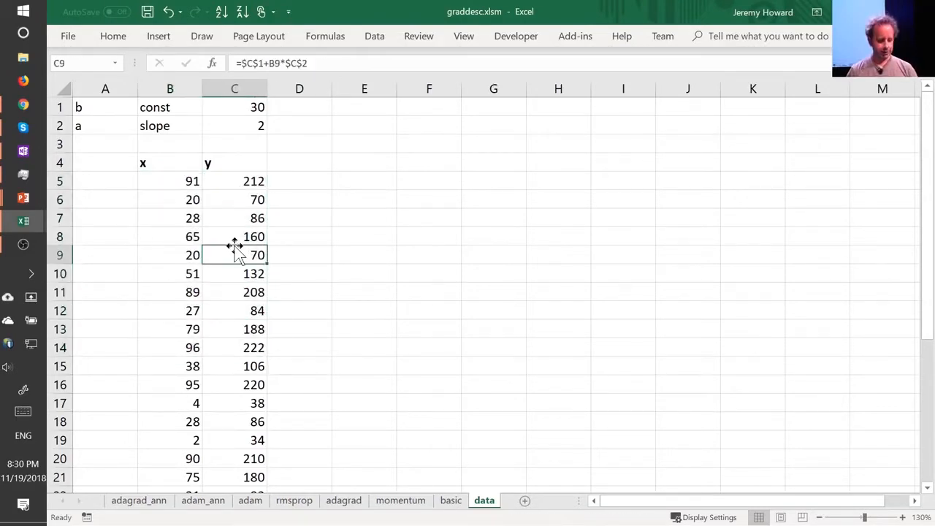
double_click(234, 254)
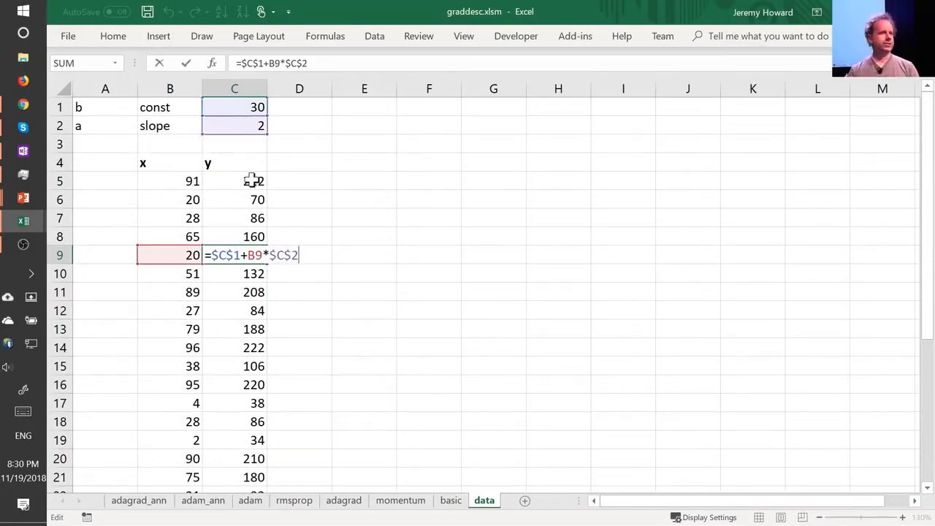
key(Enter)
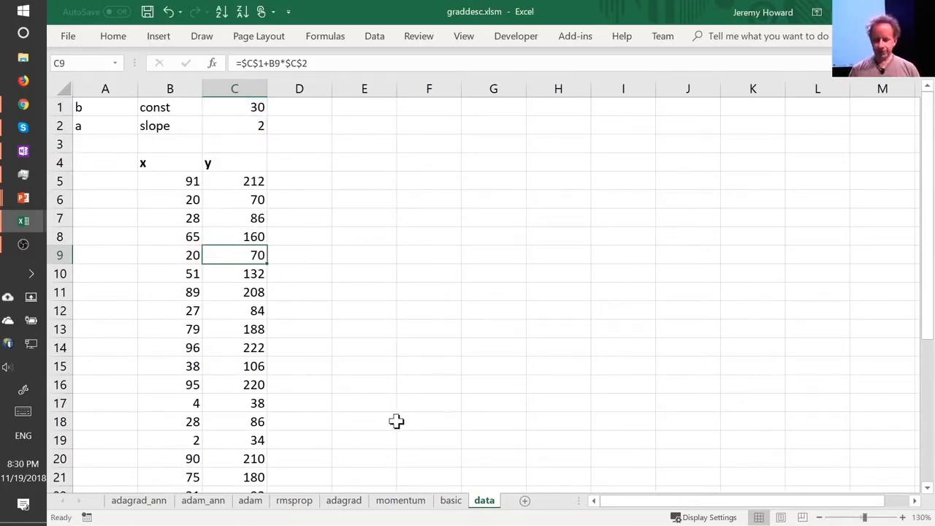
click(450, 500)
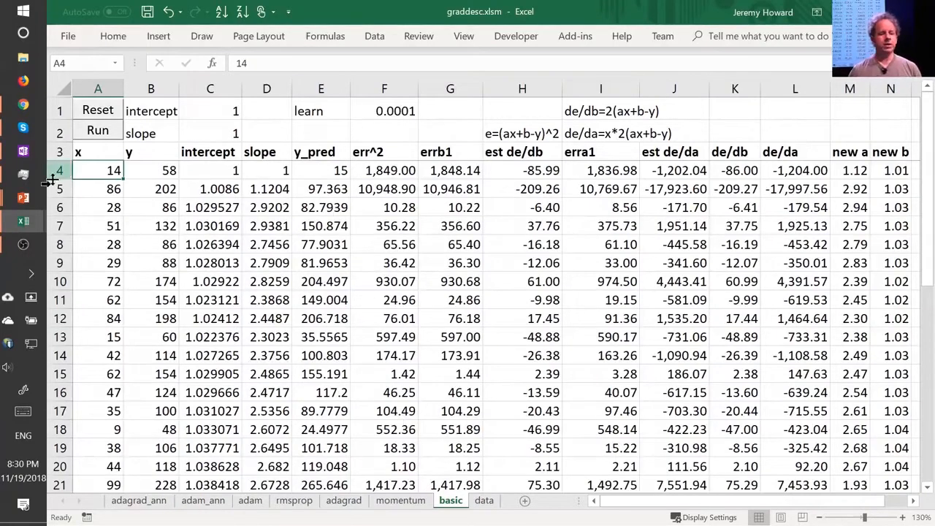
drag(210, 111, 210, 133)
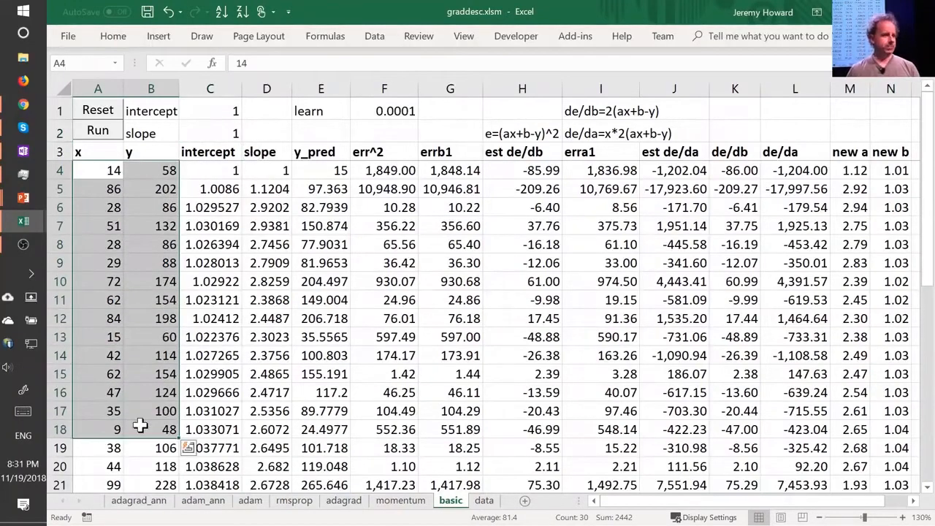
click(210, 170)
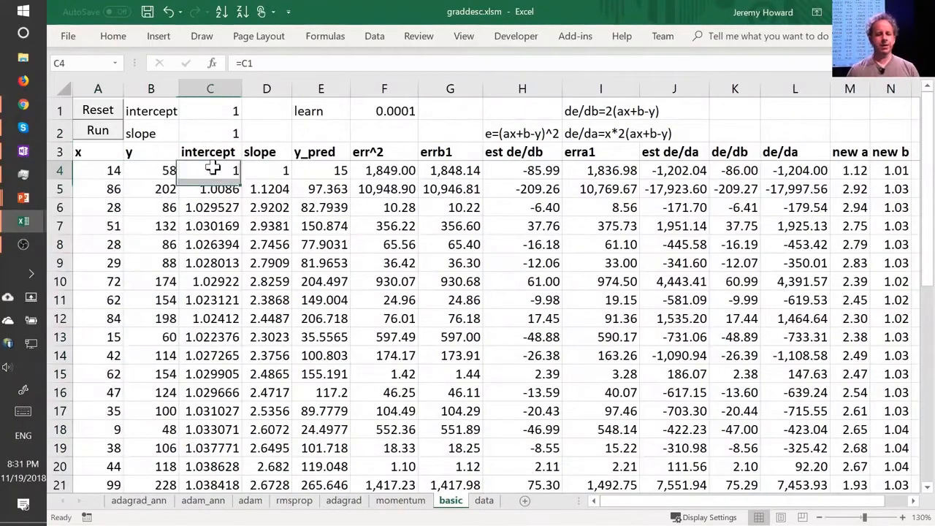
click(266, 169)
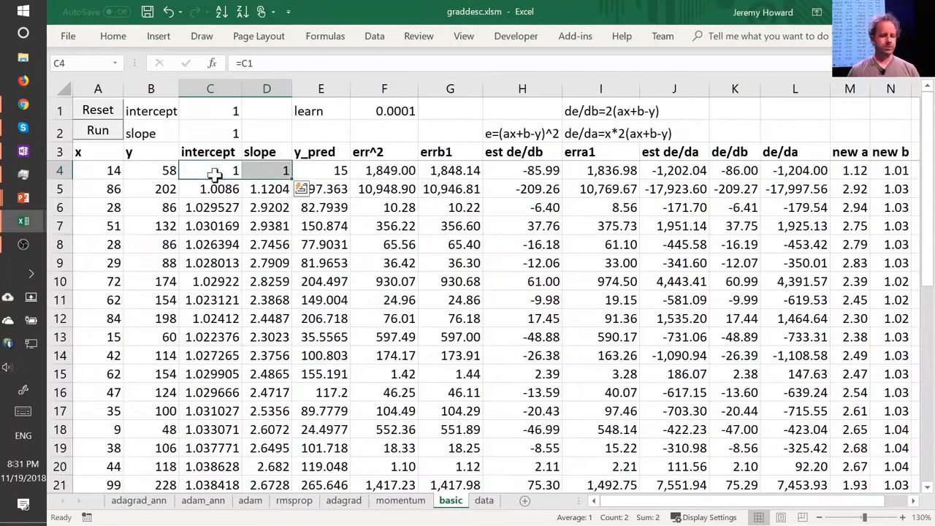
double_click(210, 169)
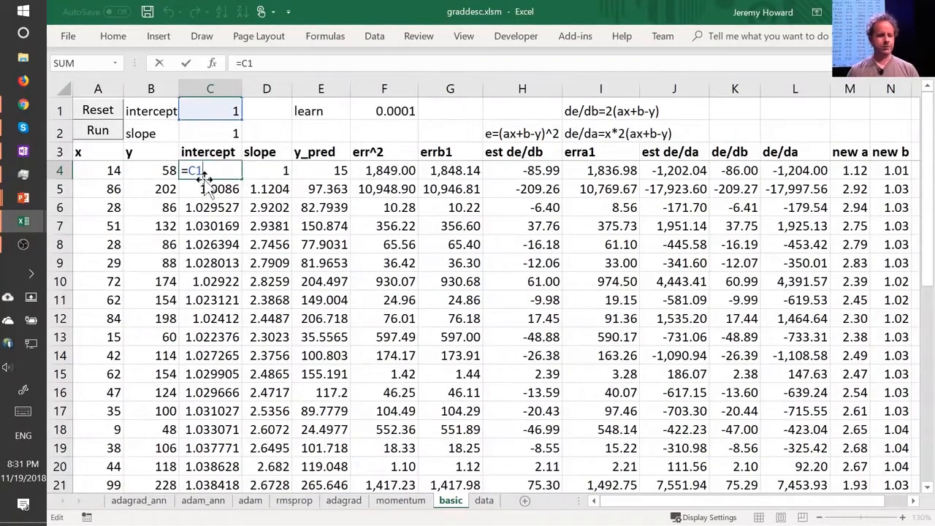
click(321, 170)
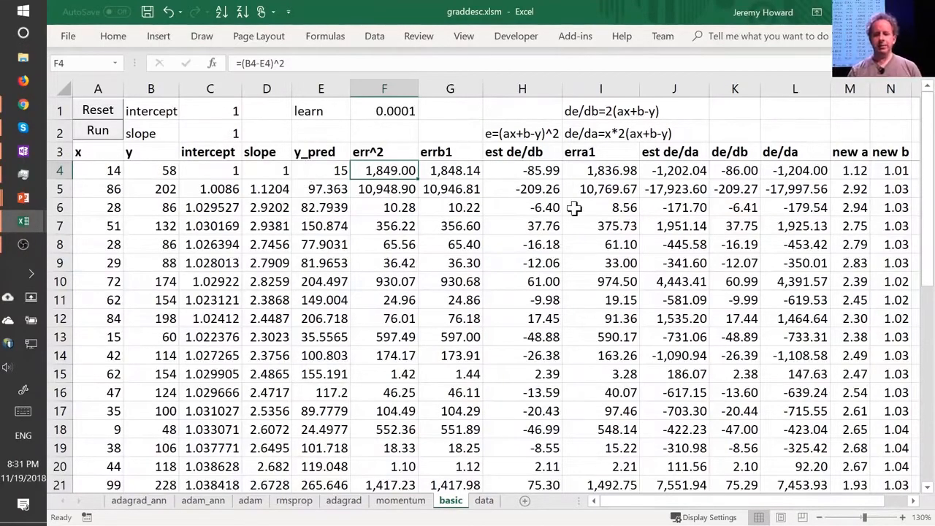
click(599, 111)
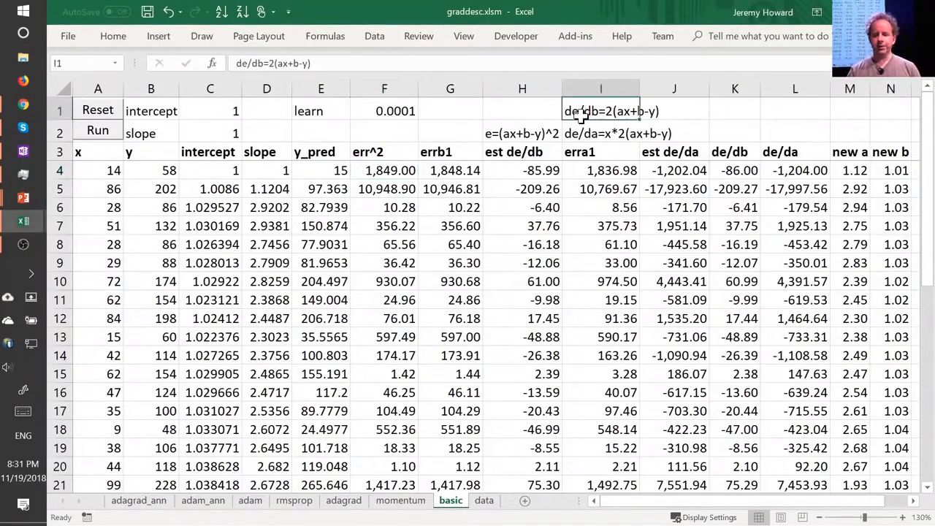
click(600, 133)
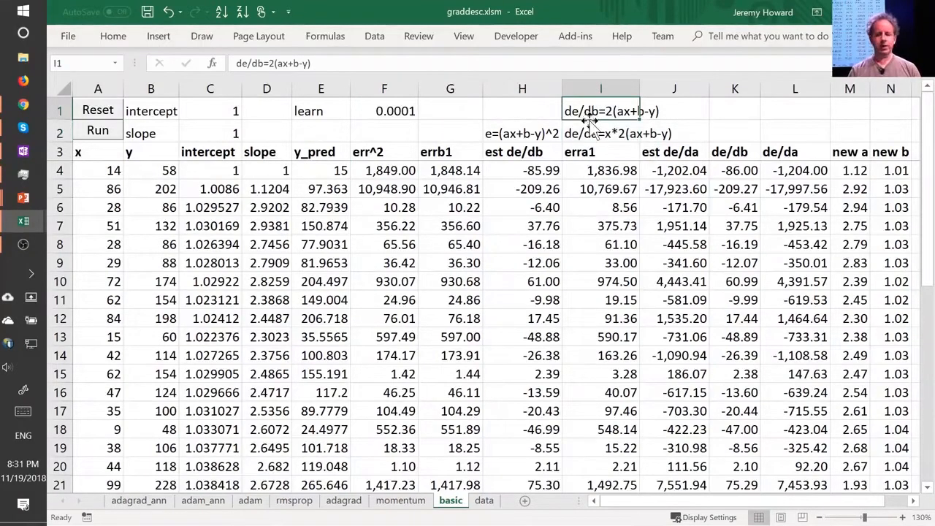
mouse_move(587, 130)
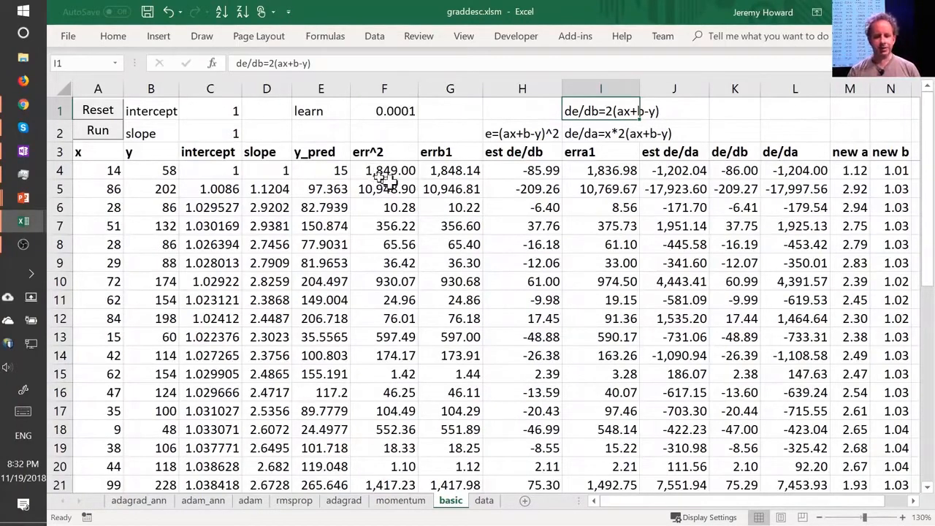
mouse_move(512, 170)
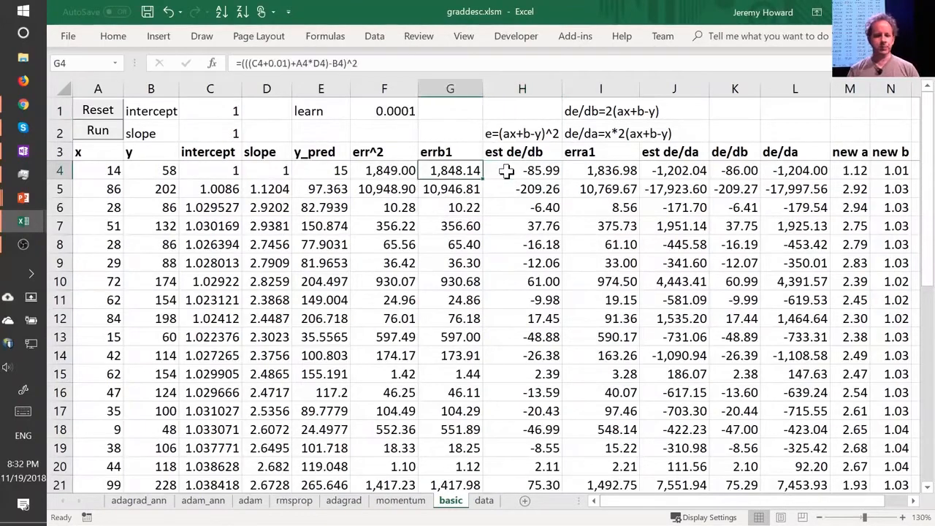
double_click(450, 170)
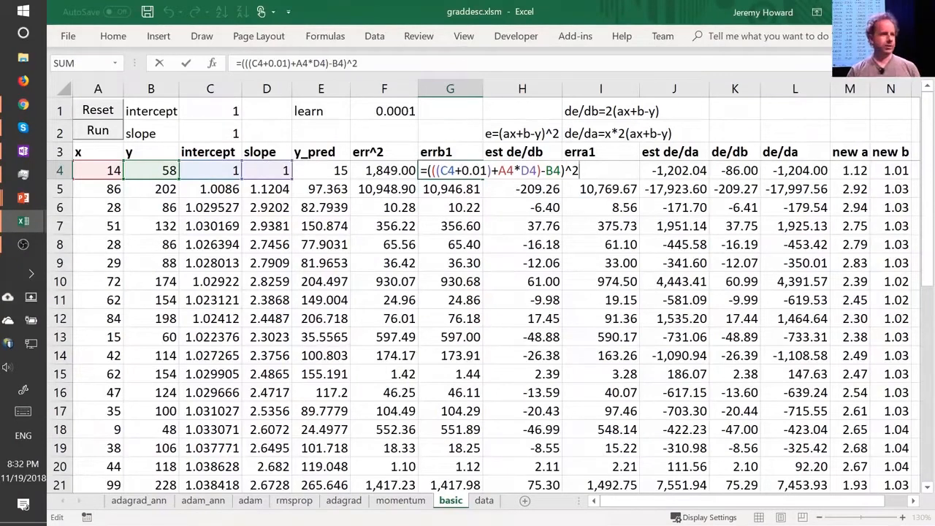
mouse_move(485, 181)
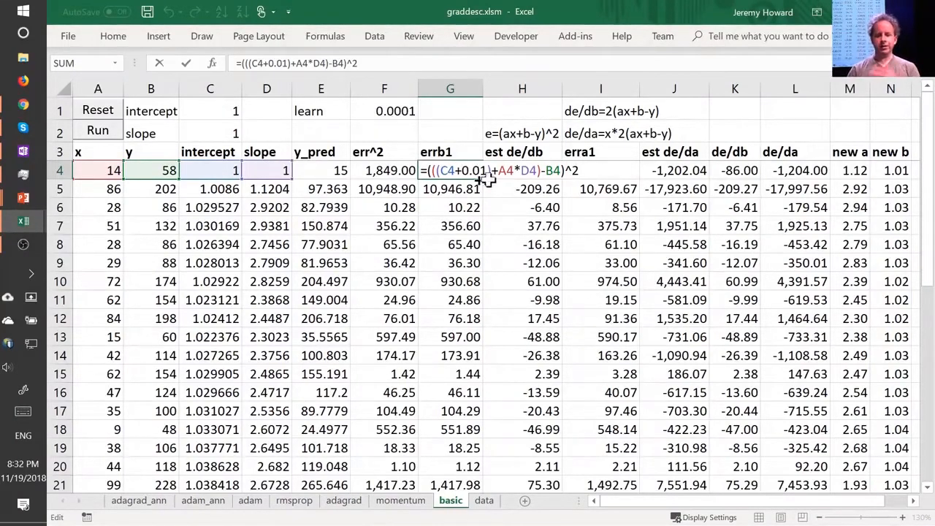
mouse_move(483, 178)
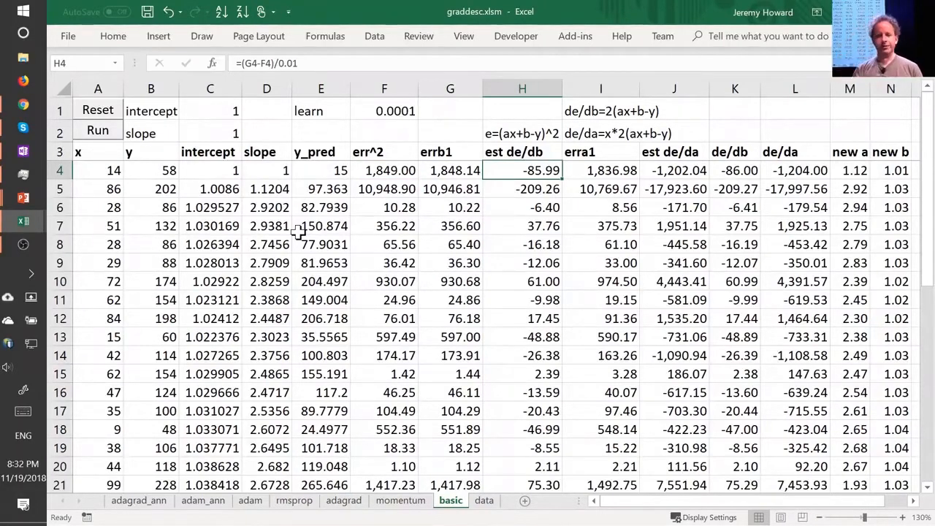
click(599, 169)
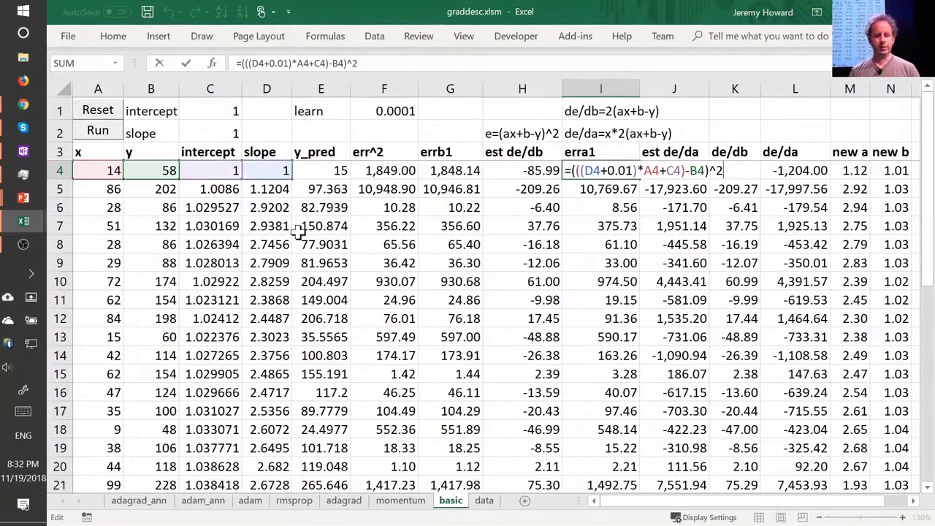
click(673, 170)
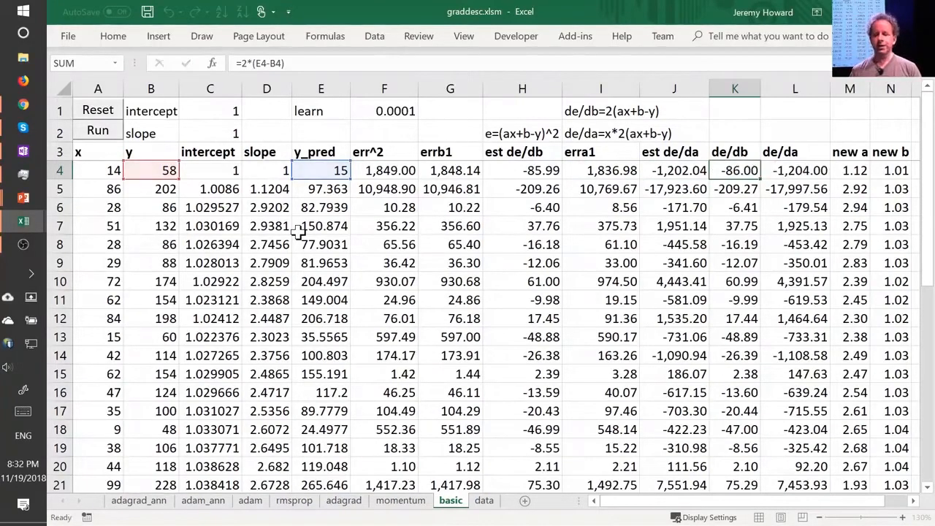
click(521, 170)
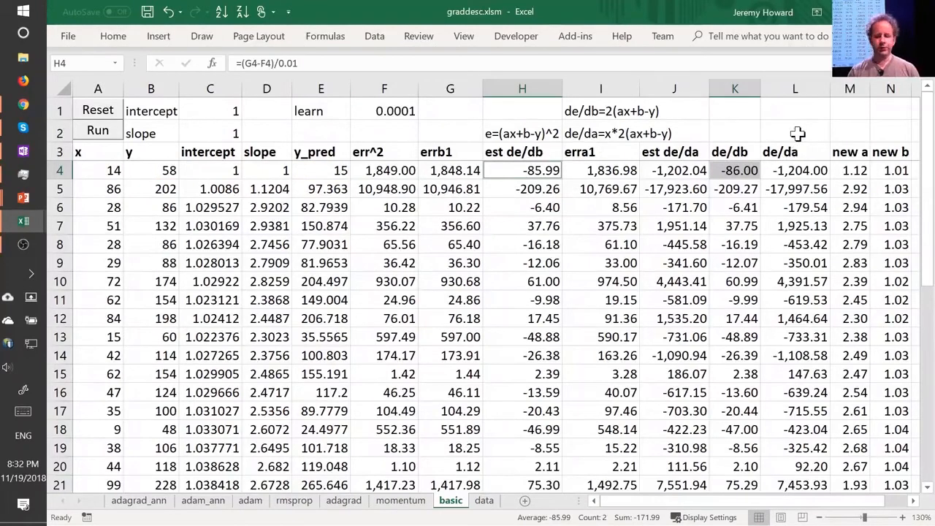
click(795, 169)
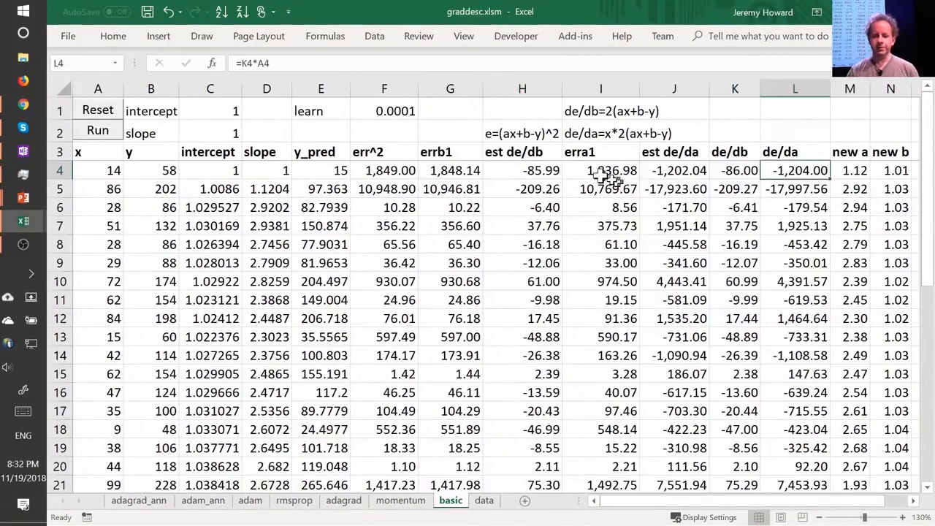
click(673, 169)
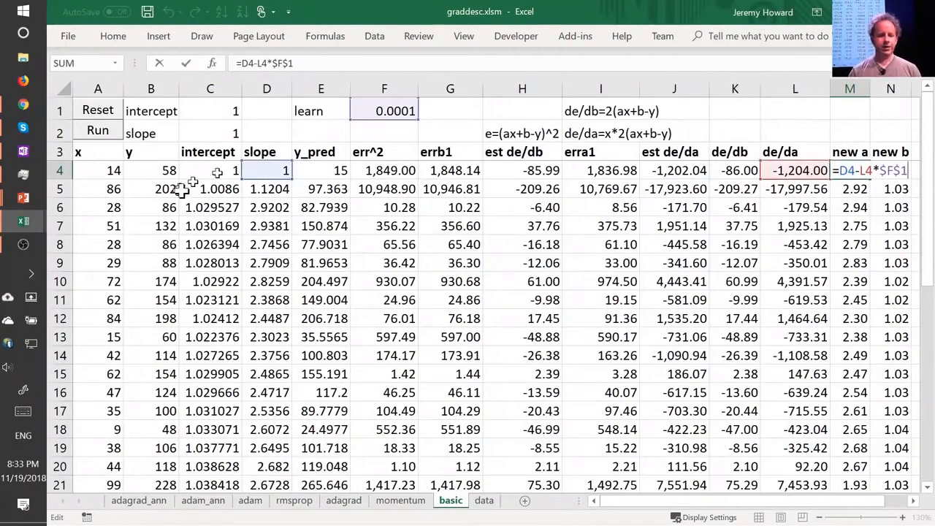
mouse_move(257, 170)
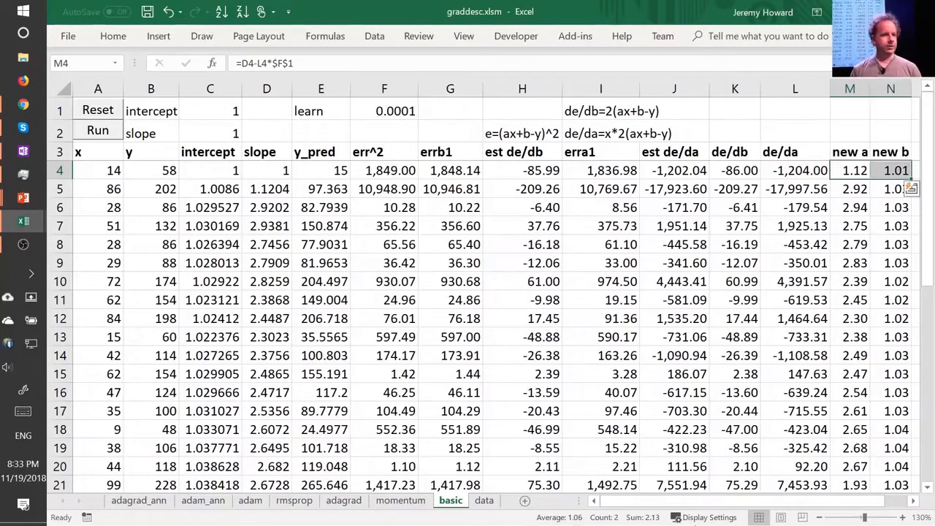
click(98, 188)
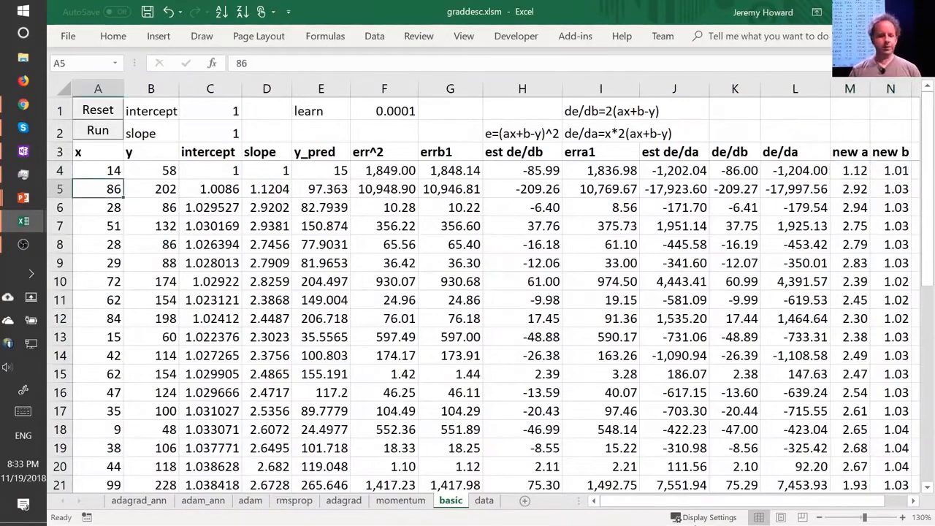
text(=N4)
click(267, 189)
text(=M4)
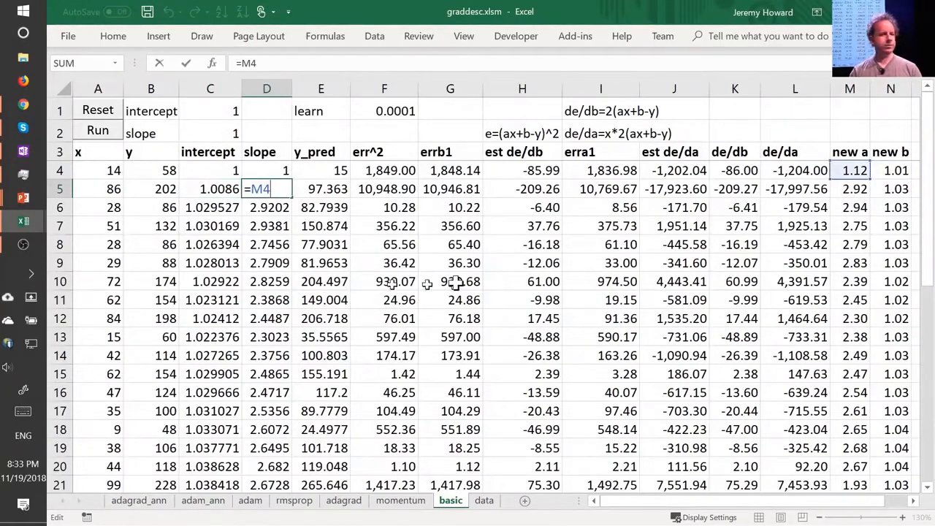
key(Enter)
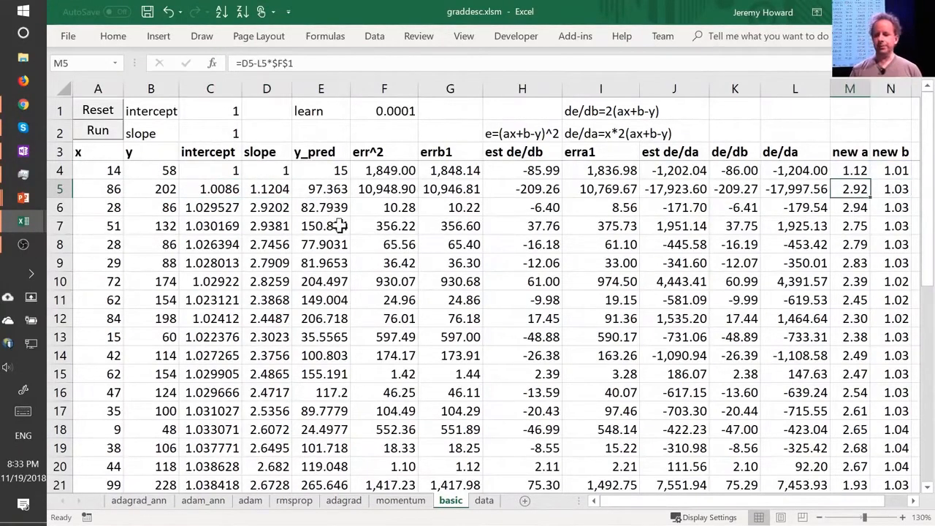
click(850, 207)
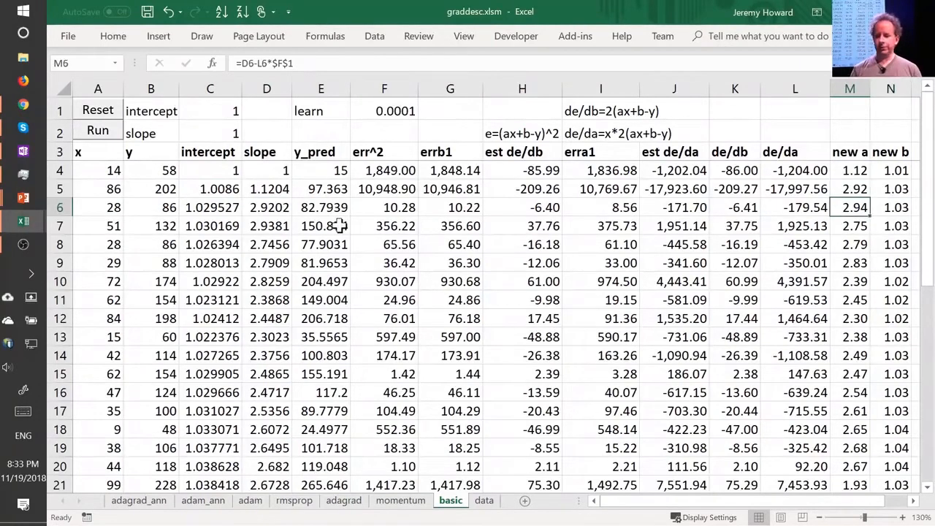
scroll(down, 3)
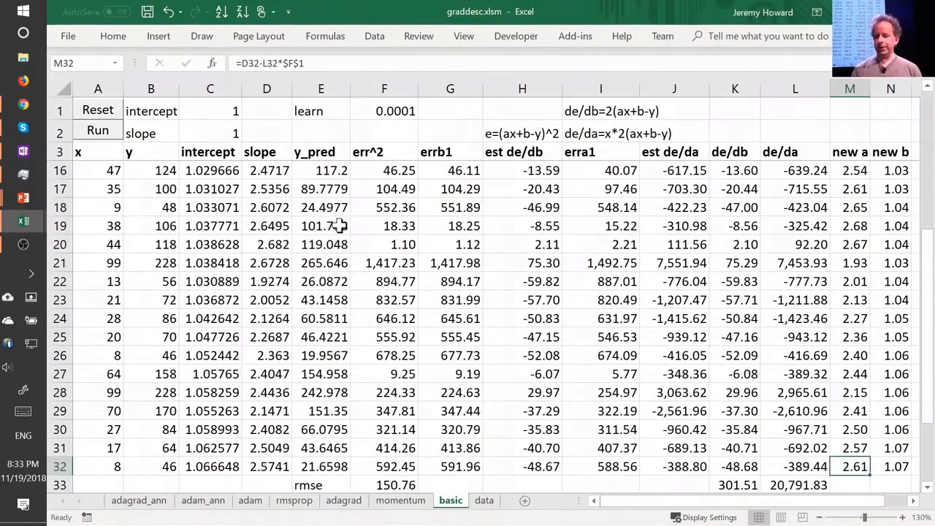
click(891, 466)
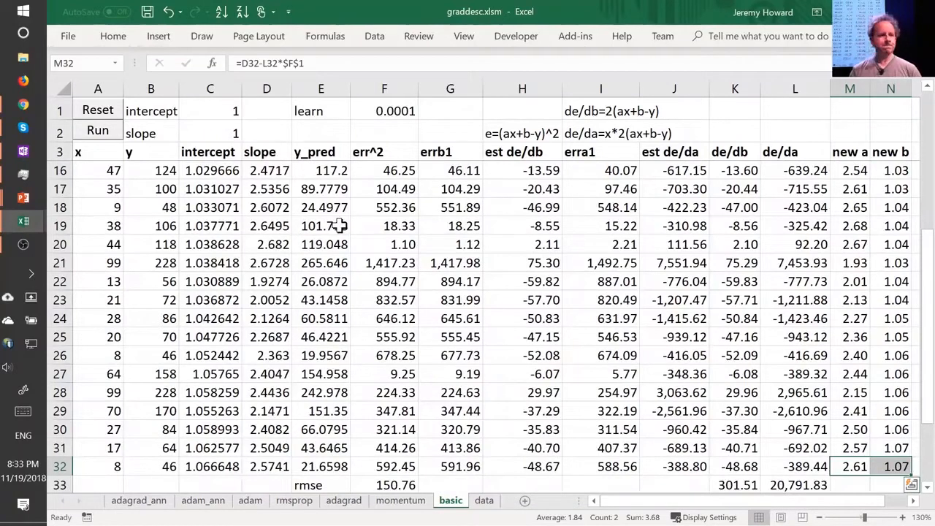
mouse_move(815, 412)
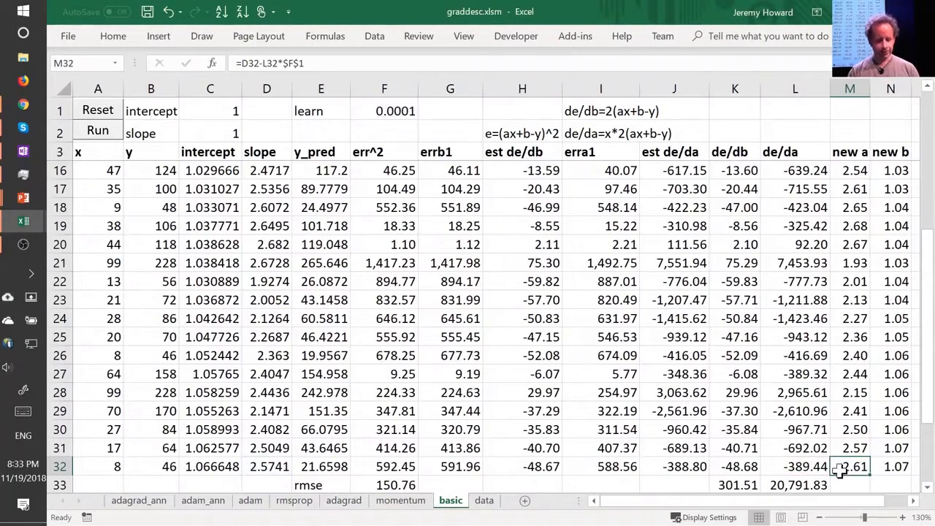
Paste the final updated slope 2.613084 and intercept as plain values into C2.
click(210, 133)
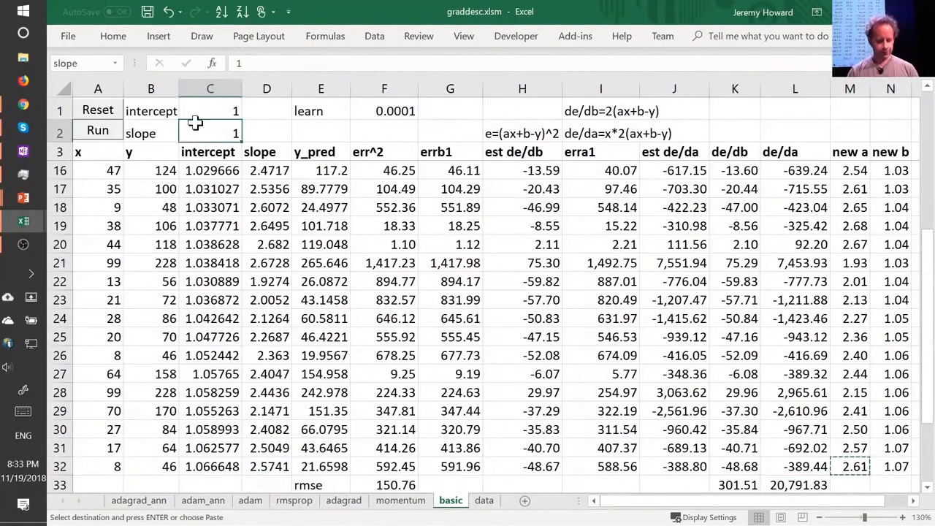
click(210, 133)
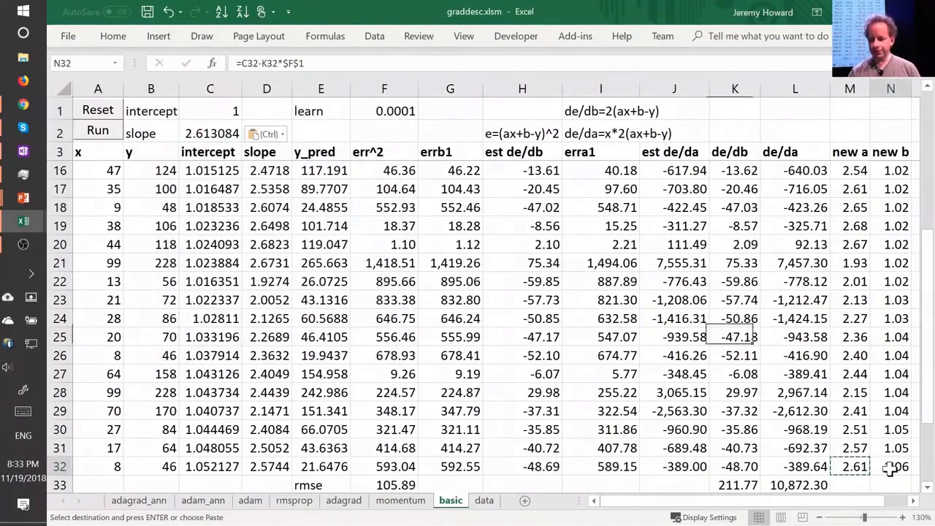
click(210, 89)
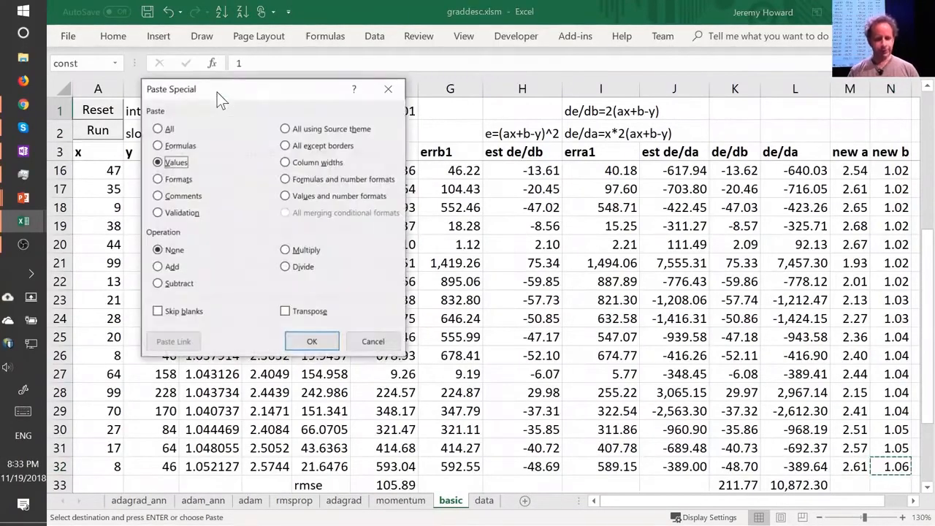
click(311, 342)
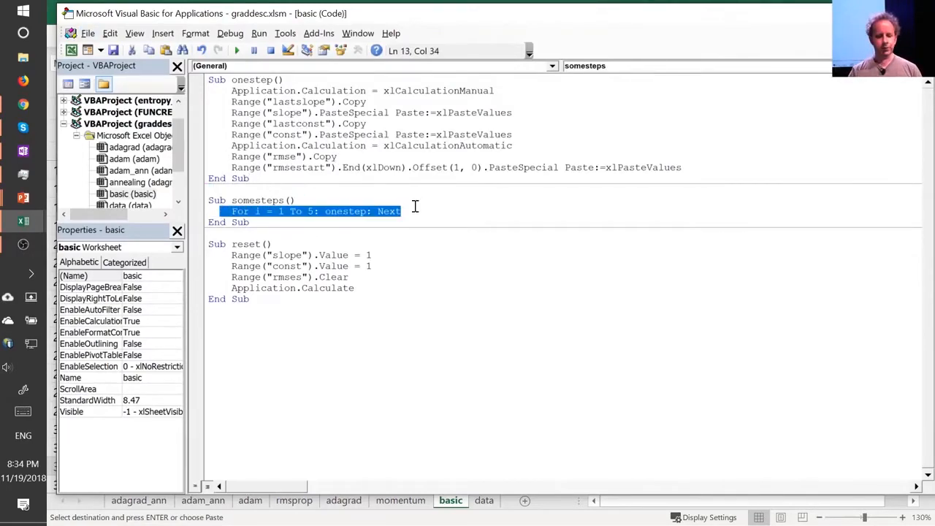
Return from the VBA editor and run several gradient-descent training steps.
click(401, 211)
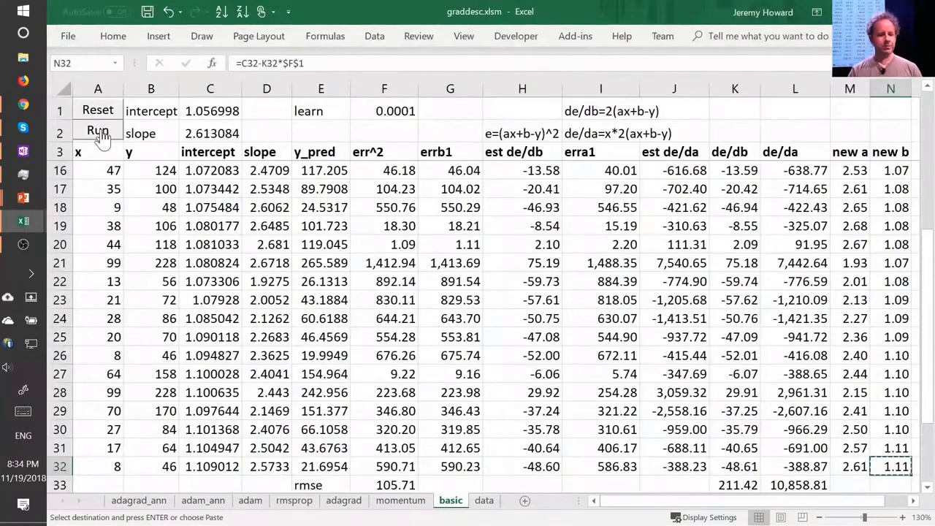
click(96, 132)
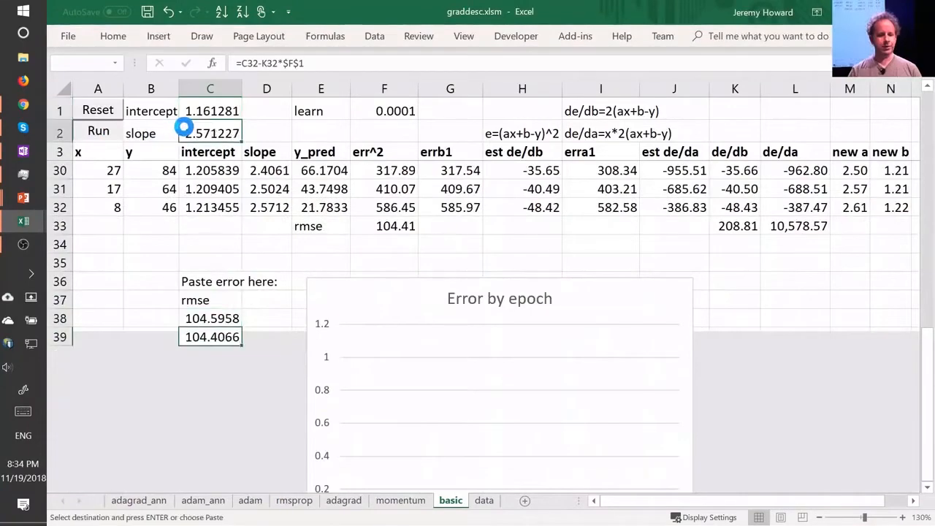
click(96, 130)
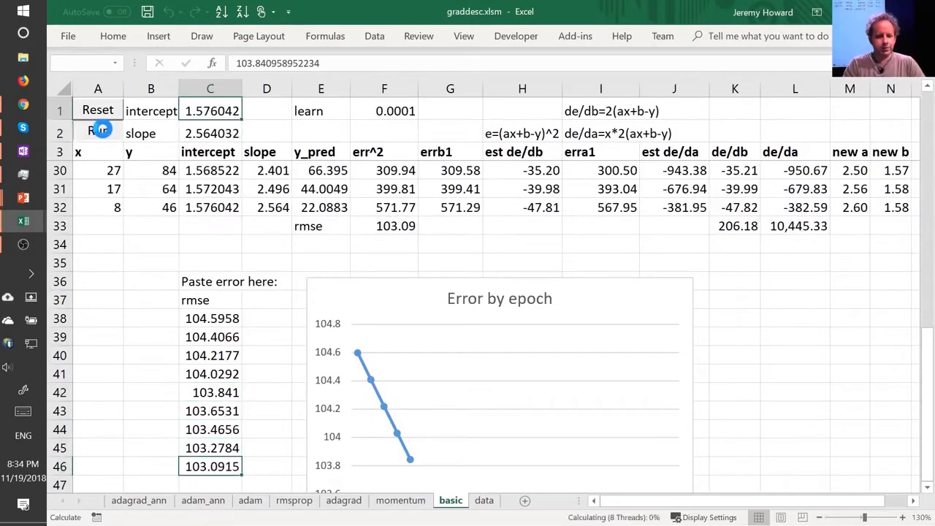
click(96, 130)
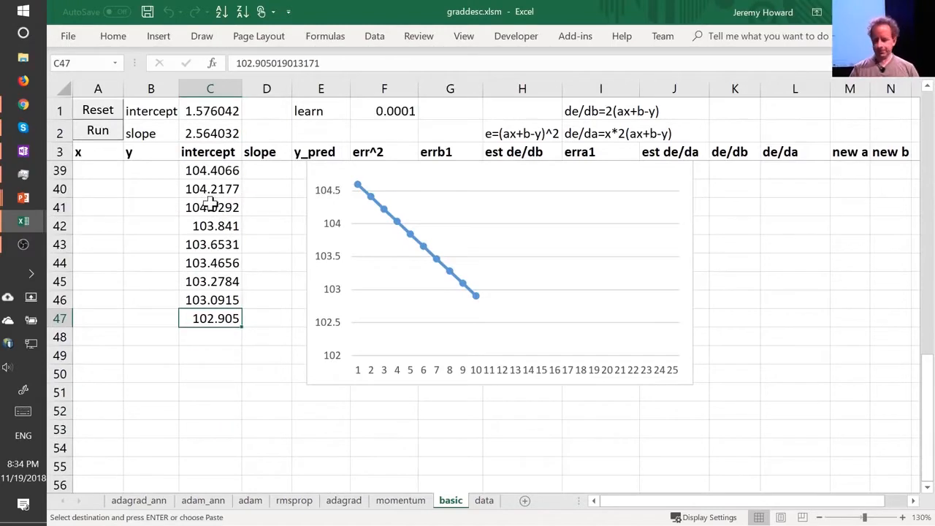
Check the data sheet, run more epochs to rmse 101.98, then move to the momentum sheet.
click(483, 499)
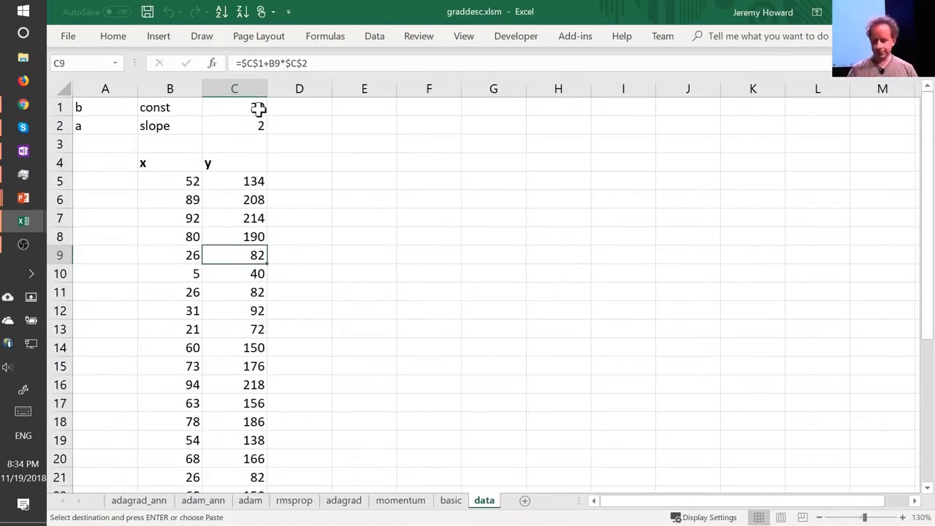
click(450, 499)
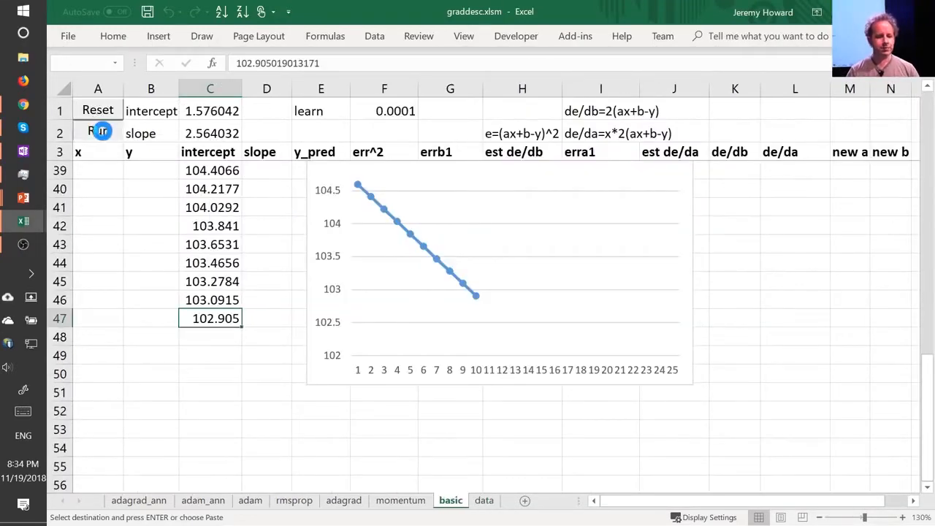
click(97, 132)
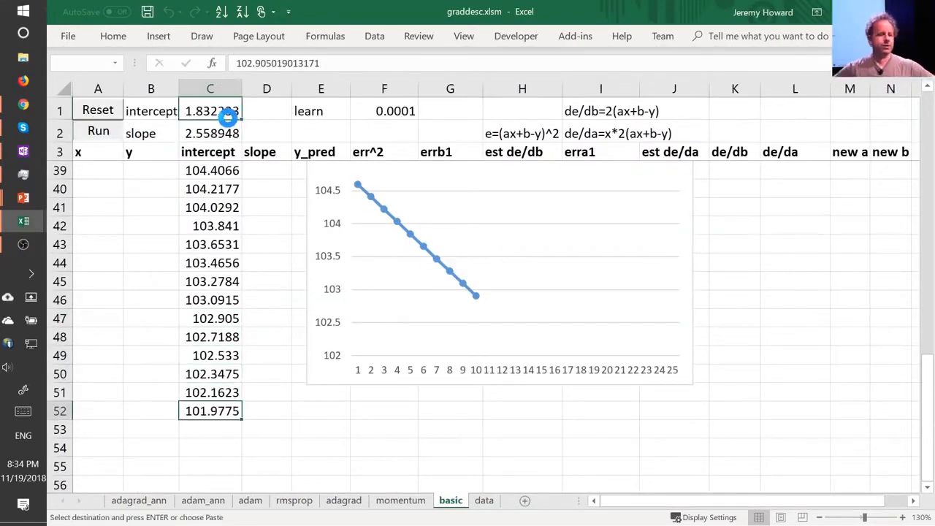
click(96, 130)
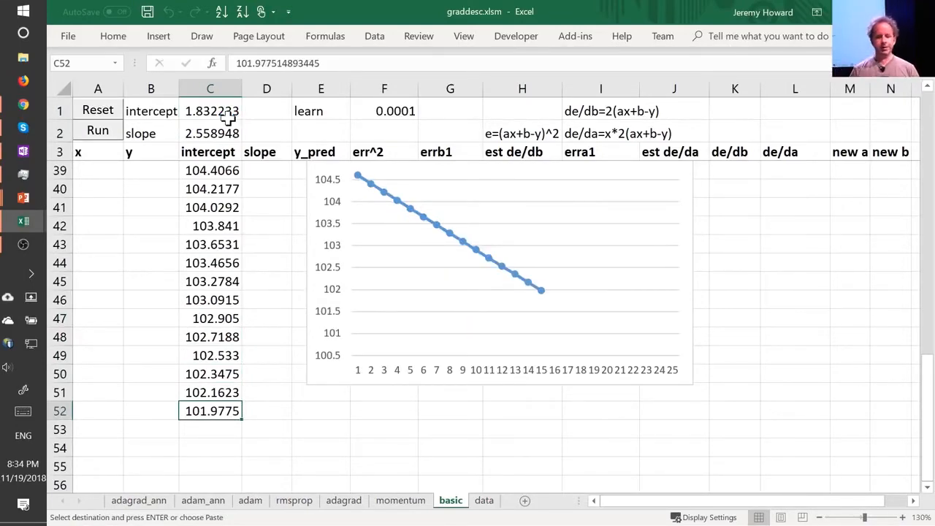
click(401, 499)
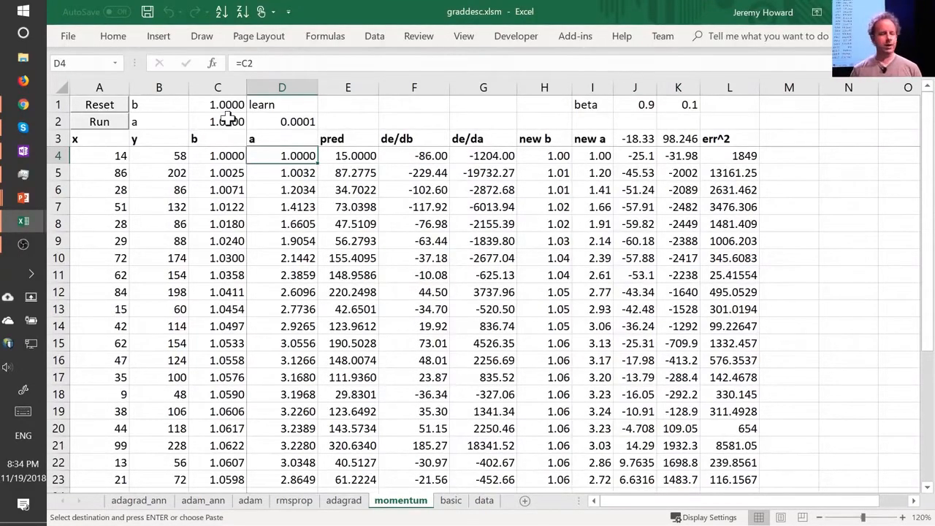
Inspect the momentum formula =I8*$J$1+$K$1*F9 on the momentum sheet with beta 0.9.
click(544, 155)
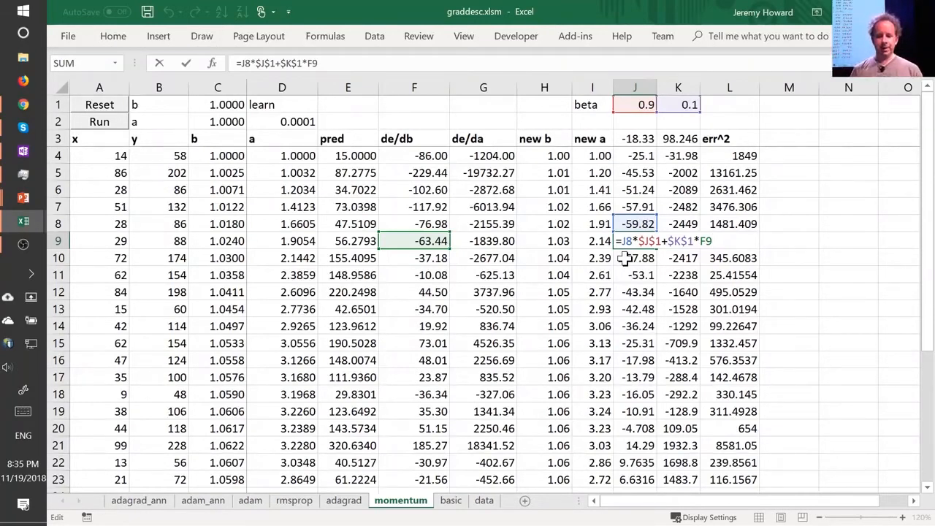
click(543, 241)
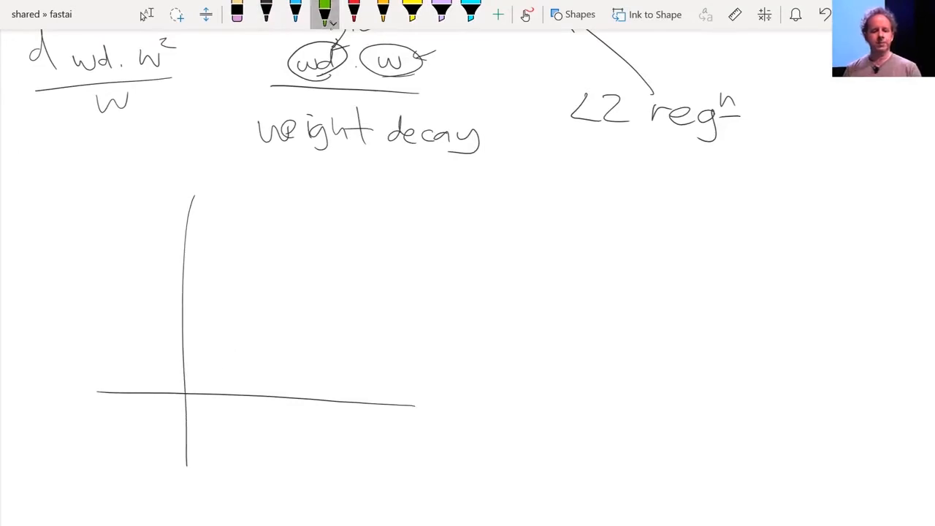
Sketch a green bowl-shaped loss curve with a red stepped descent path, then erase it.
drag(105, 204, 397, 208)
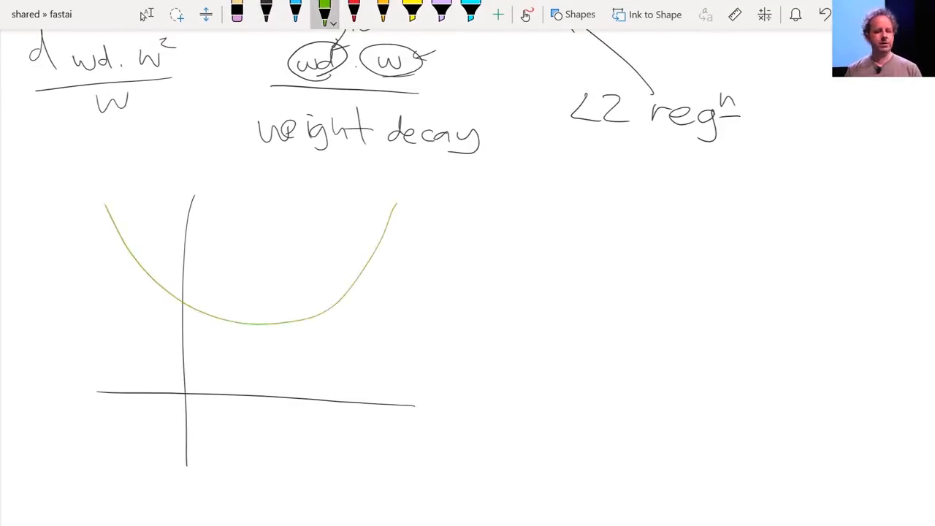
click(353, 14)
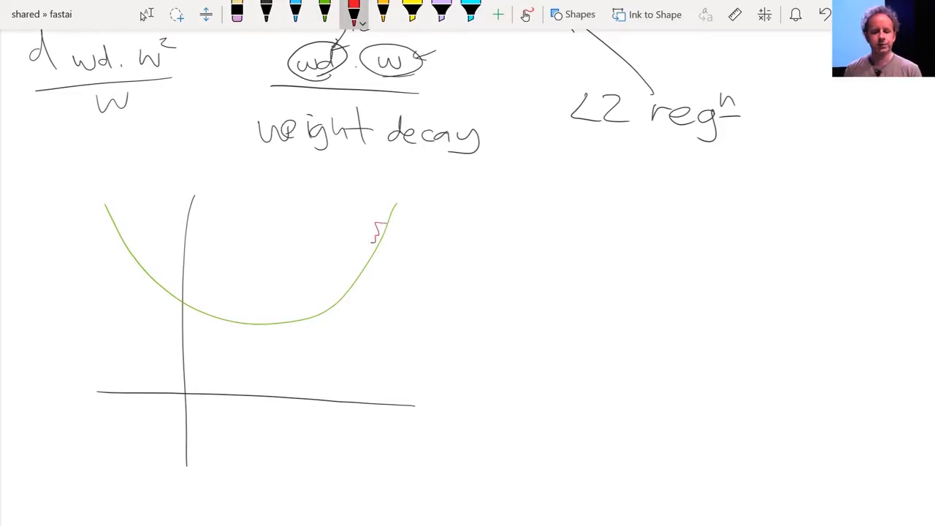
drag(377, 231, 365, 248)
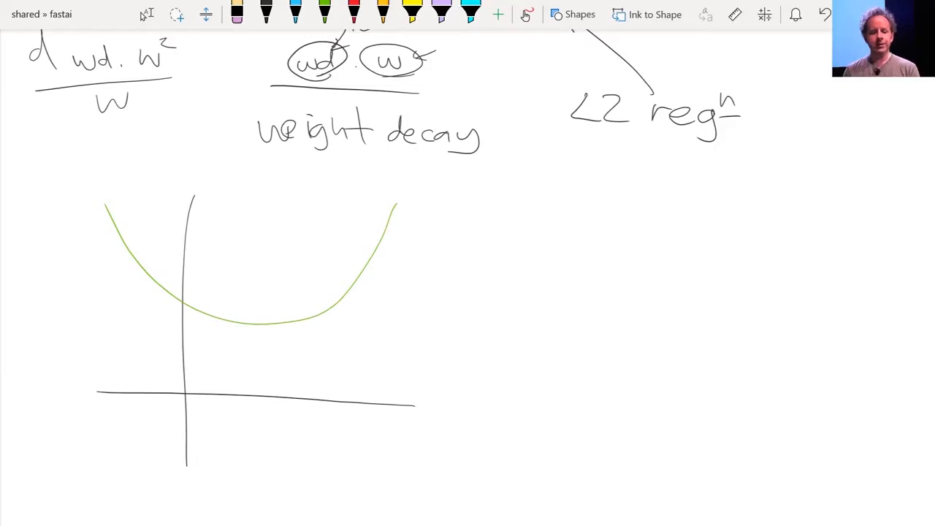
click(354, 13)
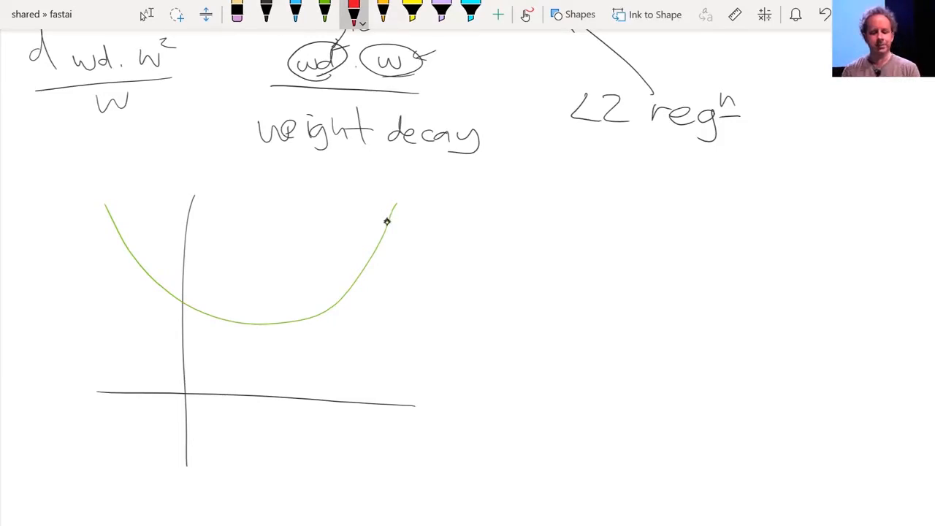
drag(354, 270, 387, 217)
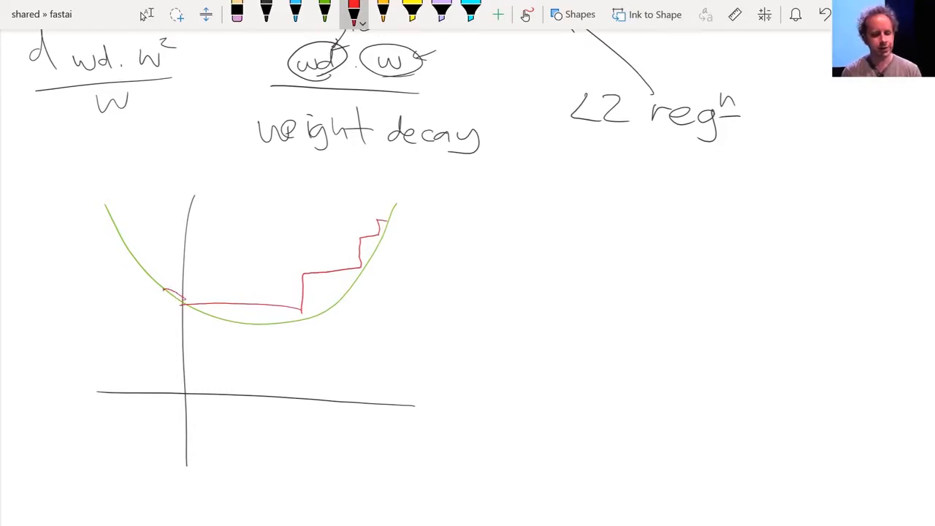
drag(163, 289, 248, 300)
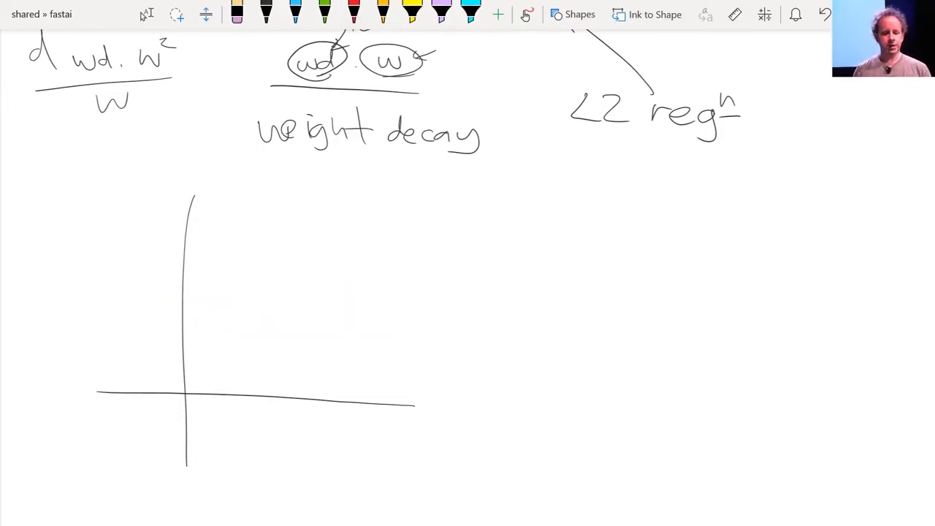
Redraw the green bowl-shaped loss curve on the axes and switch to blue ink.
drag(103, 277, 387, 219)
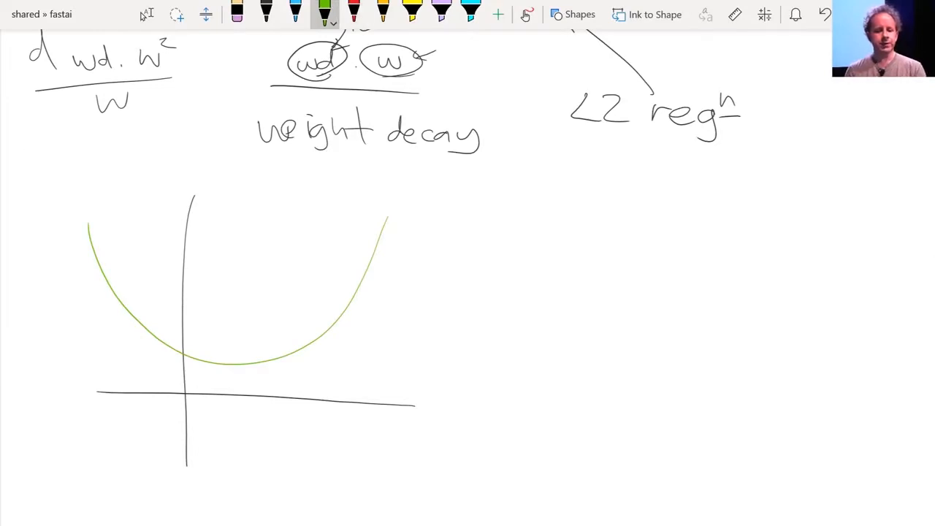
click(265, 13)
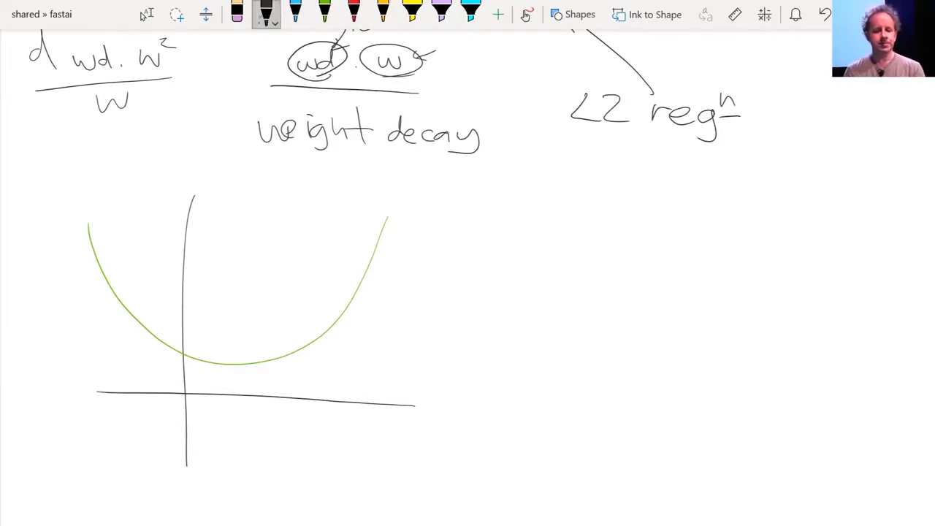
click(295, 13)
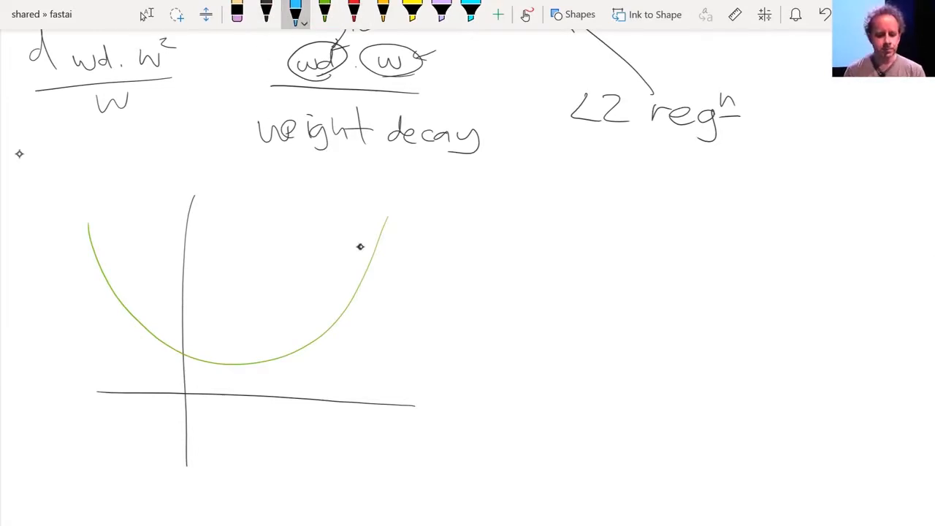
Sketch a blue overshooting zigzag path down toward the minimum and begin S_t = α beside it.
drag(377, 245, 135, 292)
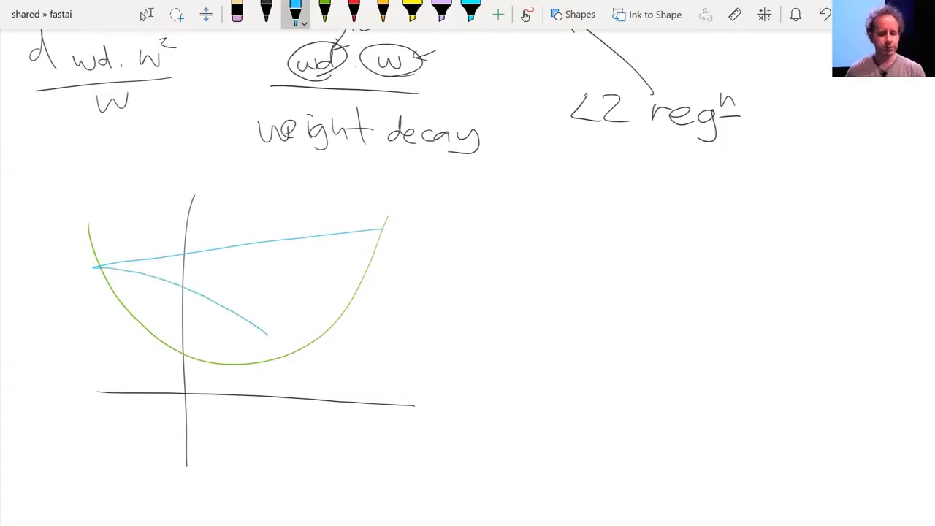
drag(263, 329, 237, 362)
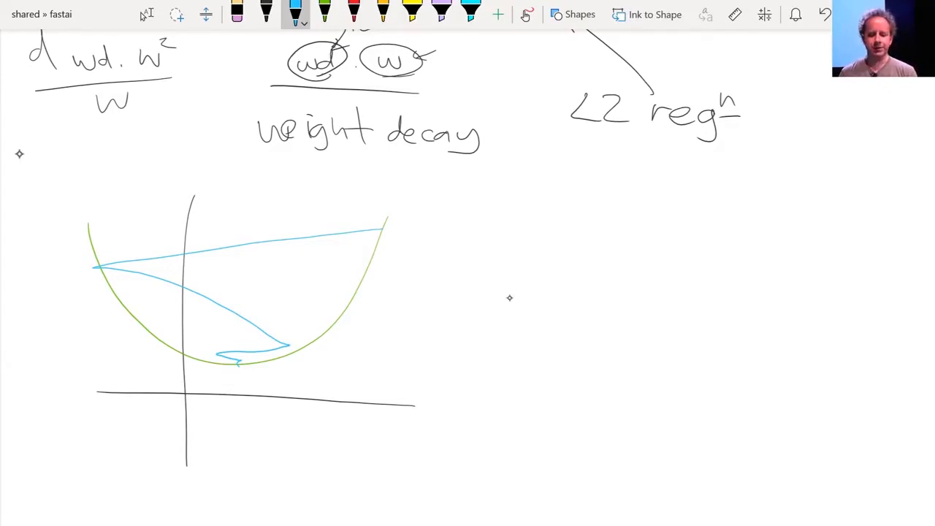
drag(523, 292, 504, 333)
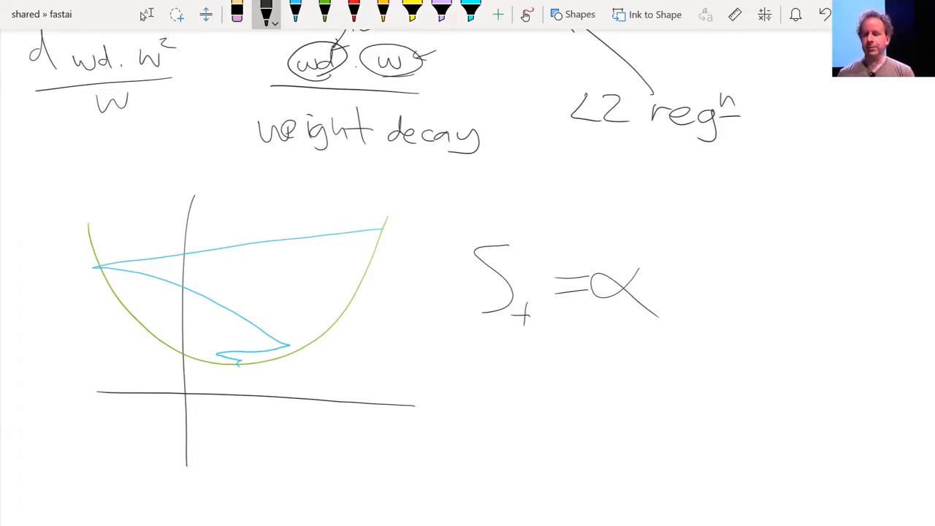
mouse_move(657, 299)
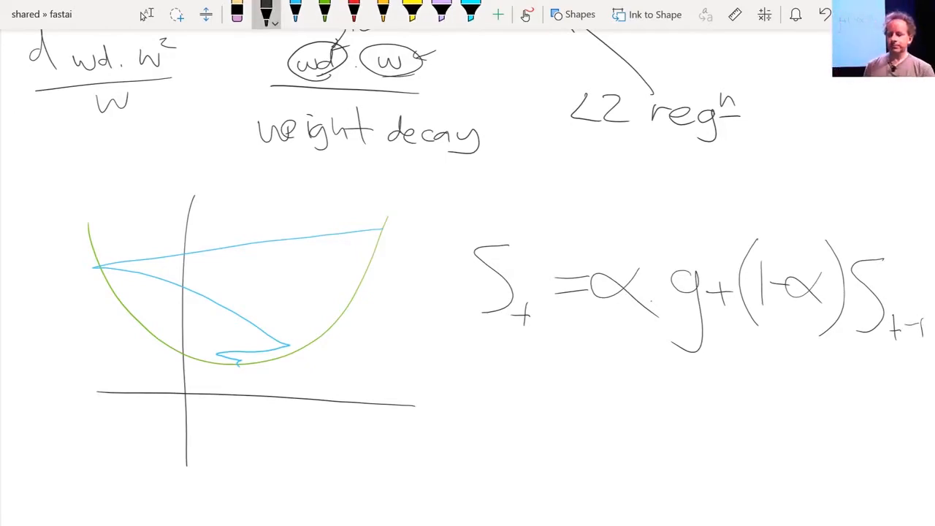
Circle the (1−α) term and underline the weighted-average formula S_t = αg + (1−α)S_{t−1}.
drag(456, 373, 903, 365)
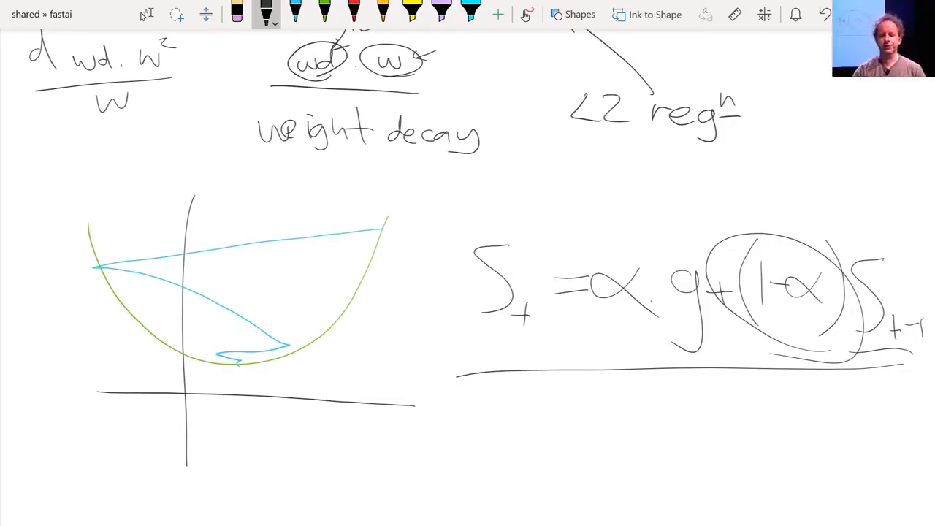
drag(460, 343, 543, 348)
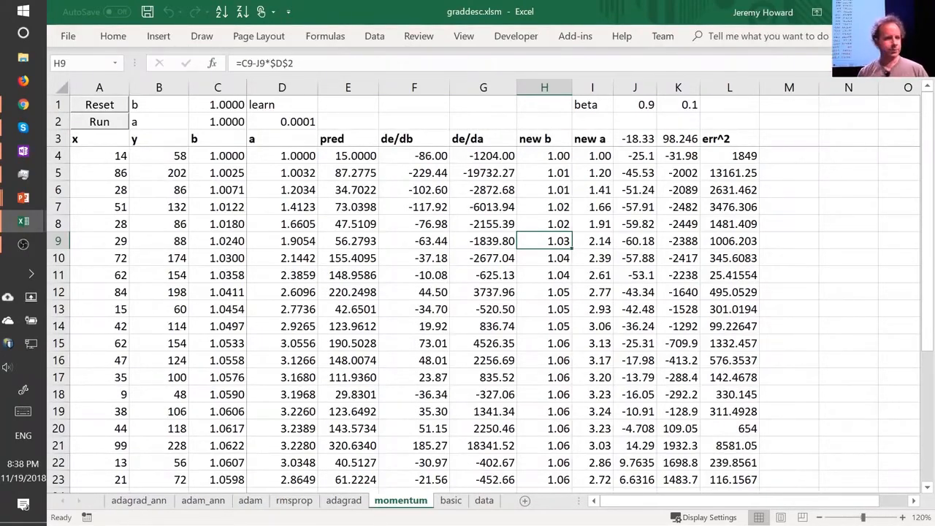
Switch from Excel to the lesson5-sgd-mnist notebook window via the task switcher.
key(alt+tab)
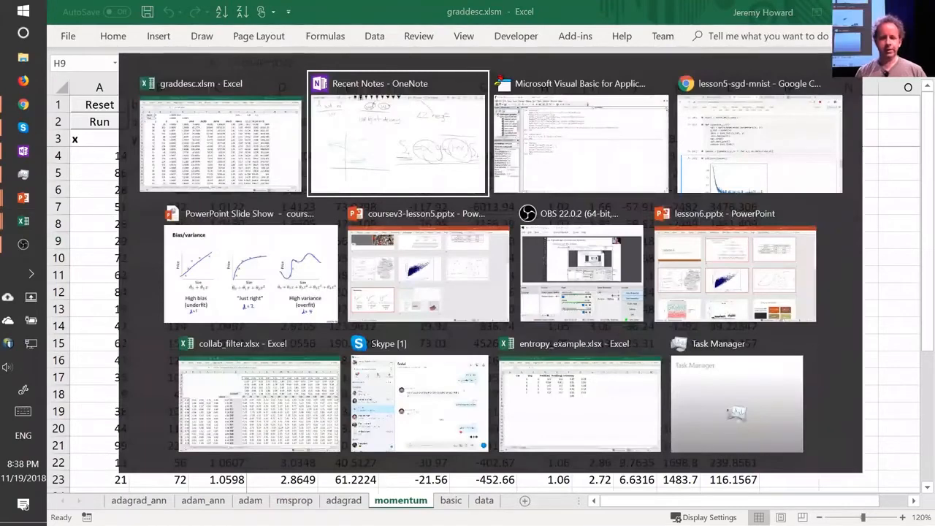
click(760, 131)
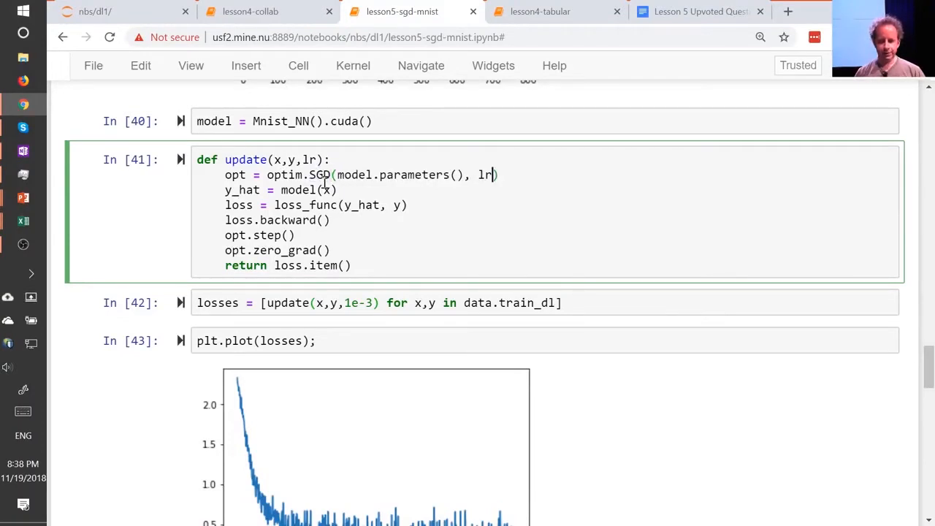
Add momentum=0.9 after lr in the optim.SGD call of the update function.
text(, momentum=)
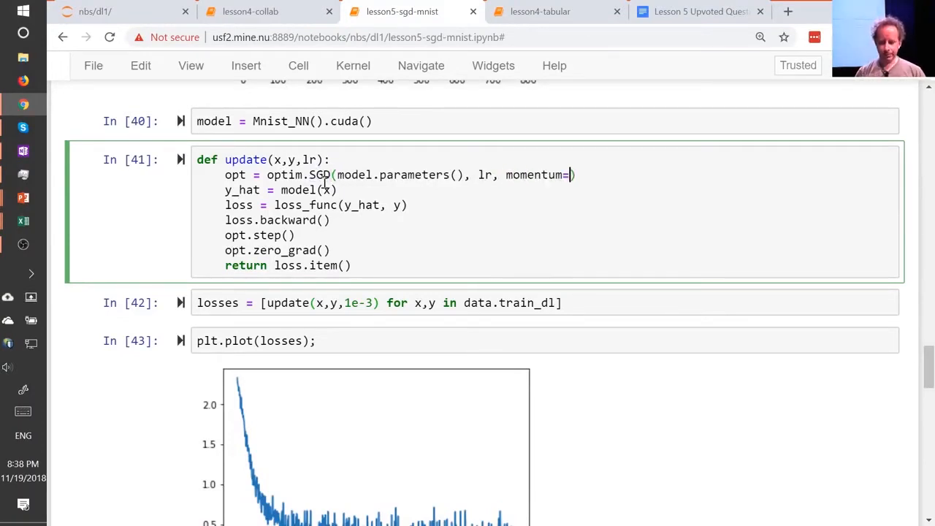
text(0.9)
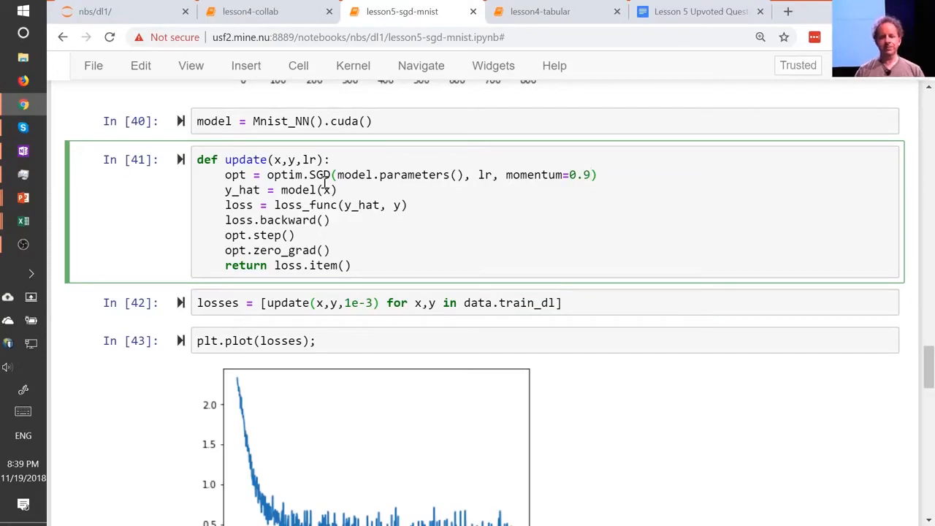
mouse_move(323, 181)
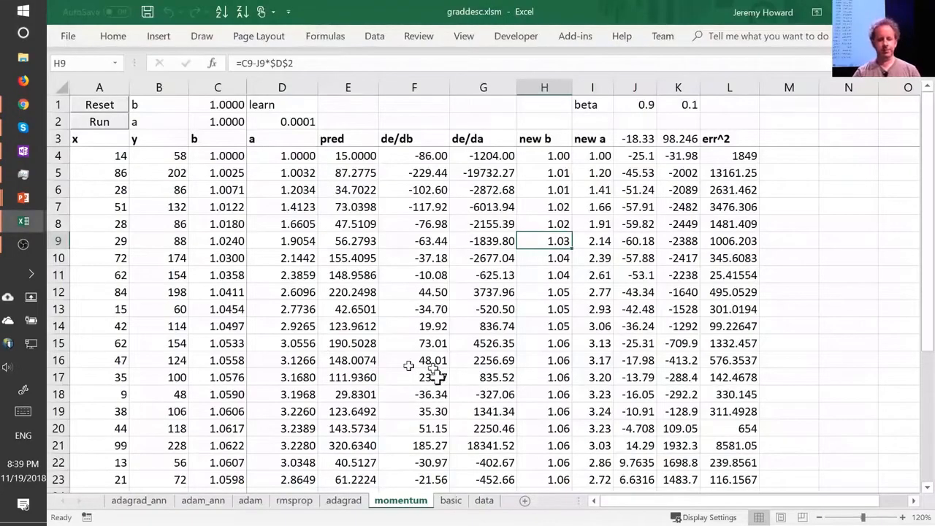
Bring the graddesc.xlsm workbook back to its rmsprop sheet.
click(294, 499)
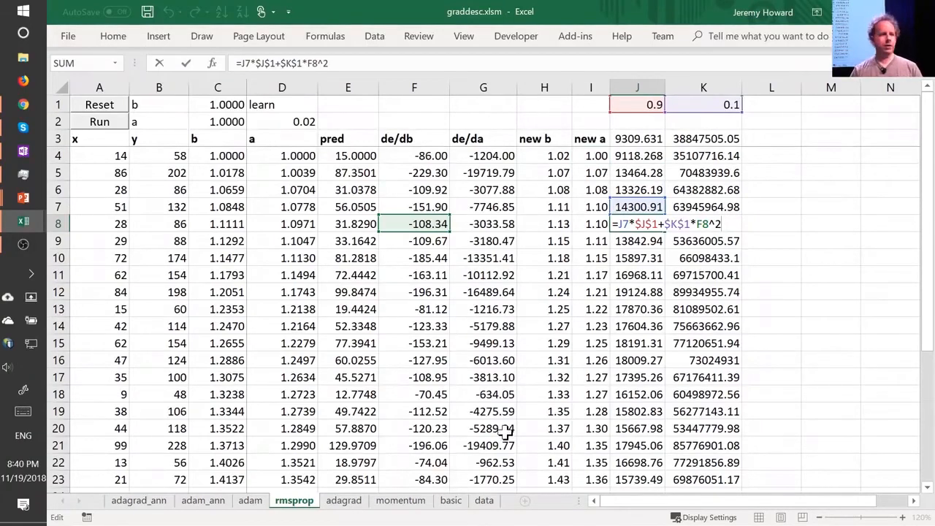
mouse_move(617, 359)
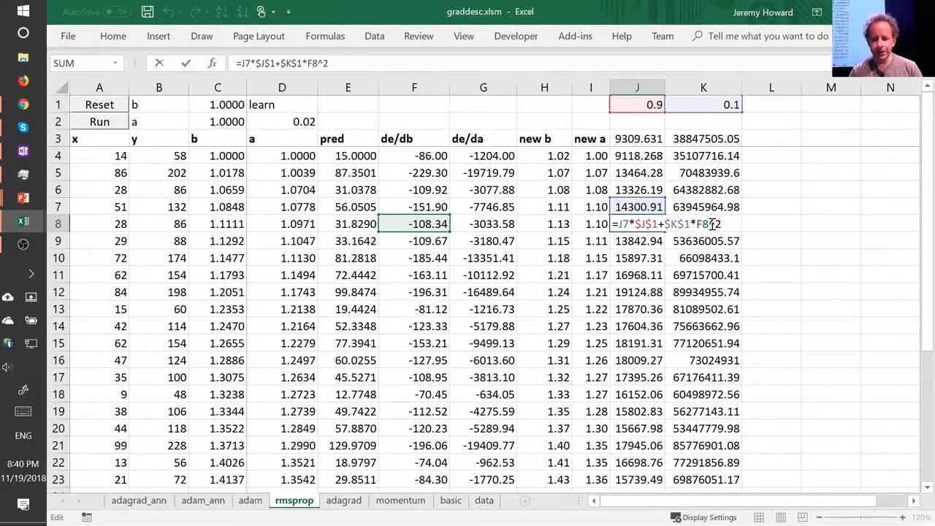
mouse_move(482, 219)
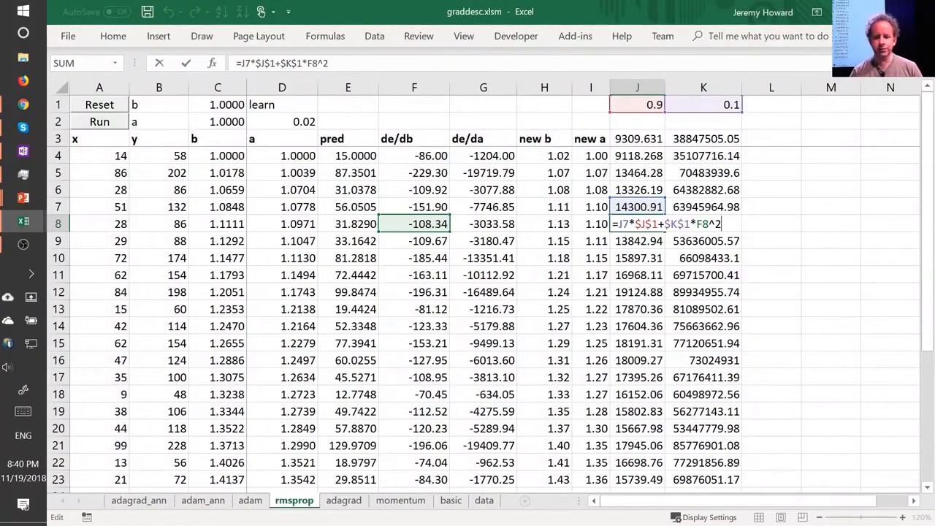
mouse_move(655, 139)
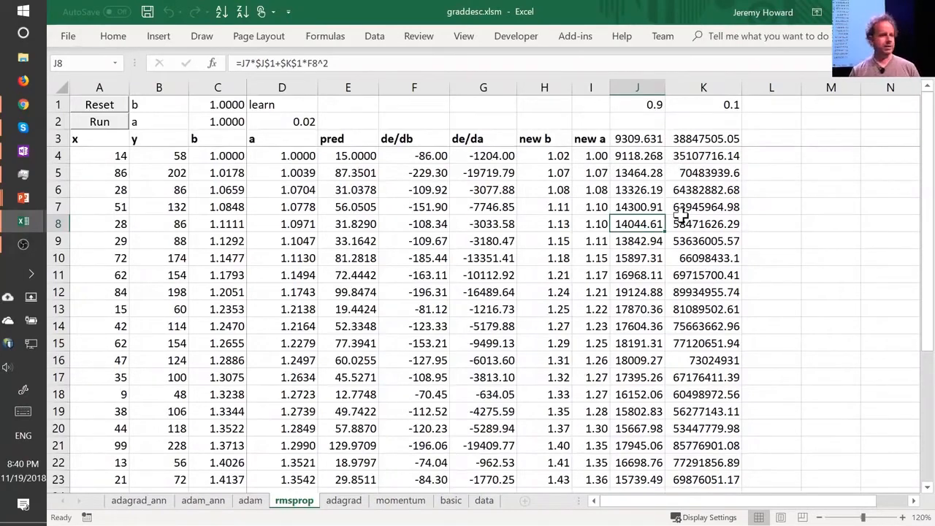
mouse_move(616, 225)
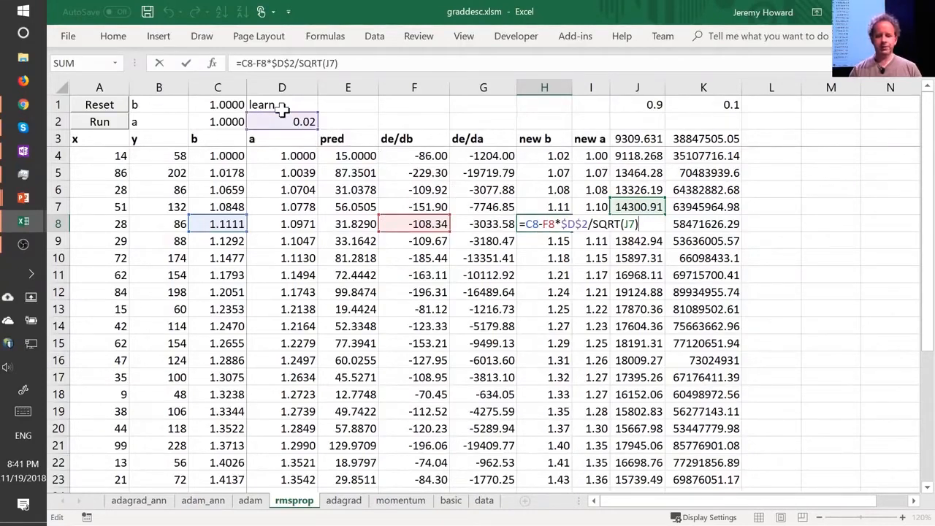
mouse_move(522, 187)
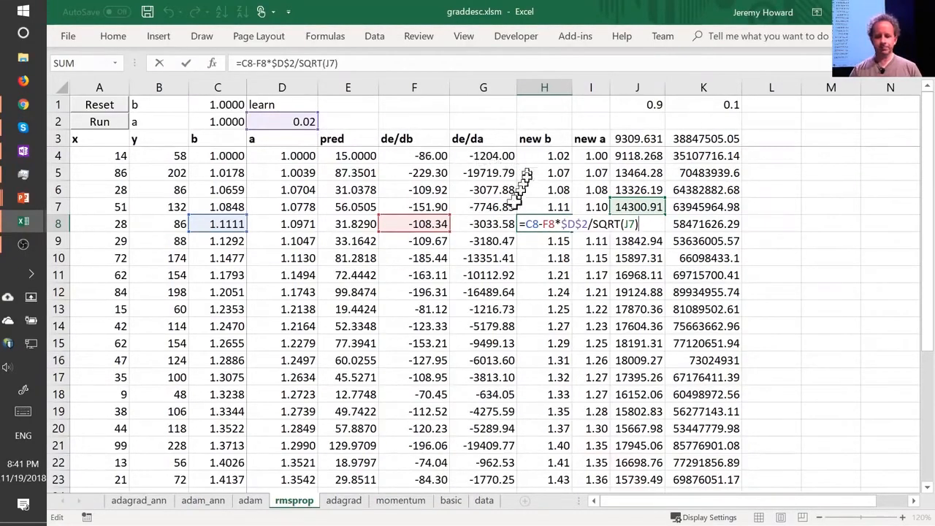
mouse_move(558, 224)
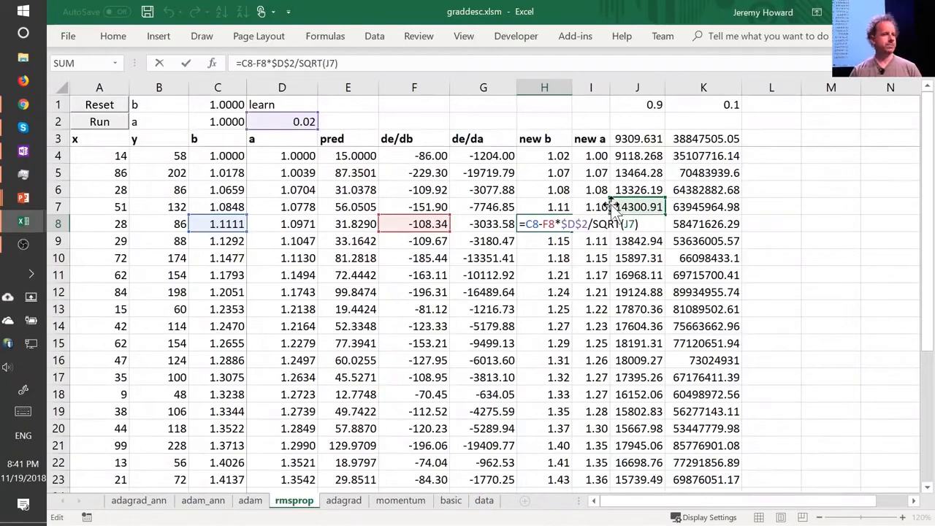
mouse_move(634, 347)
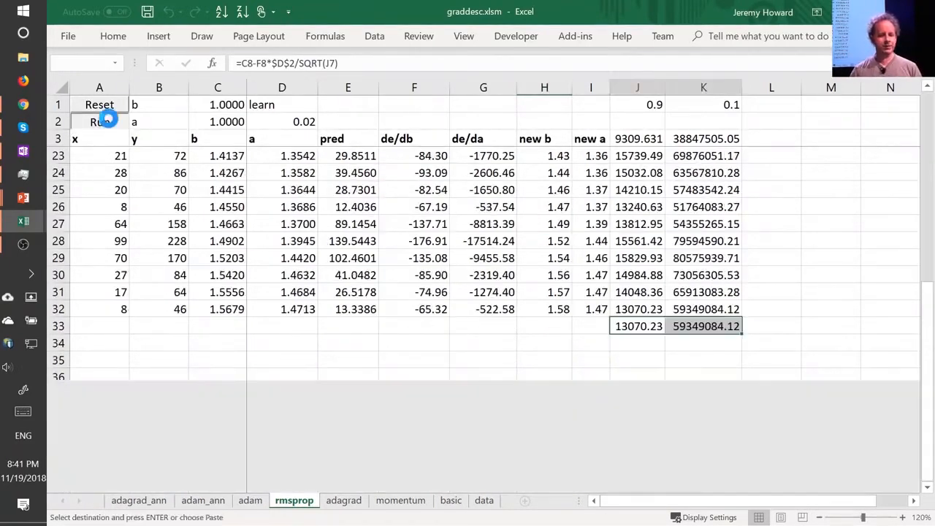
Reset the rmsprop parameters, then reset and run gradient descent on the basic sheet.
click(99, 123)
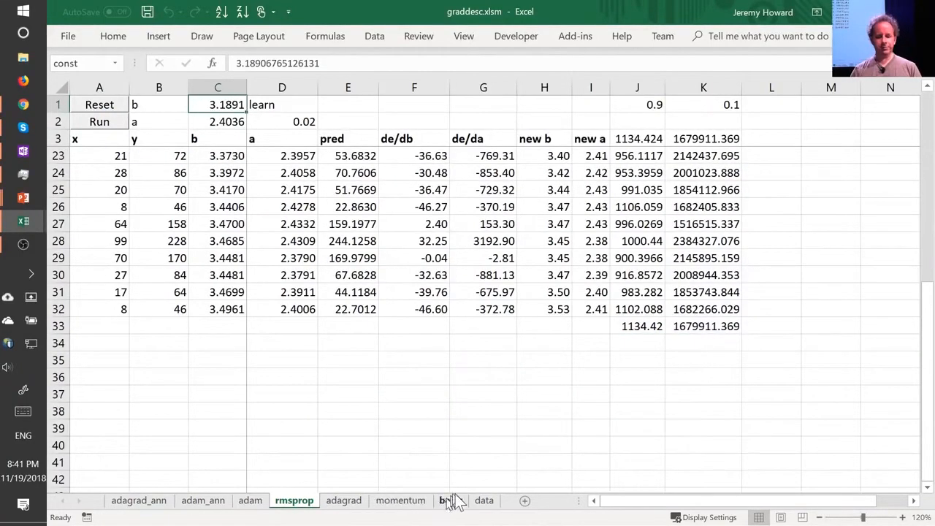
click(450, 500)
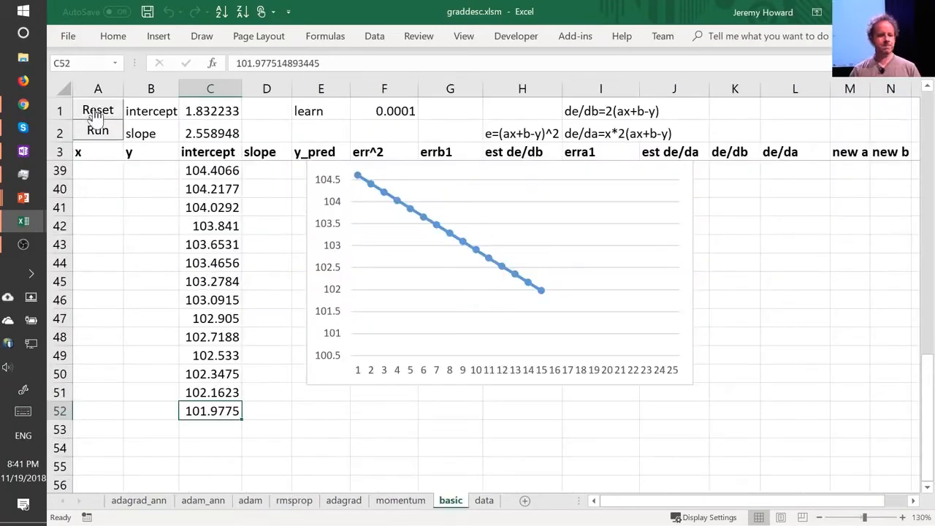
click(97, 130)
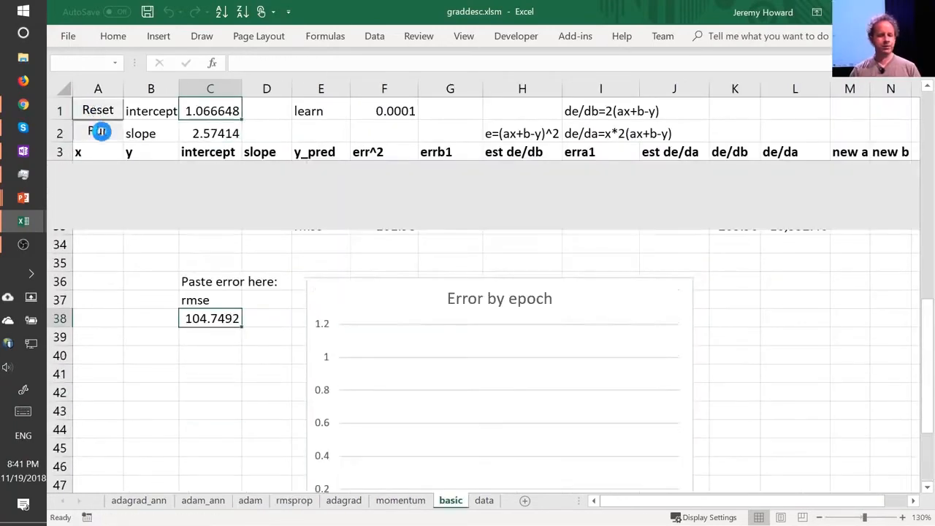
click(97, 132)
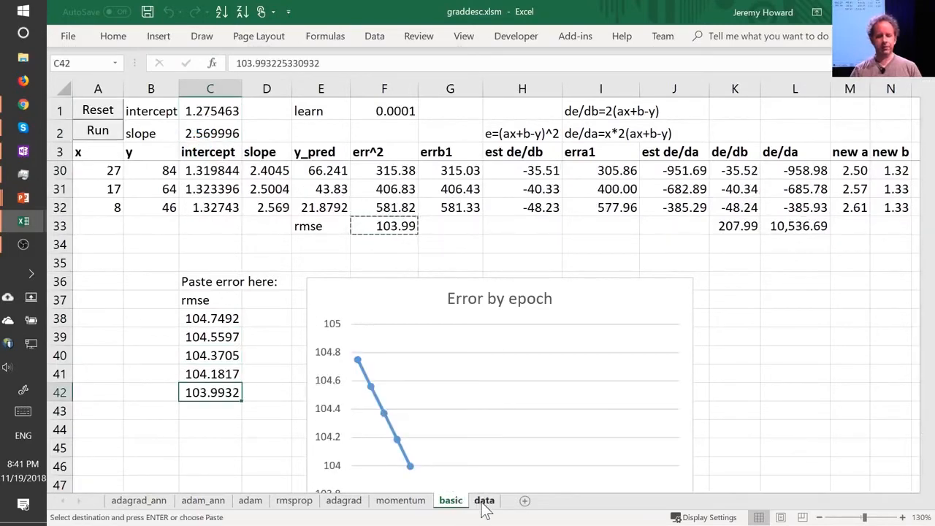
Return through the data sheet to the rmsprop sheet with b 3.1891 and a 2.4036.
click(483, 499)
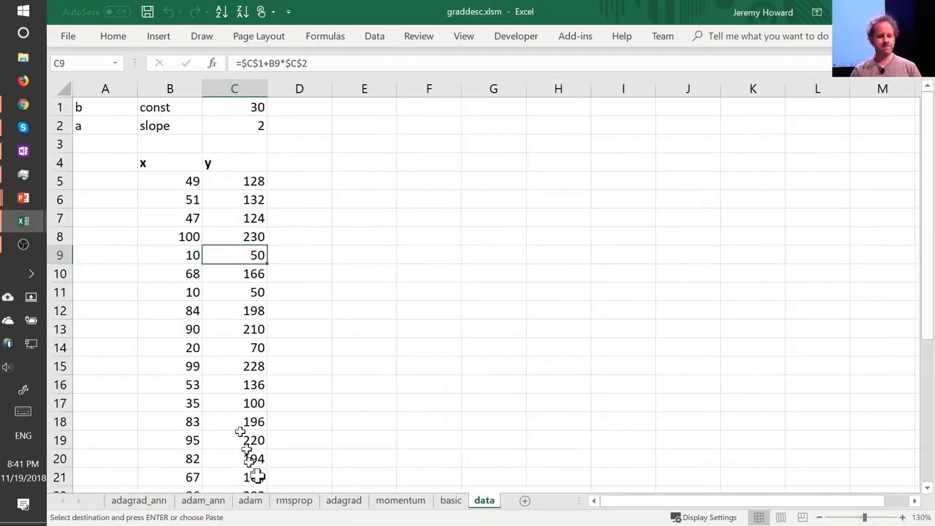
click(294, 500)
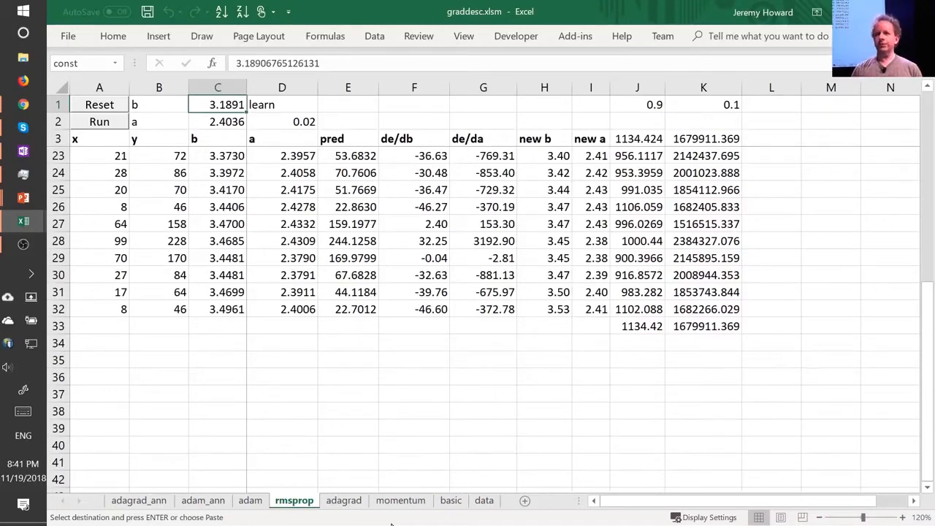
On the adam sheet, run Adam epochs bringing b to 24.9601 and a to 1.7037 at learning rate 1.
click(250, 499)
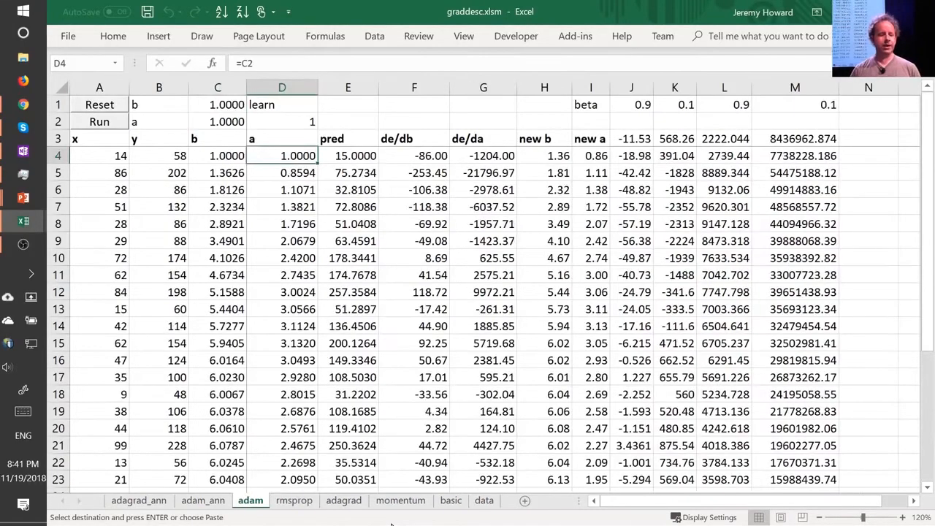
click(675, 155)
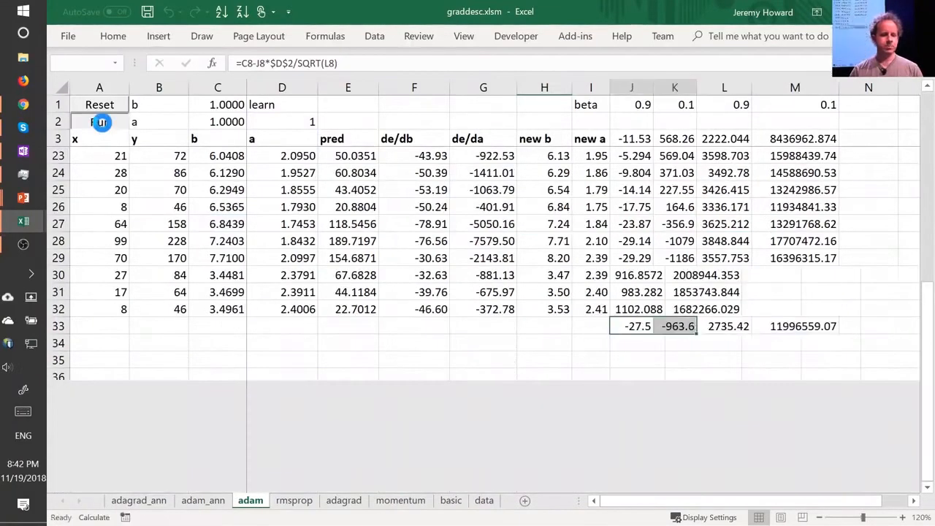
click(99, 121)
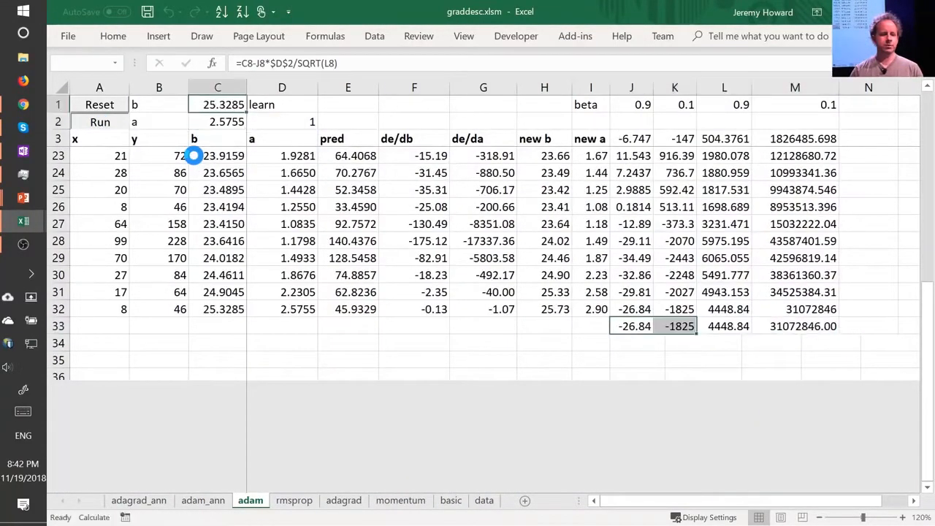
click(100, 121)
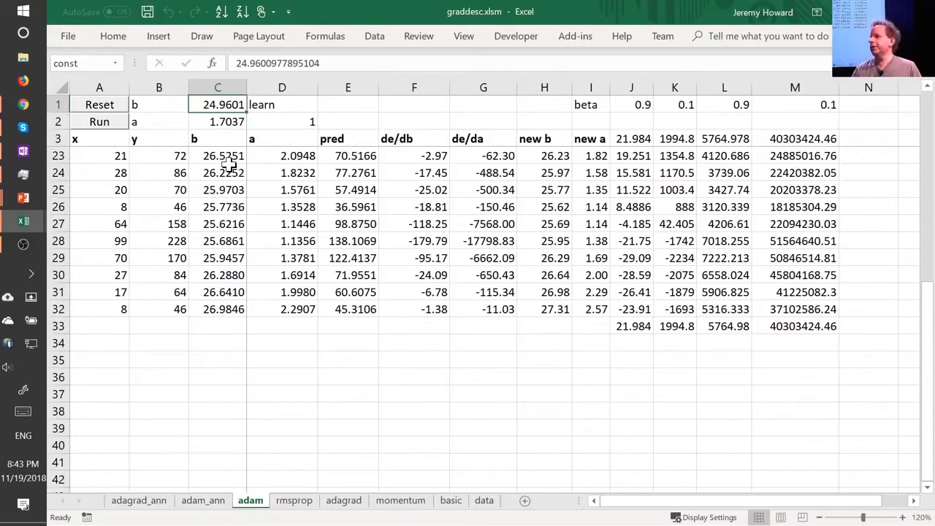
mouse_move(292, 127)
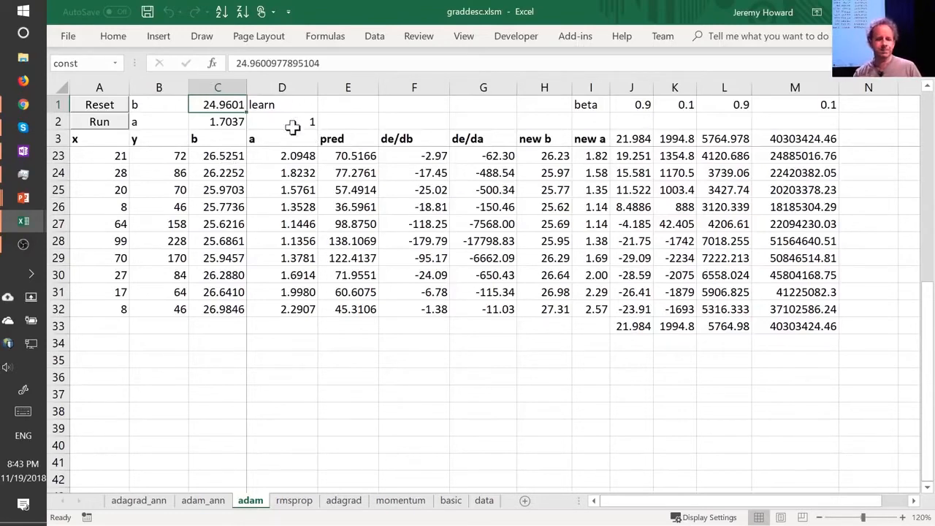
Select the adam learning rate to change, glance at the data sheet, and return to adam.
click(282, 121)
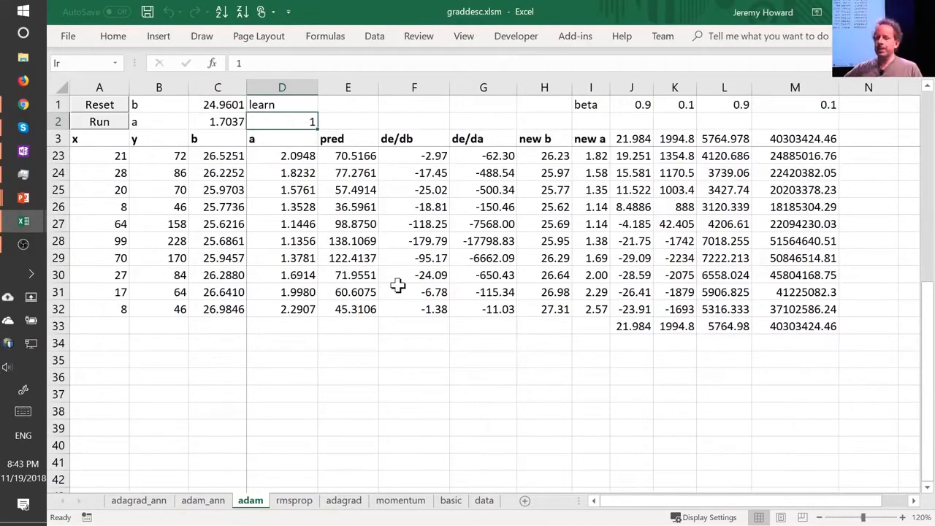
mouse_move(193, 131)
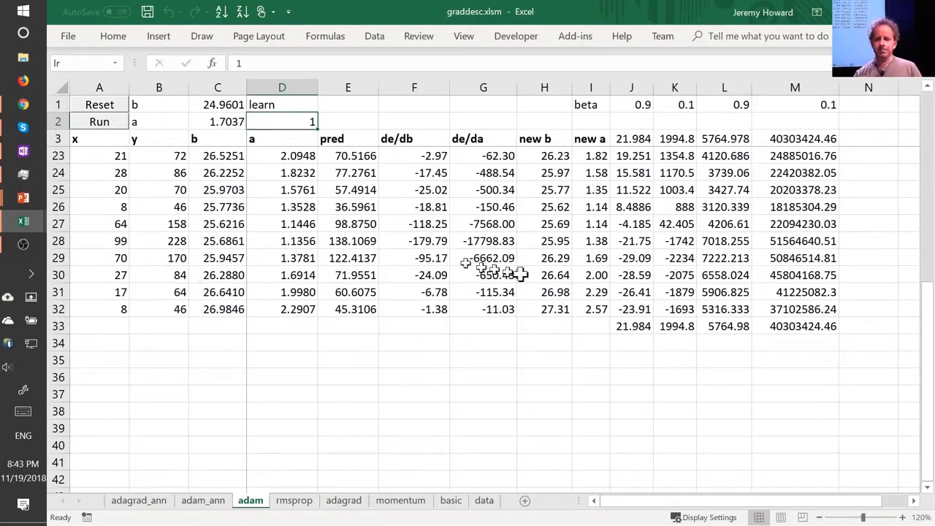
click(590, 274)
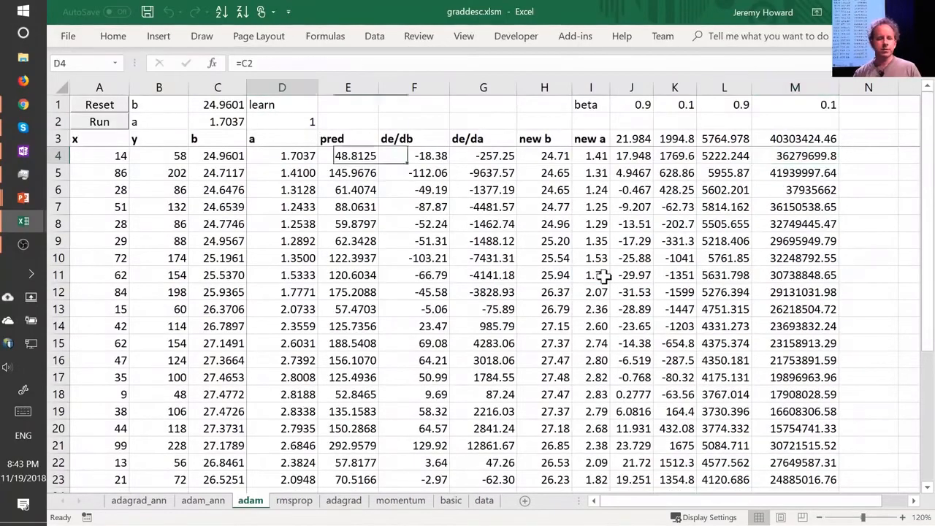
click(282, 155)
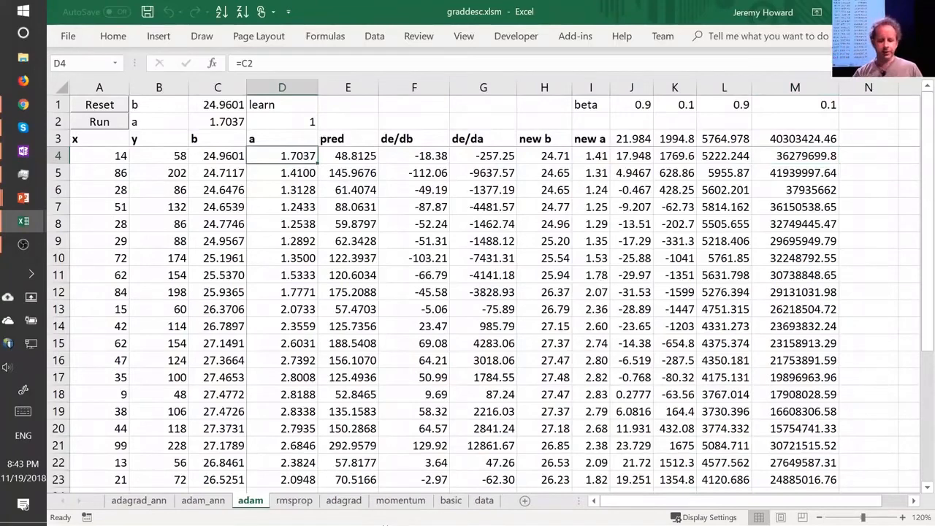
click(484, 499)
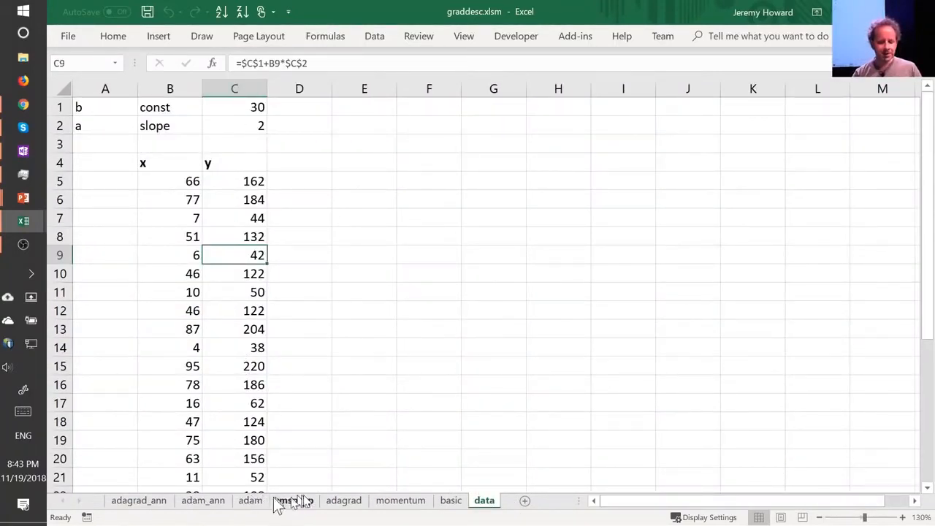
click(250, 499)
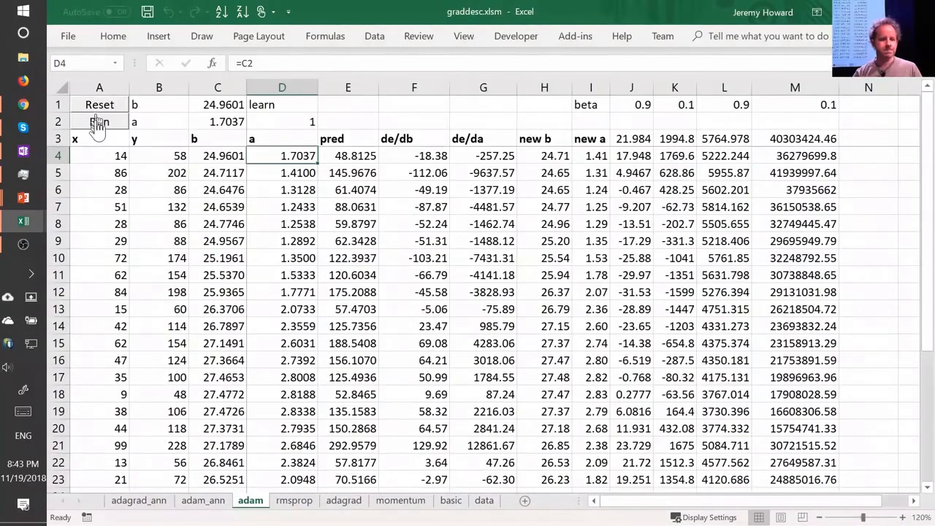
Run further Adam epochs to b 29.0215, a 1.6934 and lower the learning rate to 0.1.
click(100, 122)
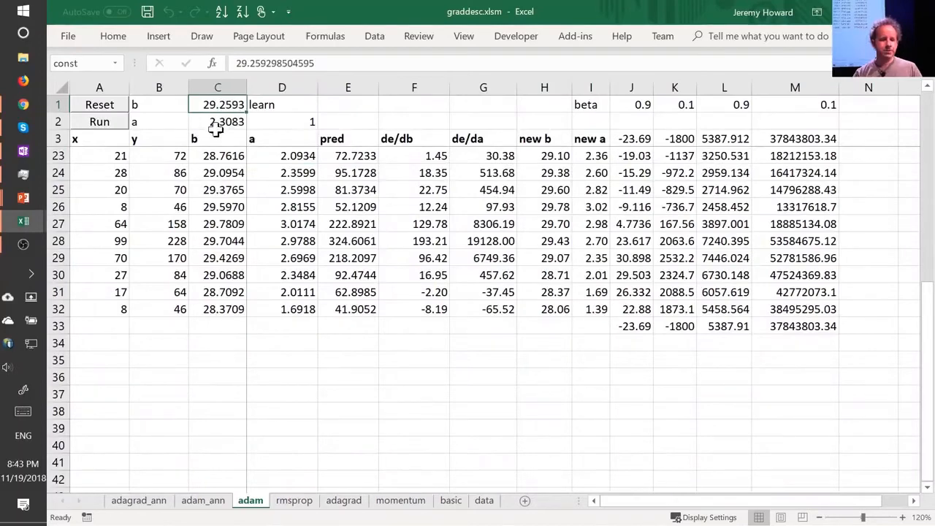
click(100, 121)
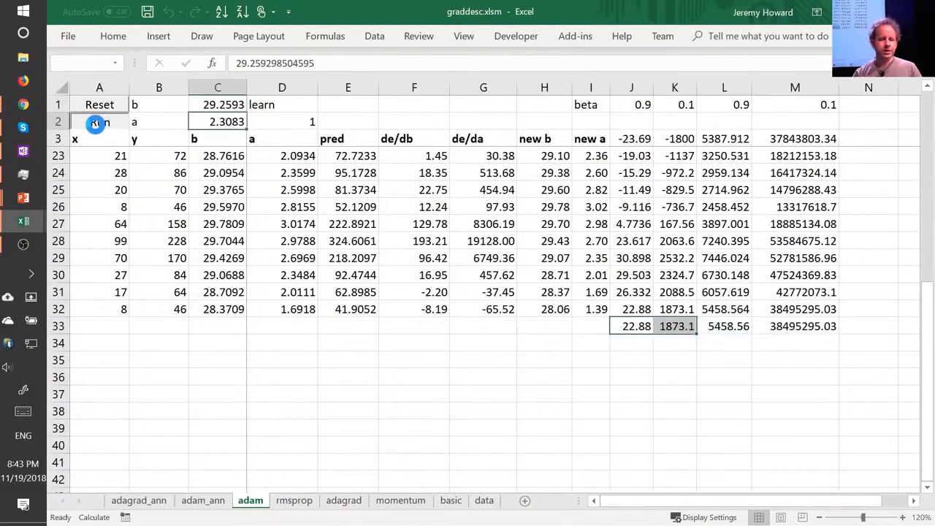
click(99, 123)
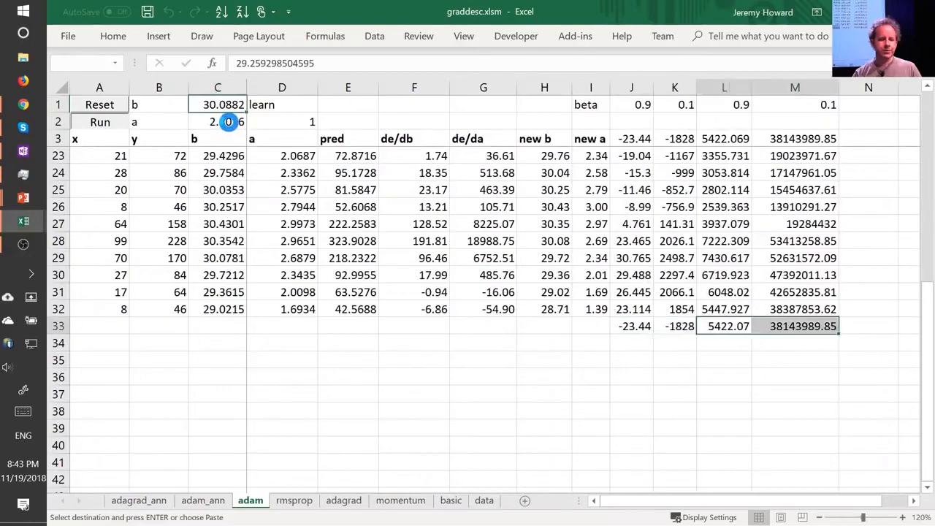
click(99, 122)
text(0.1)
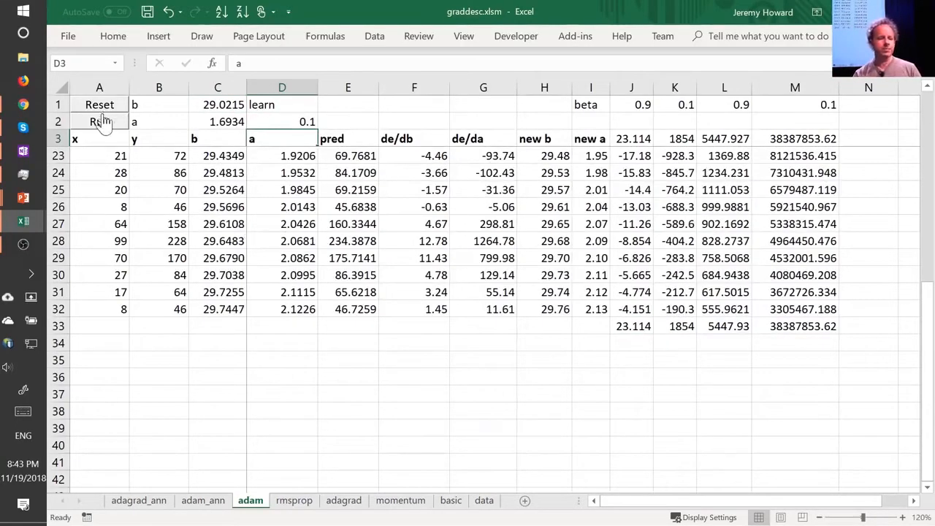
Run two more Adam epochs at learning rate 0.1, moving b to about 29.71.
click(99, 122)
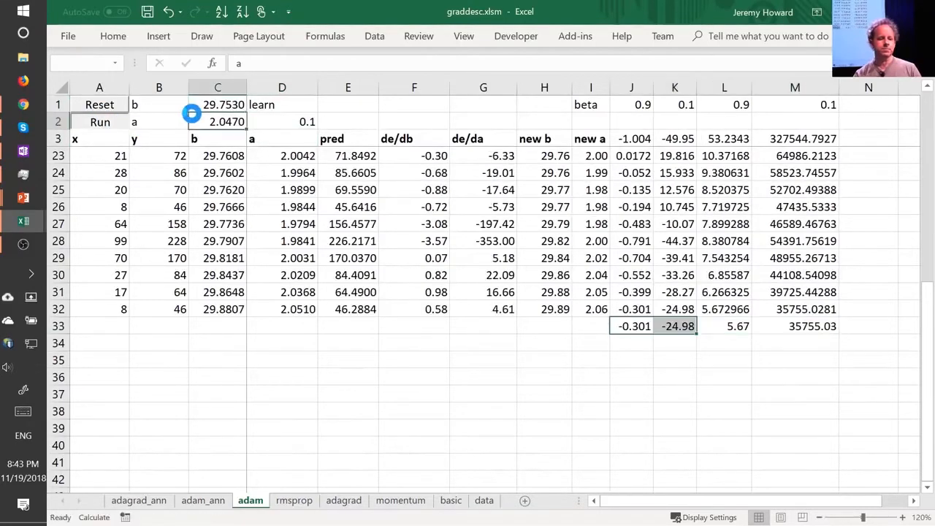
click(100, 122)
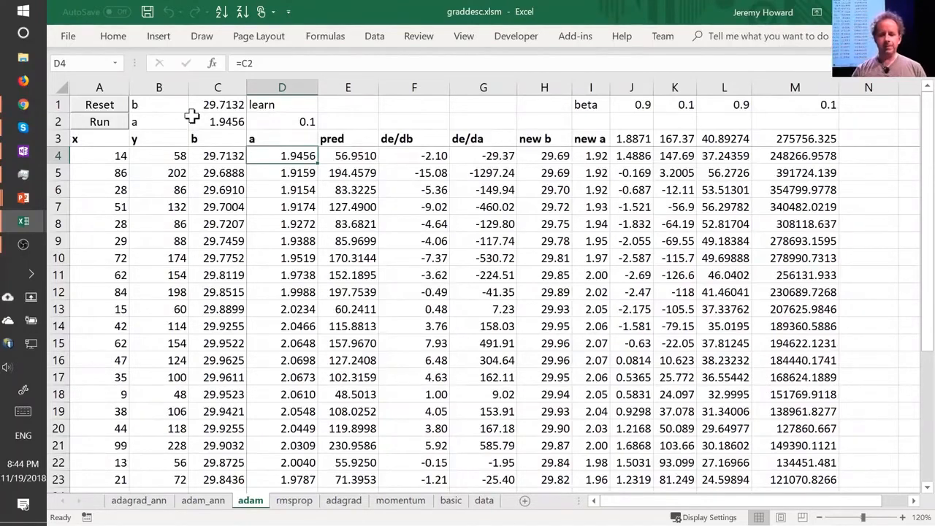
mouse_move(373, 299)
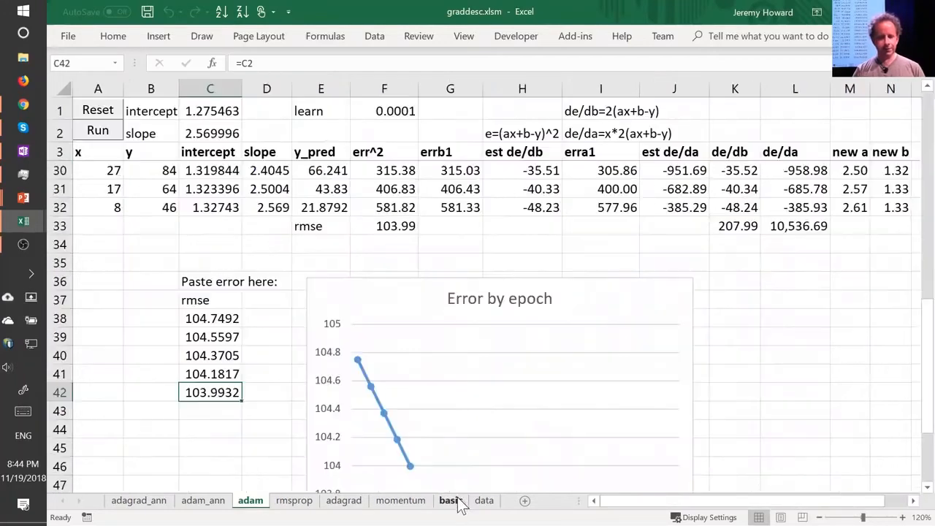
Show the basic sheet with its error chart before leaving Excel for the notebook.
click(450, 499)
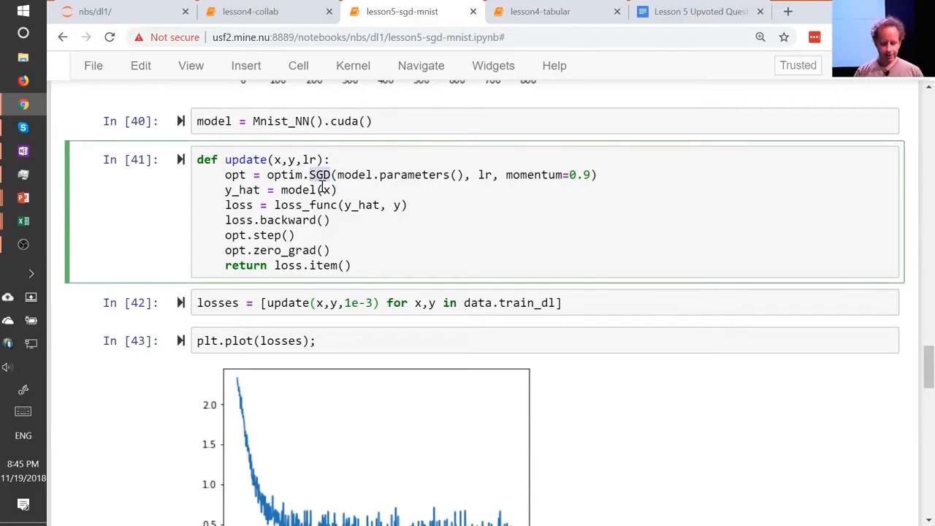
Switch the optimizer to optim.Adam, re-run, and move down to the new loss plot and Learner cell.
text(Adam)
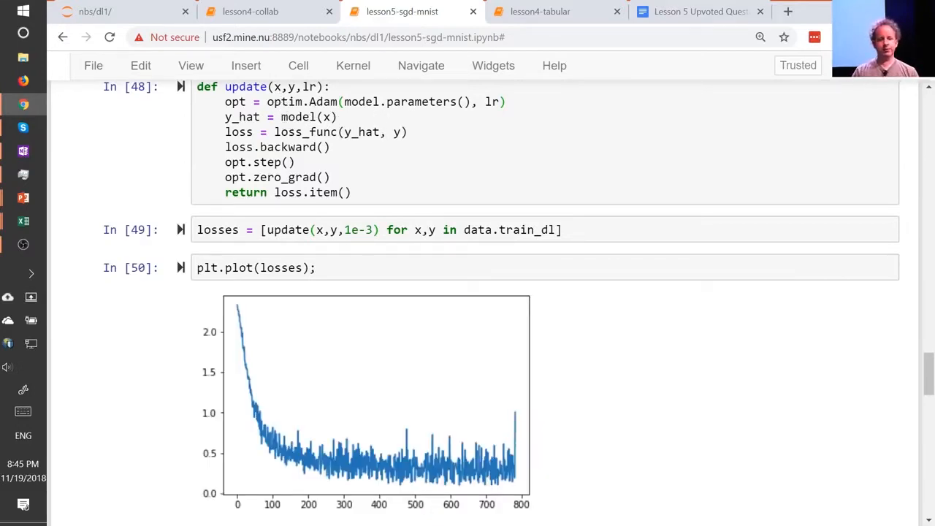
scroll(down, 3)
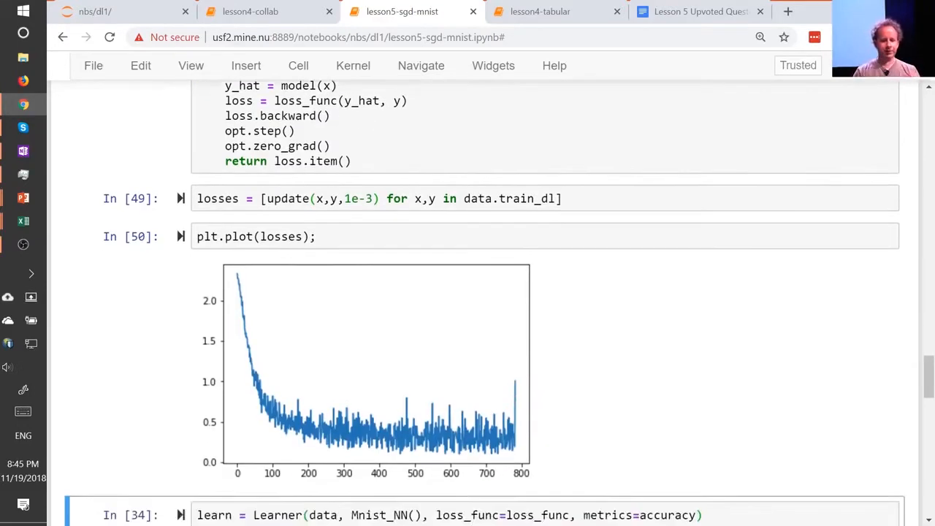
scroll(down, 3)
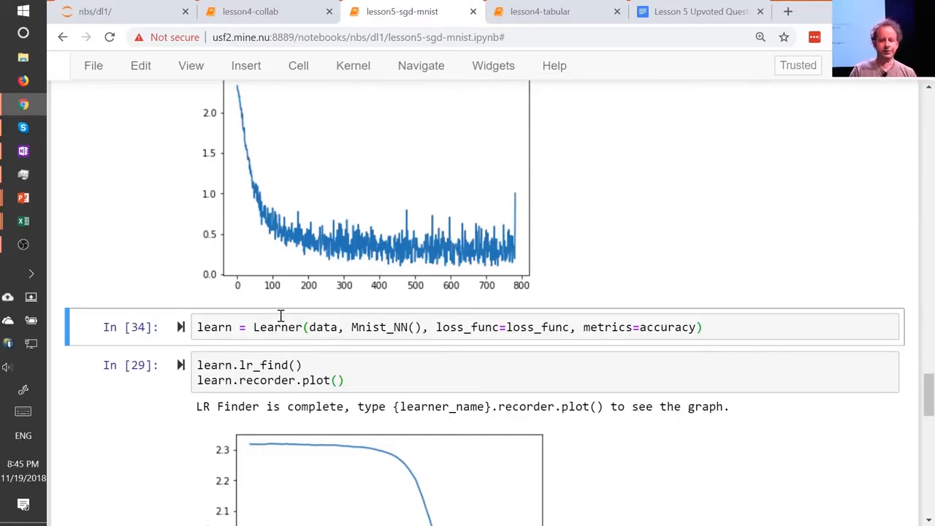
Highlight Learner and loss_func in the Mnist_NN Learner cell, then continue down past the 1e-3 loss plot.
double_click(277, 327)
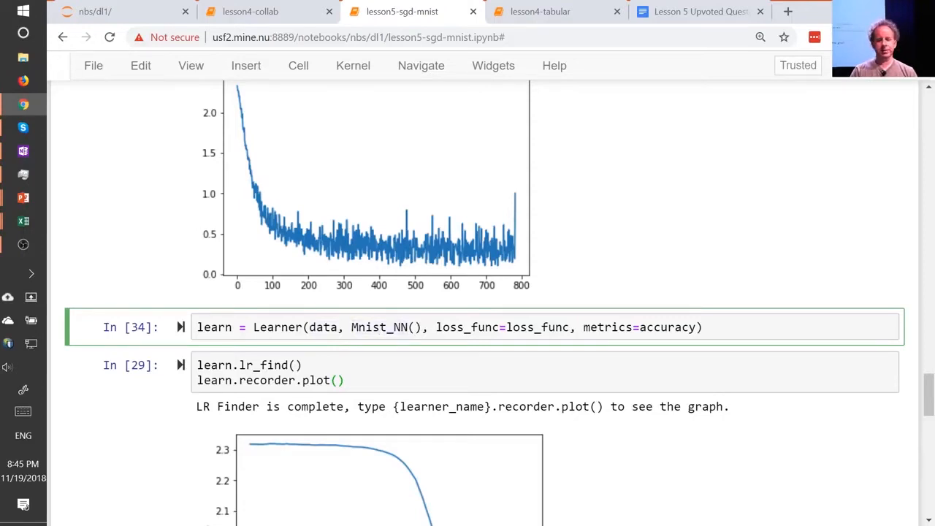
double_click(467, 328)
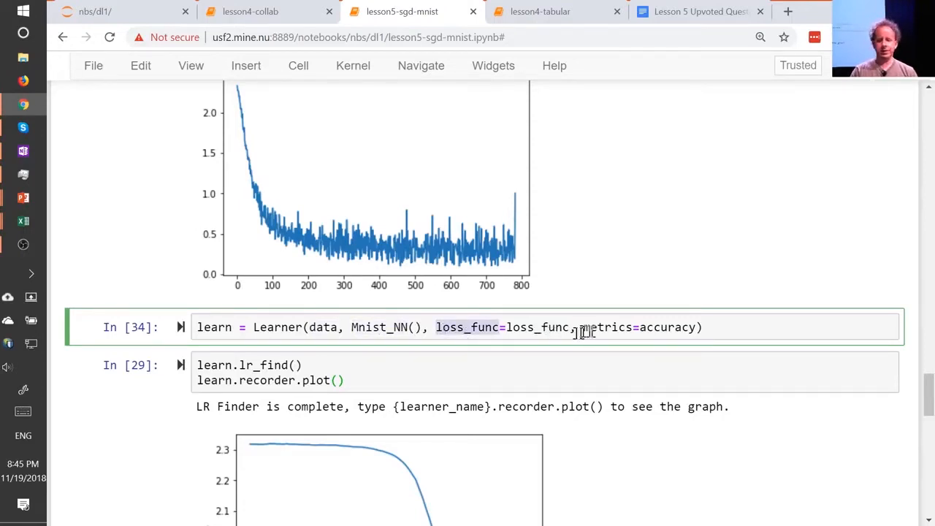
double_click(606, 327)
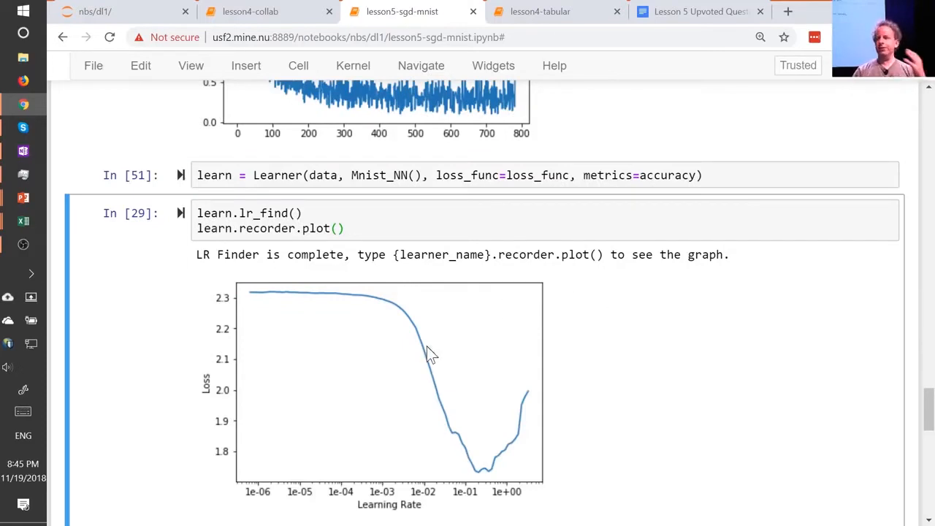
mouse_move(266, 276)
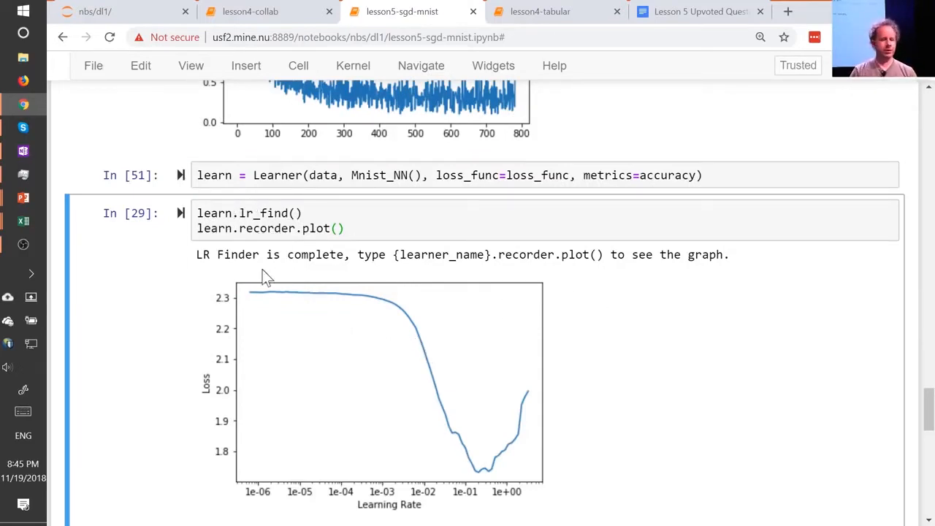
scroll(down, 3)
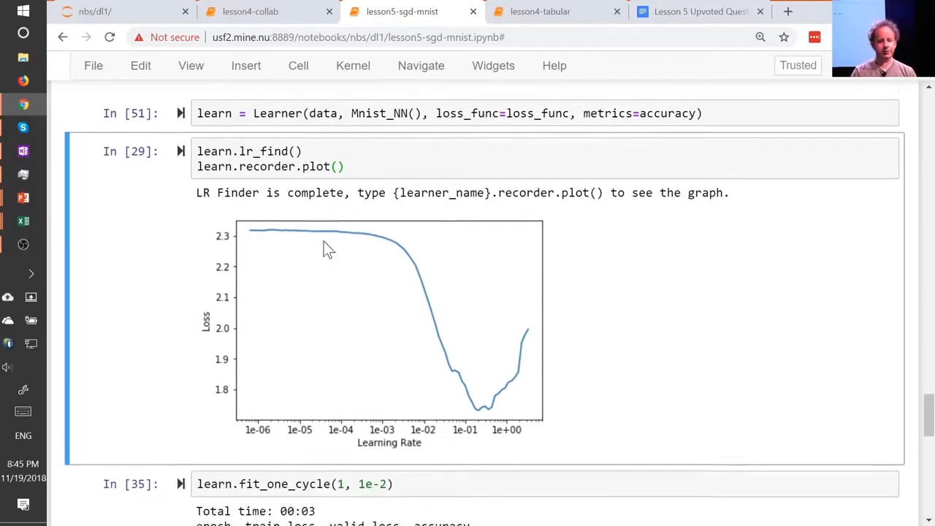
scroll(down, 3)
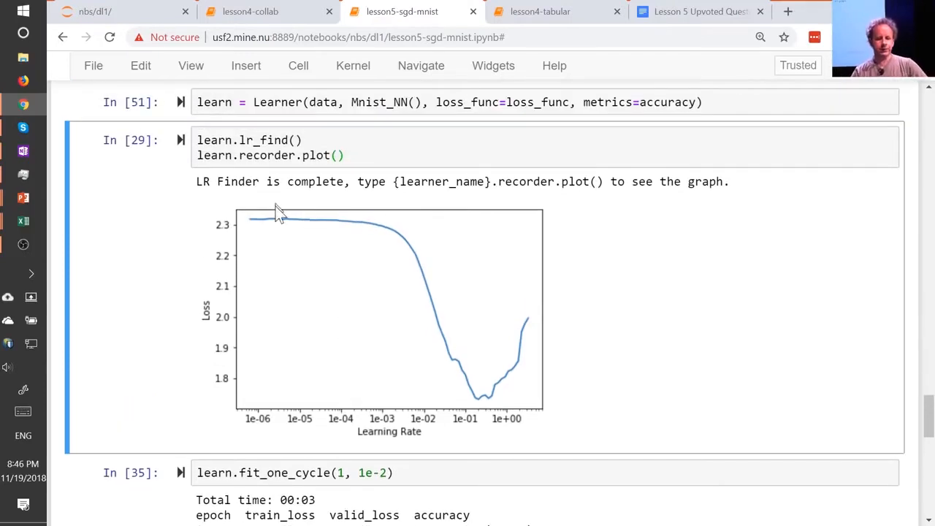
scroll(down, 3)
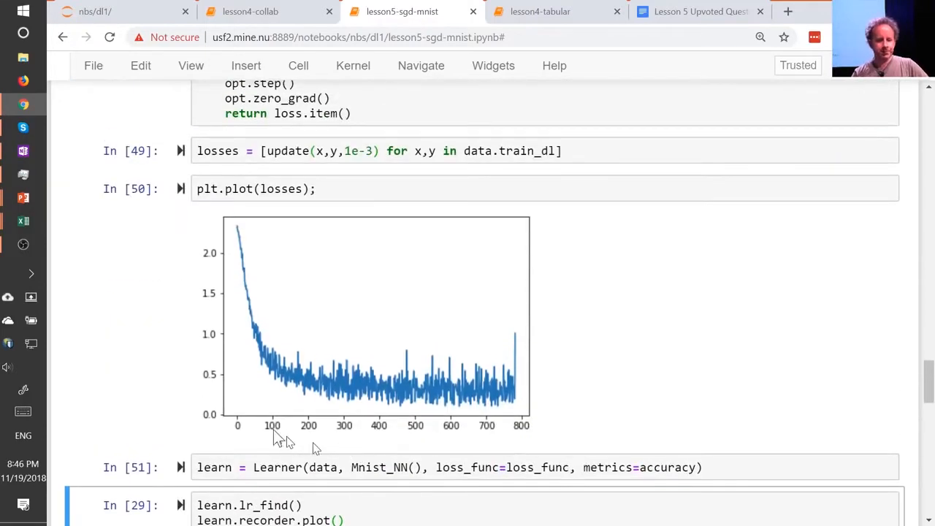
mouse_move(450, 402)
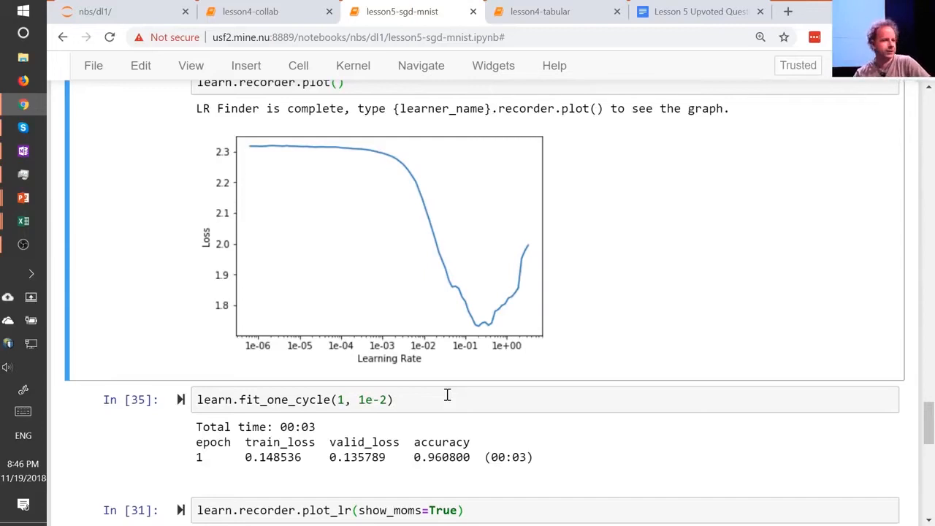
mouse_move(336, 401)
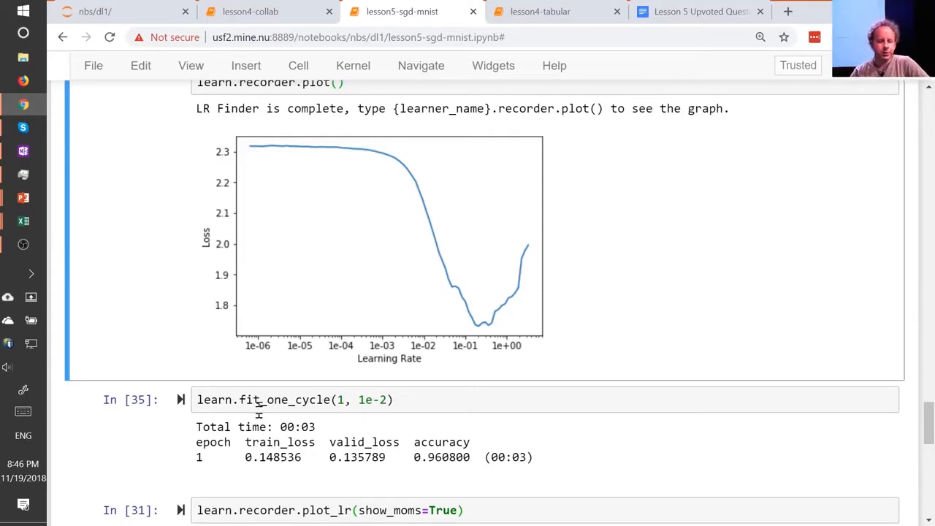
Select the fit_one_cycle cell and bring the 0.9608 accuracy and plot_lr schedules into view.
double_click(283, 401)
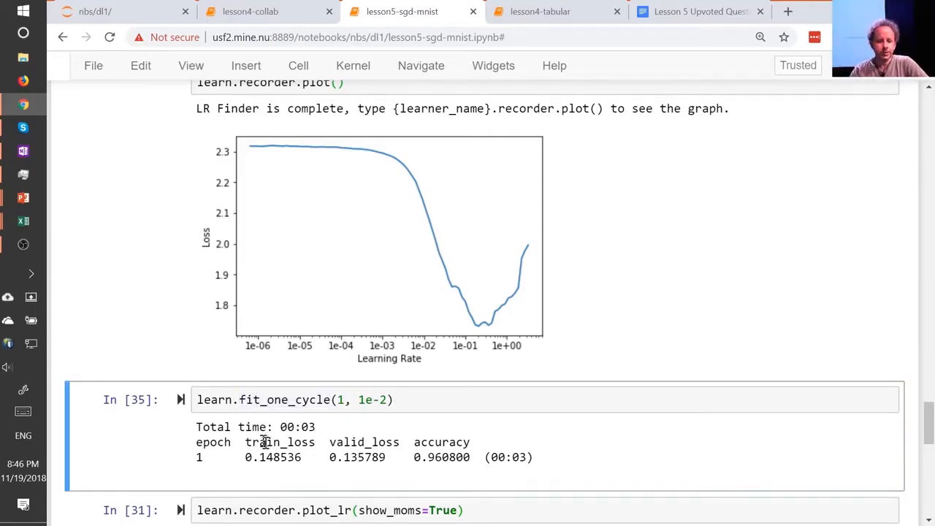
scroll(down, 3)
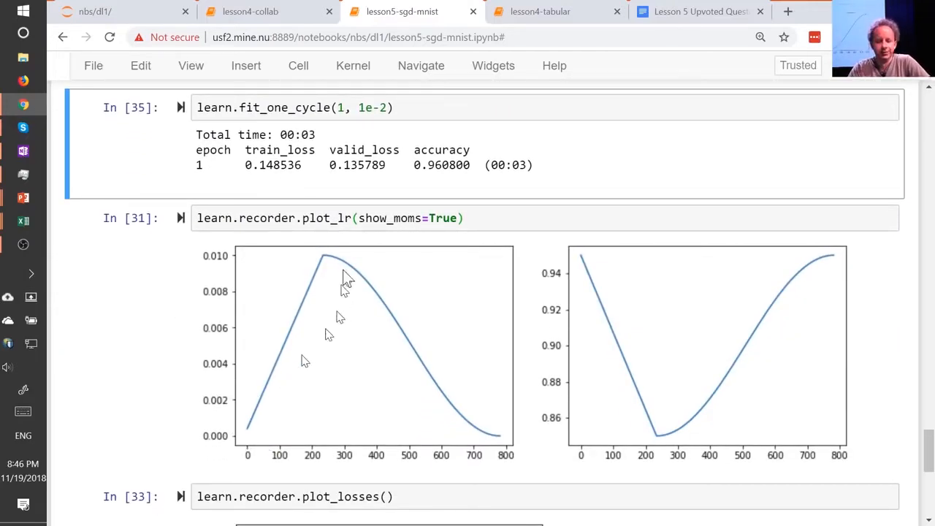
mouse_move(266, 453)
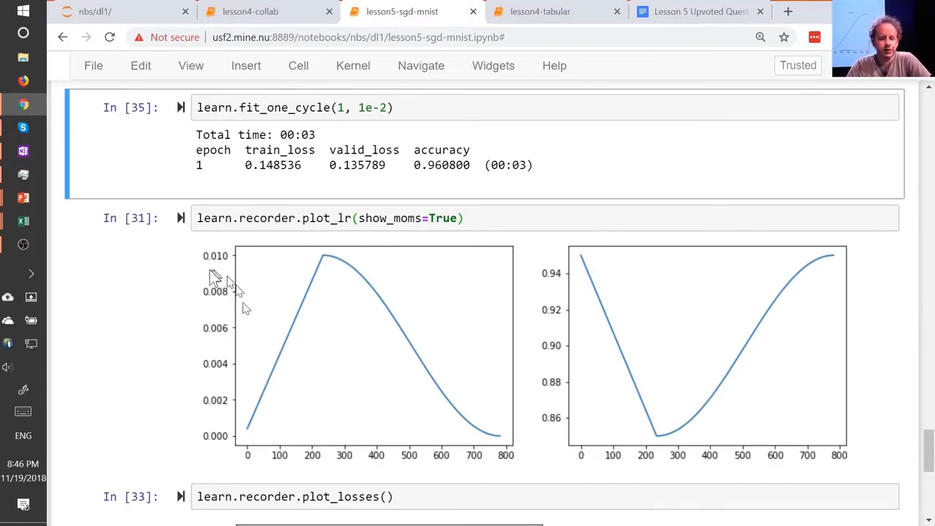
mouse_move(289, 460)
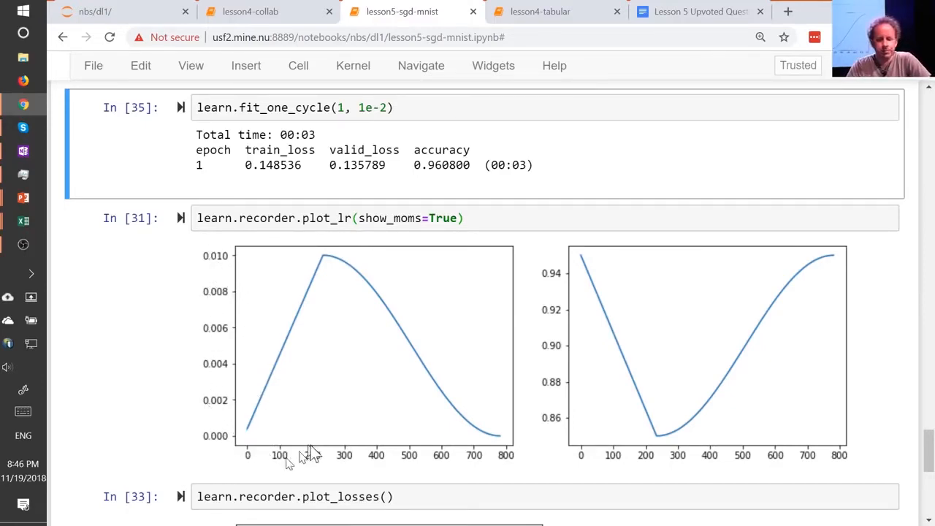
mouse_move(568, 466)
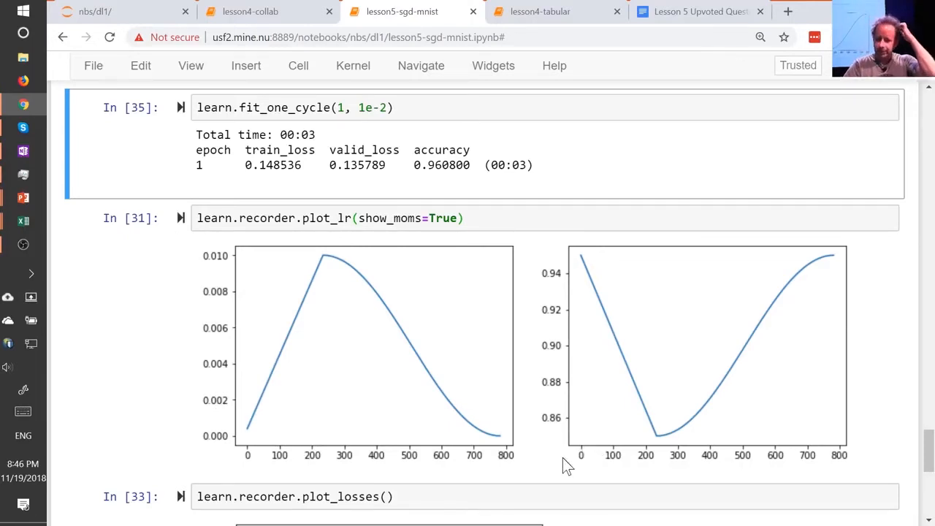
mouse_move(251, 470)
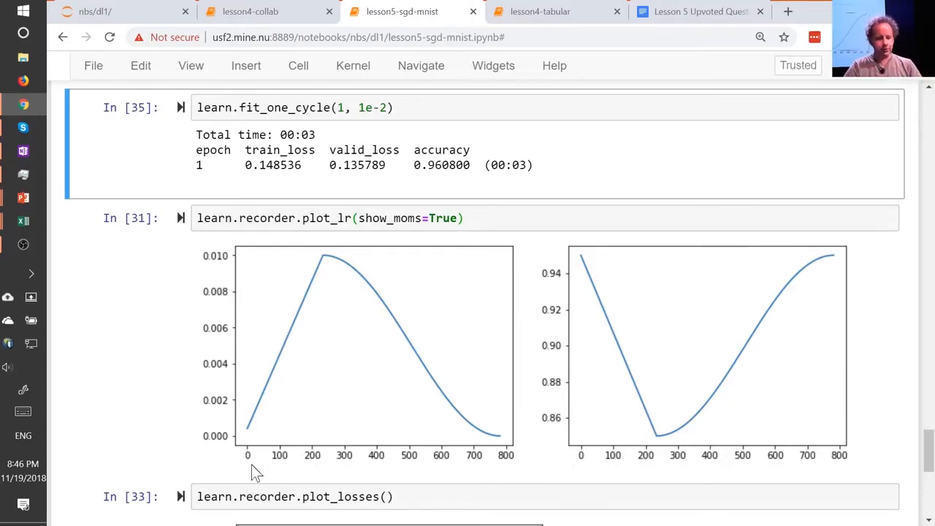
mouse_move(245, 450)
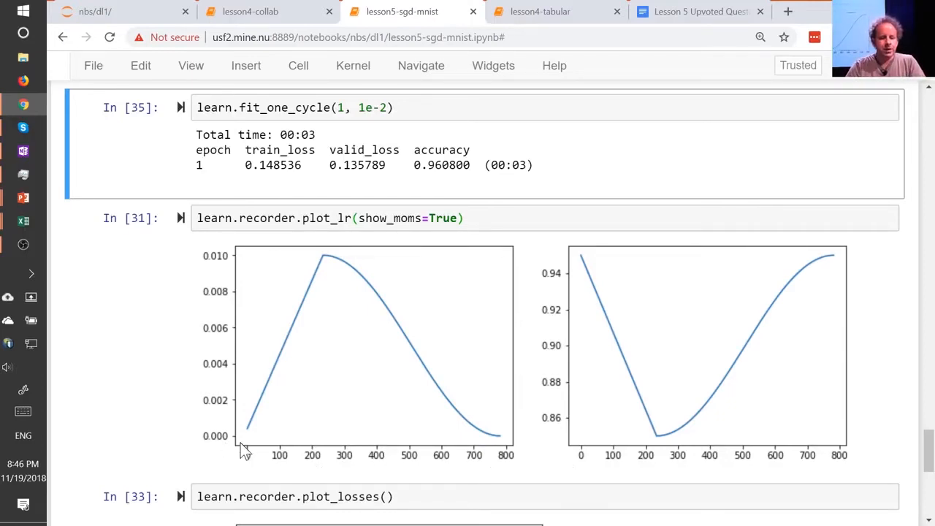
mouse_move(247, 449)
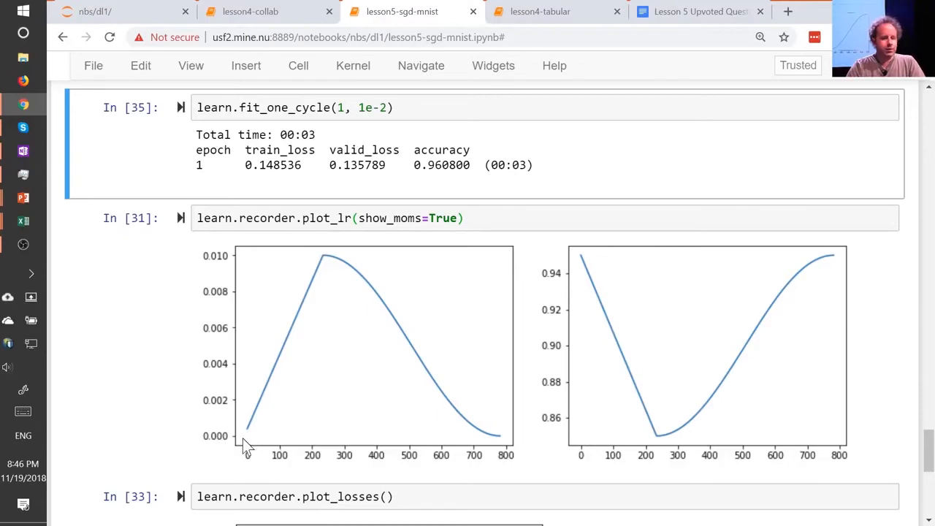
mouse_move(327, 263)
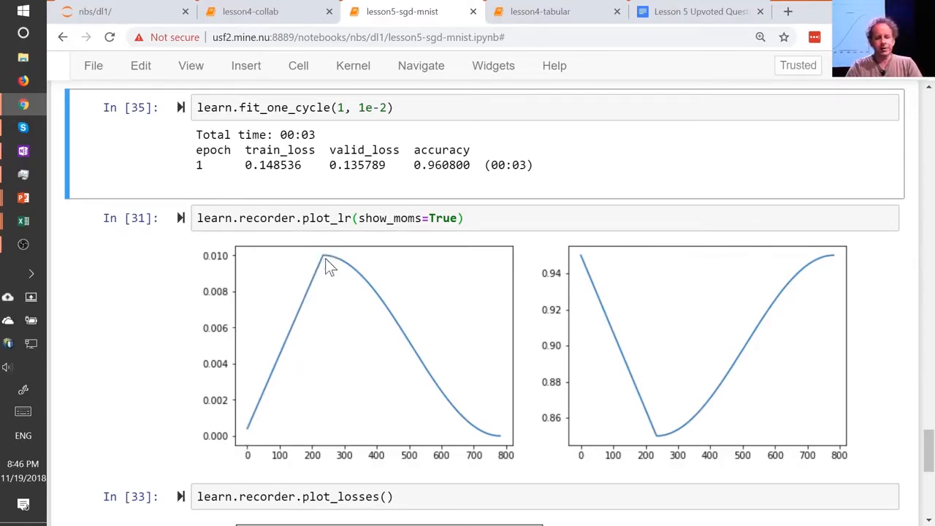
mouse_move(524, 454)
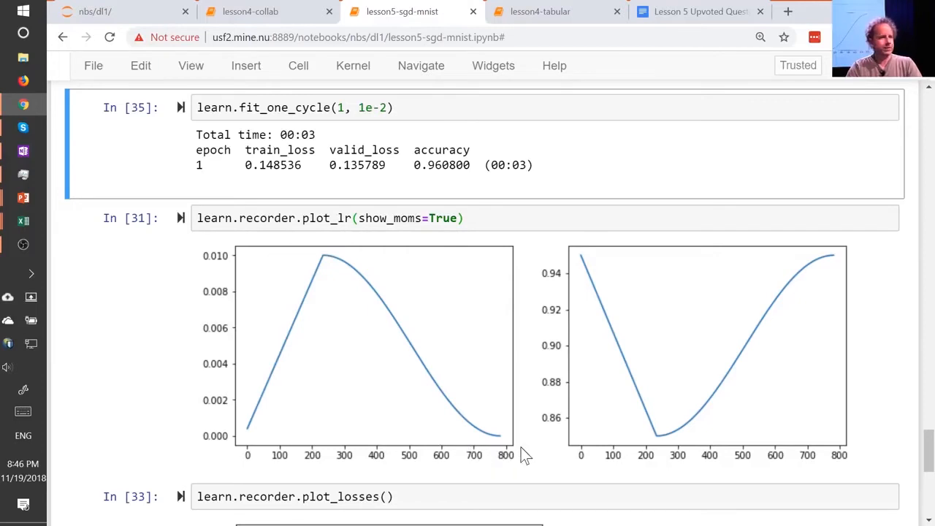
mouse_move(235, 445)
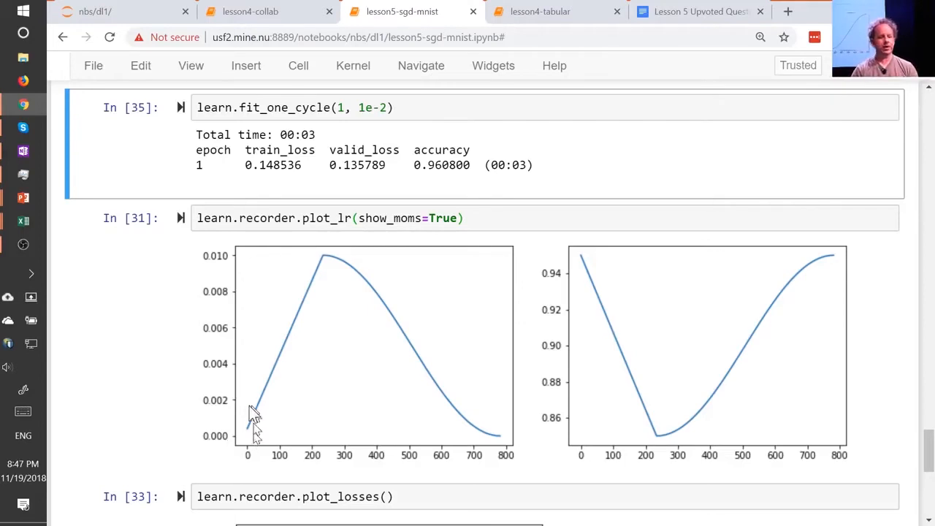
mouse_move(254, 450)
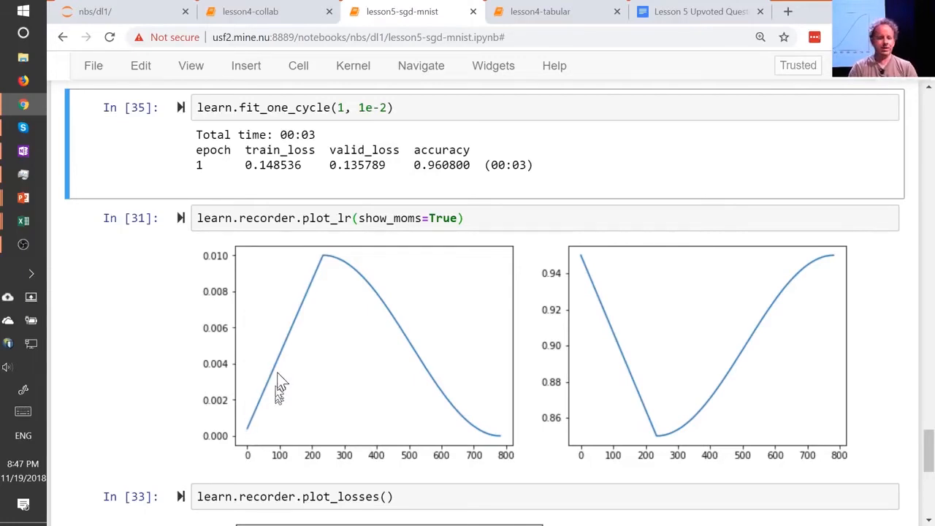
mouse_move(284, 362)
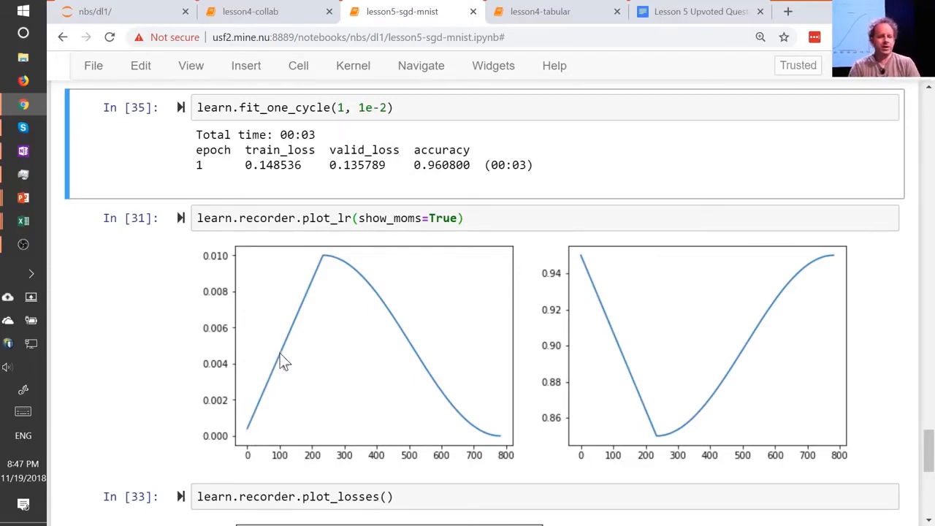
mouse_move(293, 248)
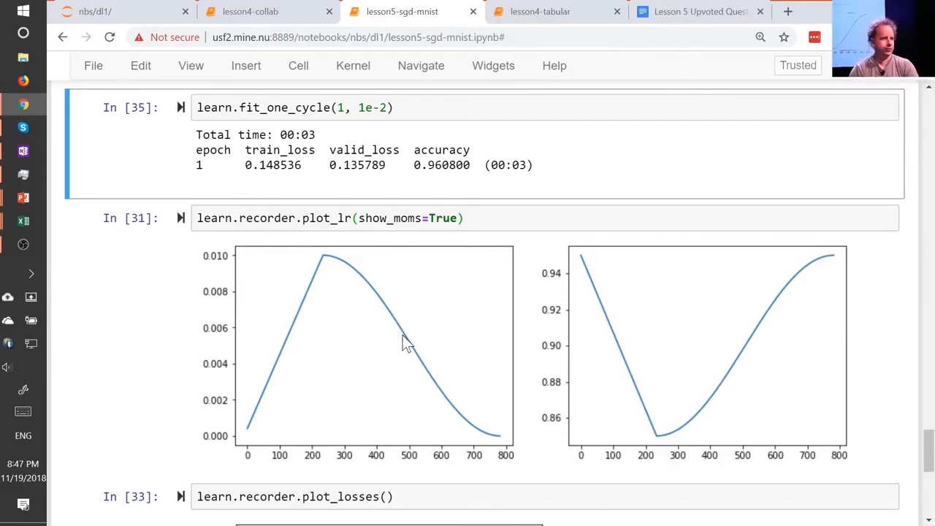
mouse_move(508, 454)
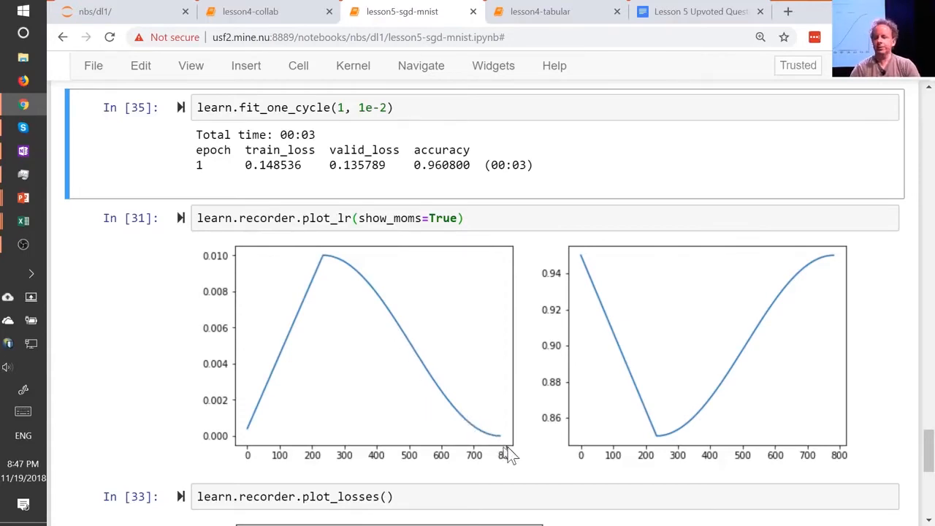
mouse_move(488, 429)
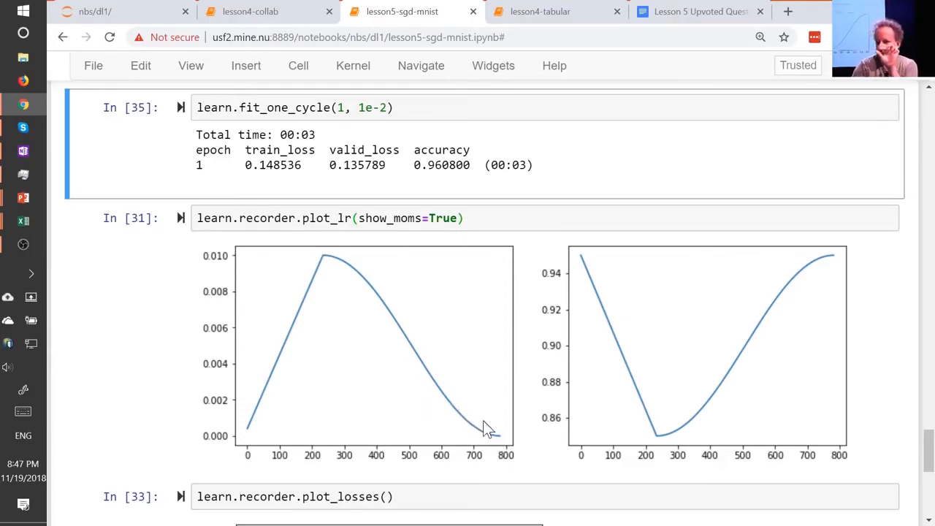
mouse_move(453, 416)
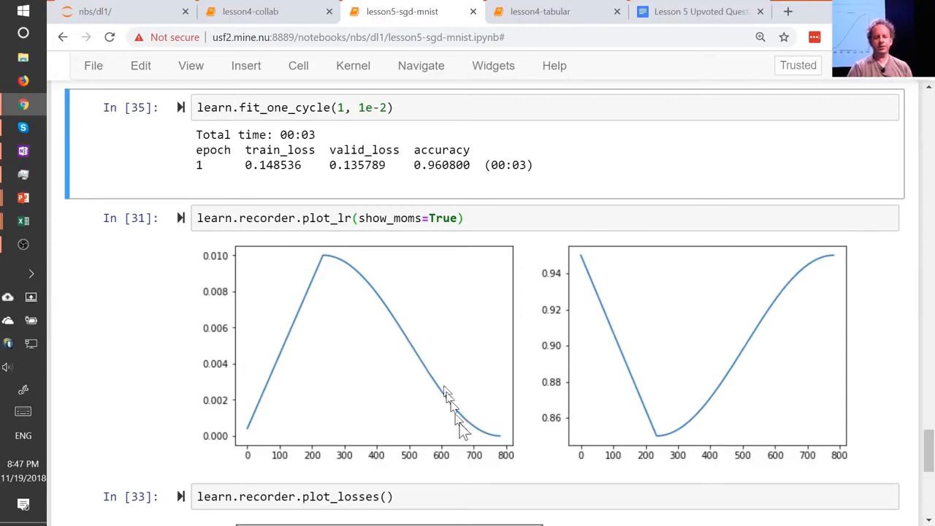
mouse_move(811, 263)
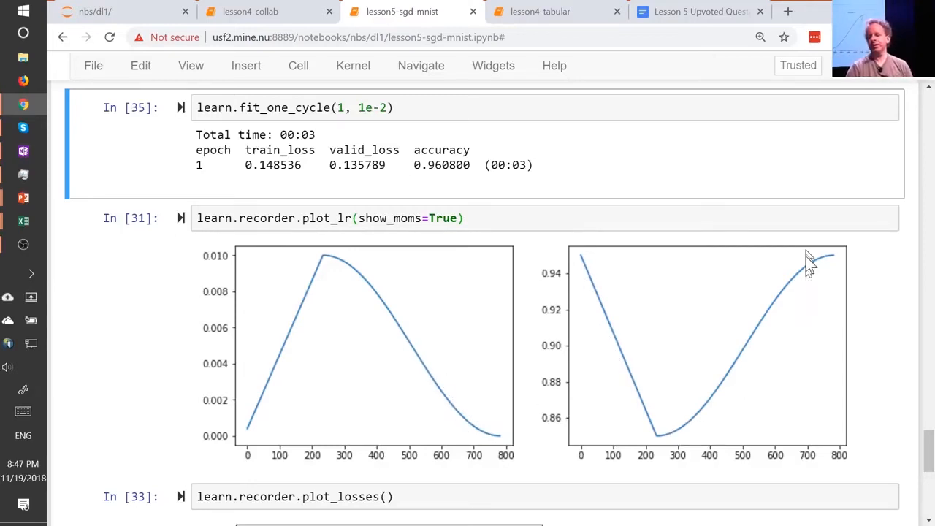
mouse_move(654, 406)
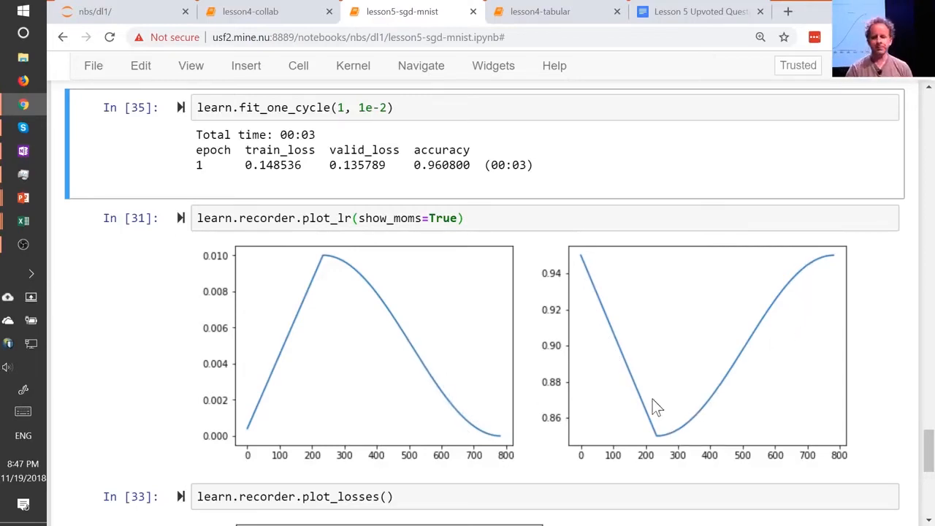
mouse_move(245, 431)
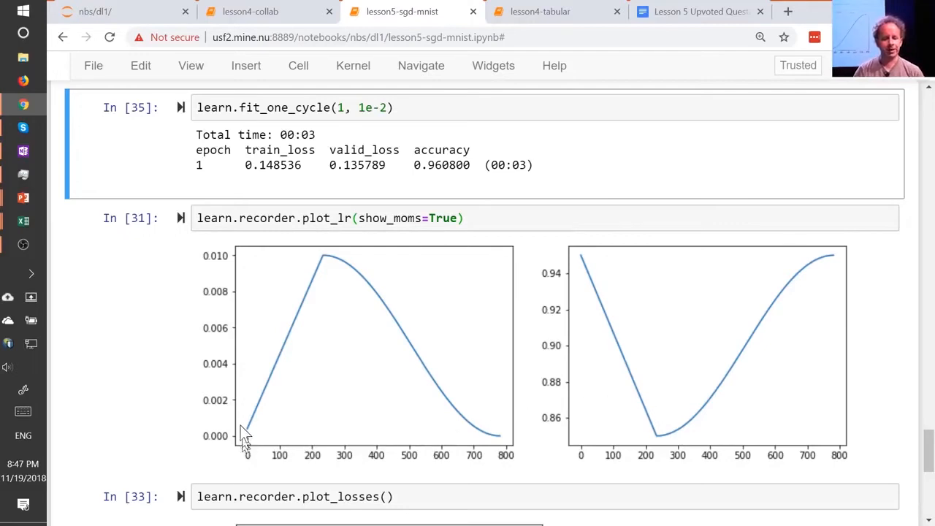
mouse_move(581, 263)
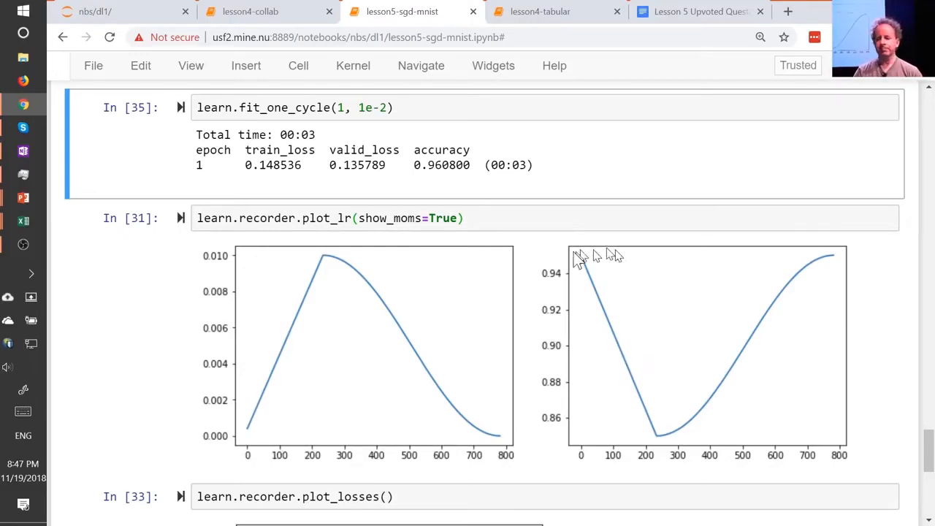
mouse_move(590, 263)
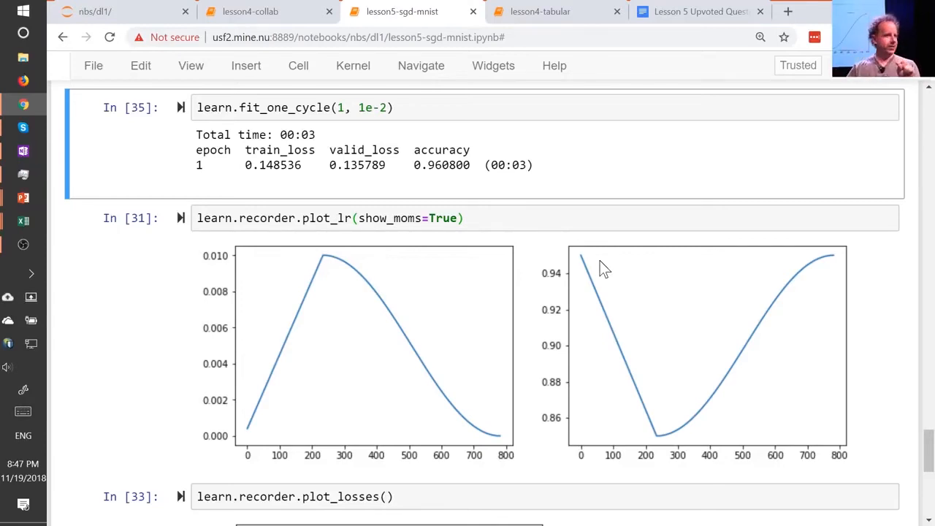
mouse_move(371, 204)
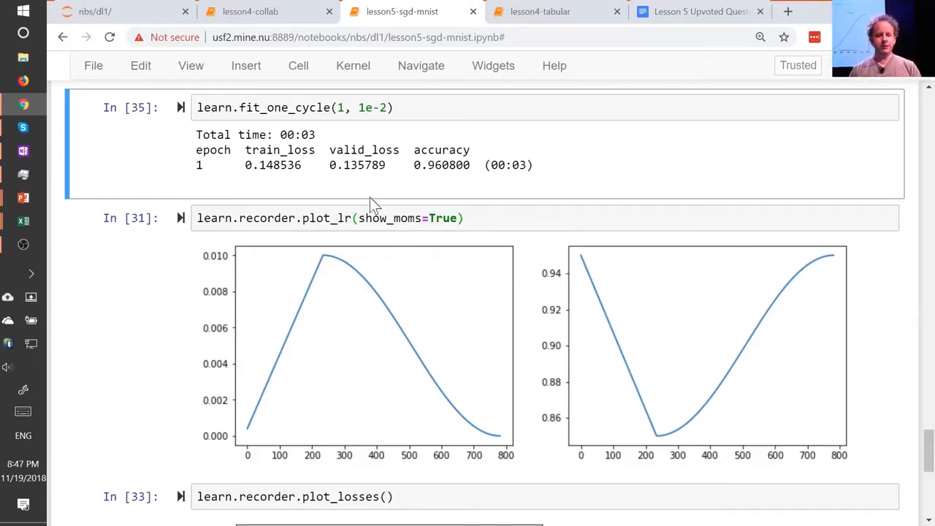
mouse_move(353, 280)
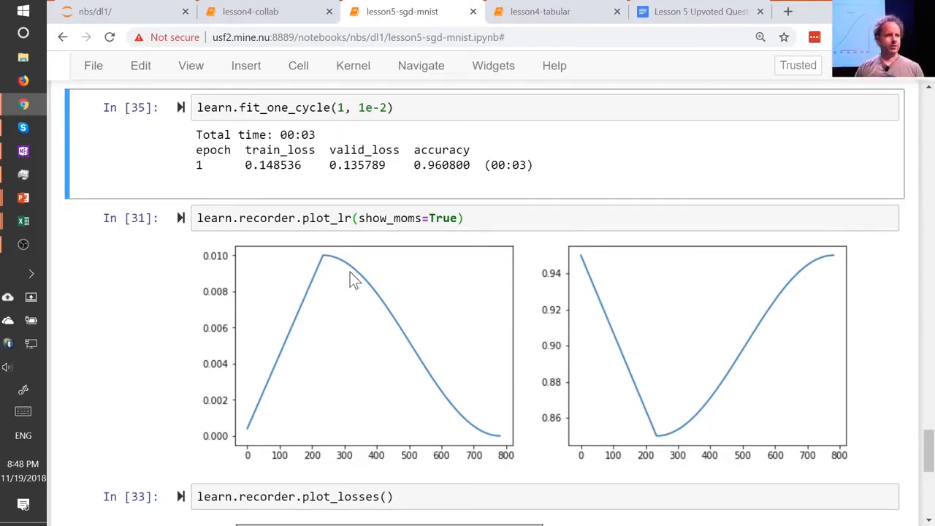
mouse_move(489, 446)
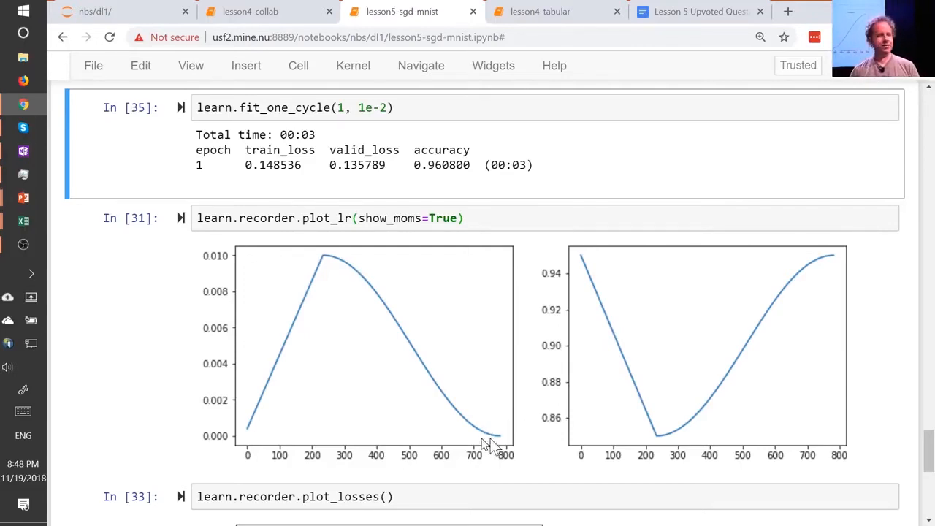
mouse_move(504, 441)
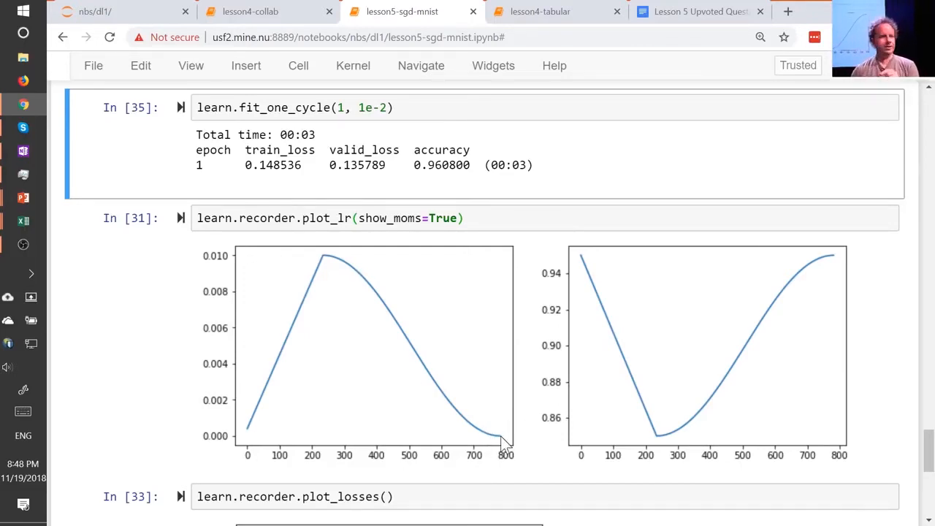
mouse_move(811, 299)
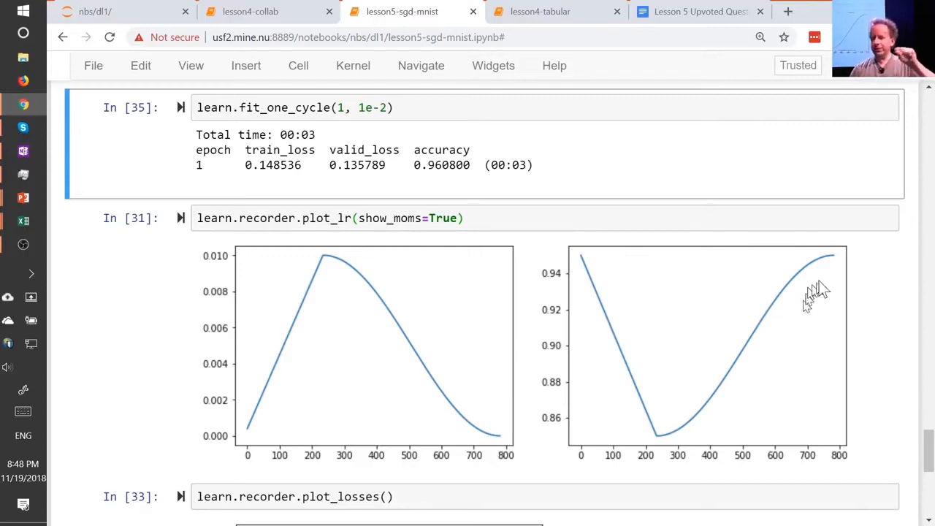
mouse_move(802, 285)
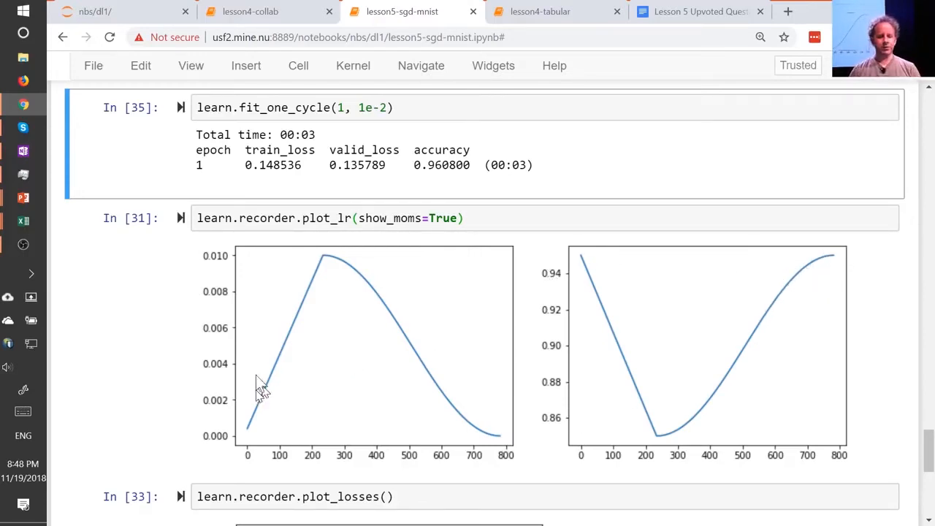
mouse_move(598, 391)
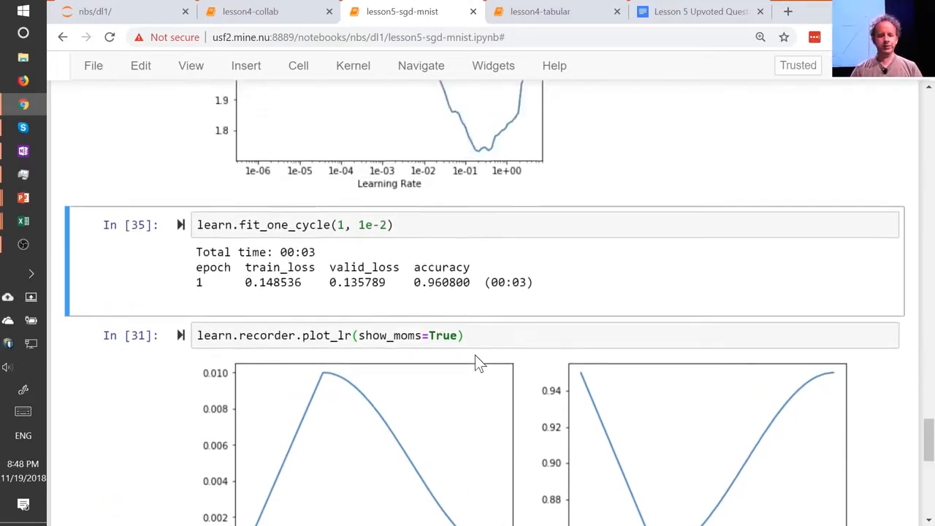
scroll(down, 3)
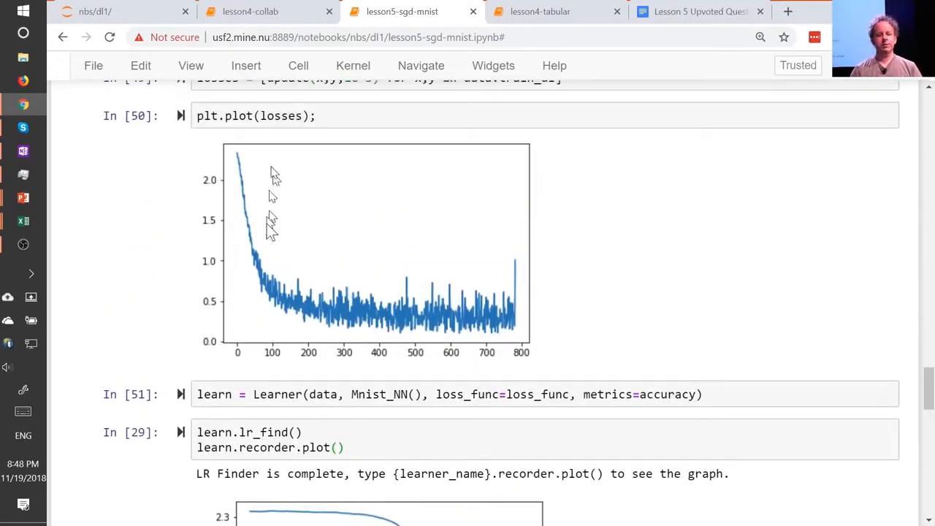
mouse_move(383, 316)
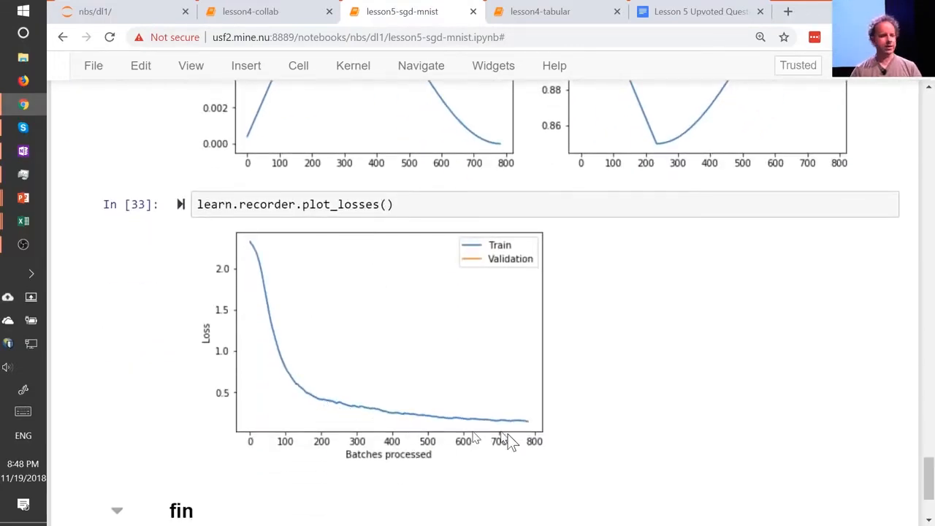
mouse_move(511, 445)
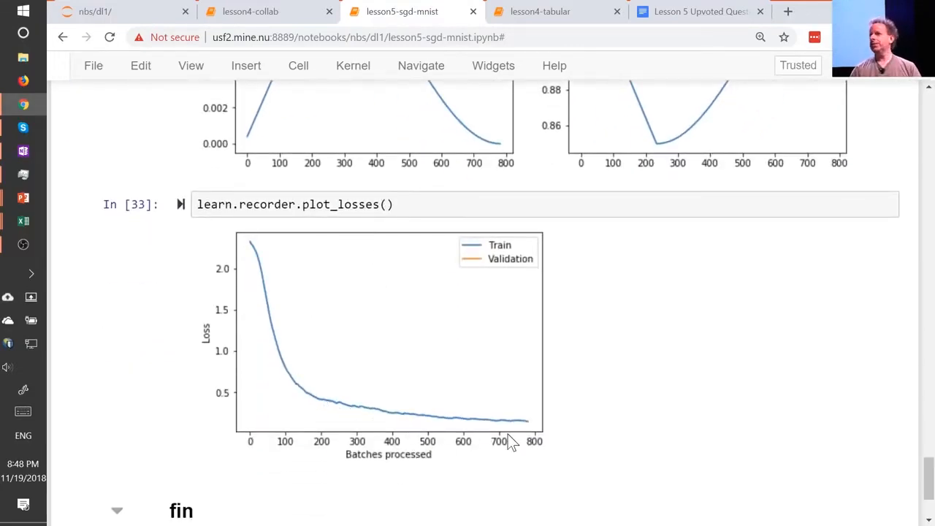
mouse_move(587, 432)
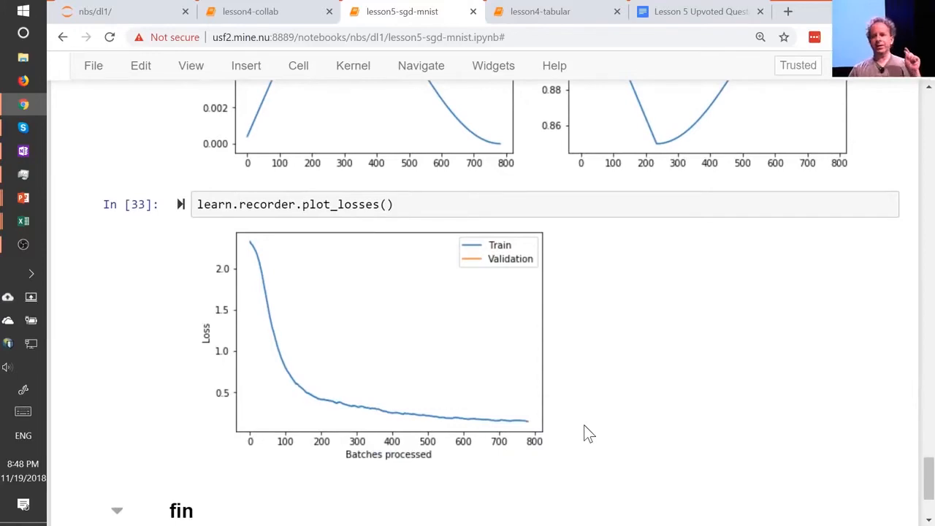
mouse_move(597, 445)
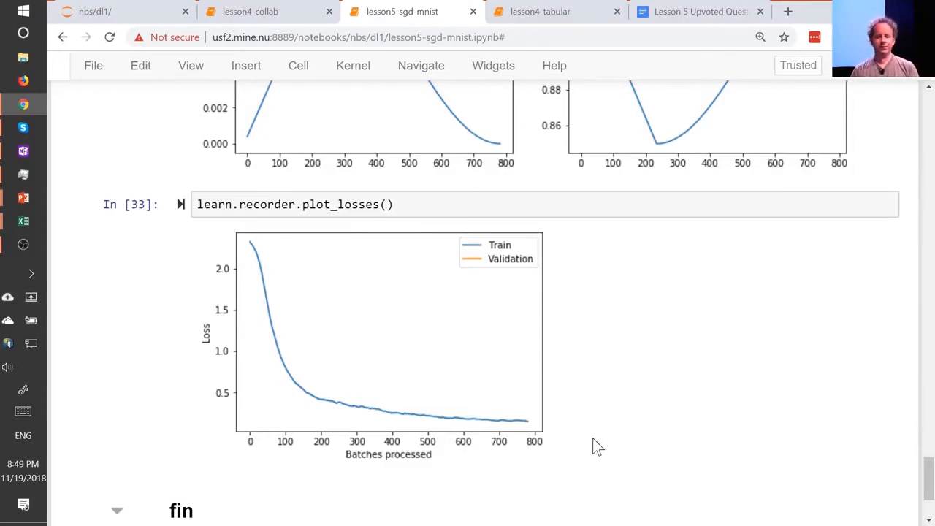
mouse_move(602, 439)
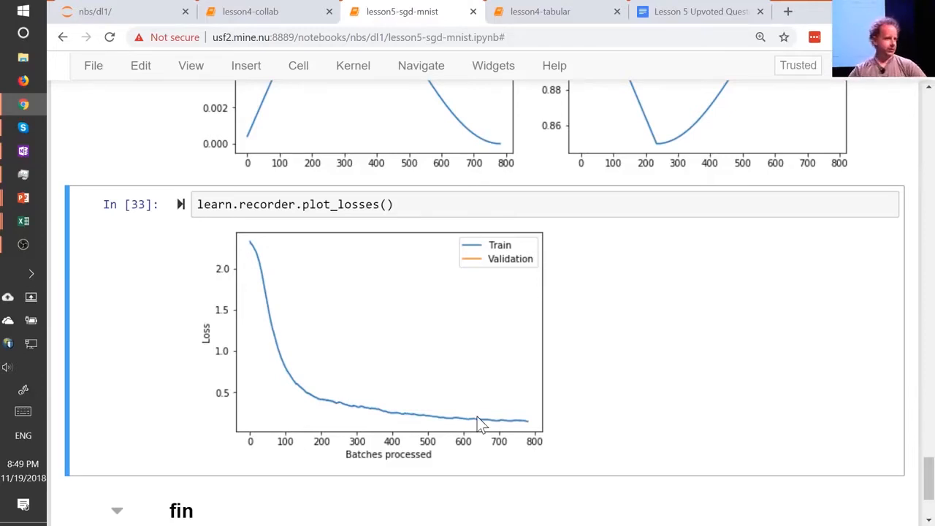
mouse_move(489, 427)
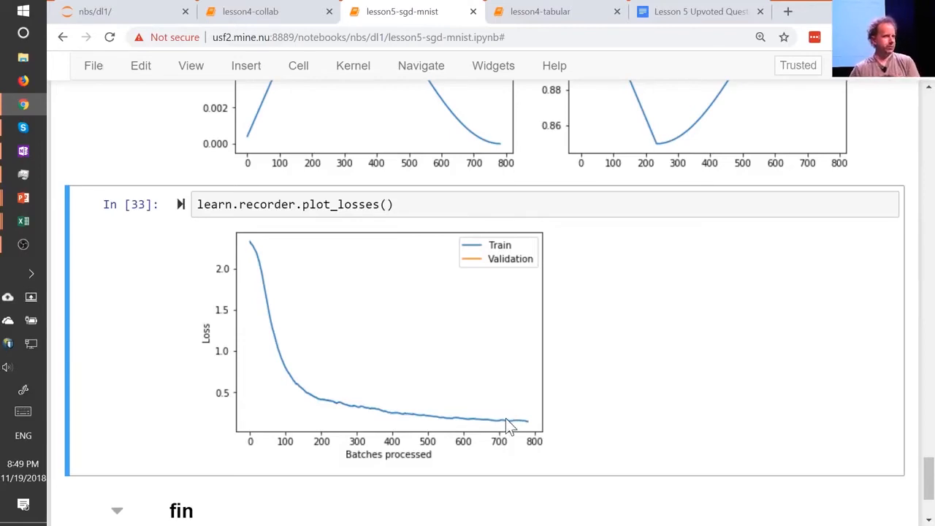
mouse_move(482, 426)
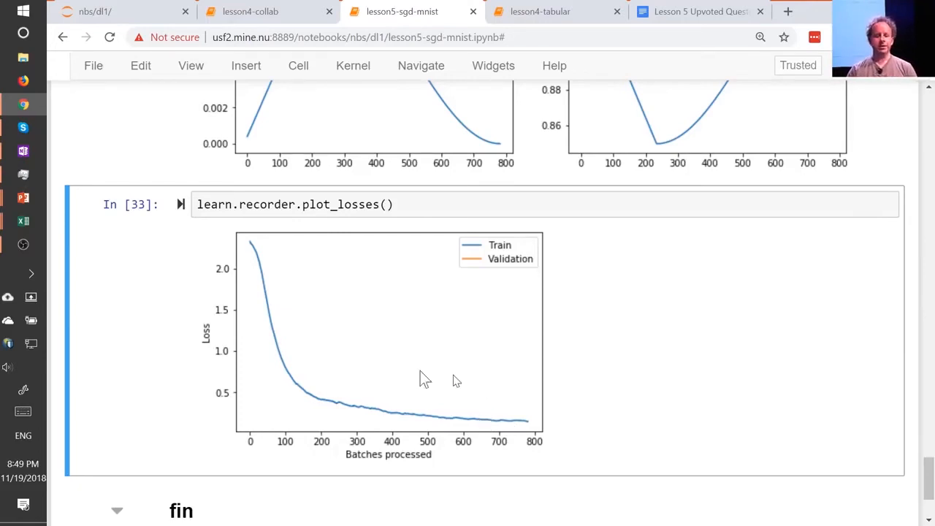
mouse_move(475, 418)
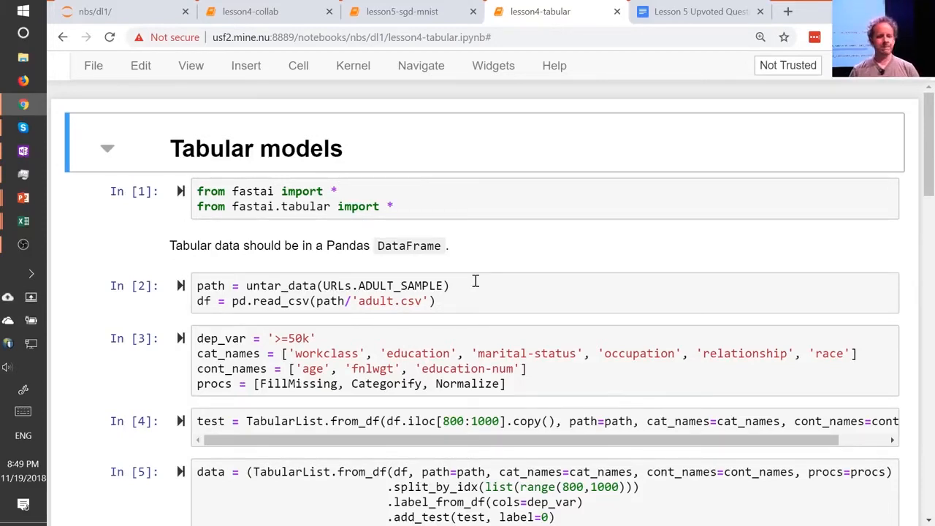
Pick out the '>=50k' target in lesson4-tabular, then return to lesson5-sgd-mnist at the cross-entropy cell.
scroll(down, 3)
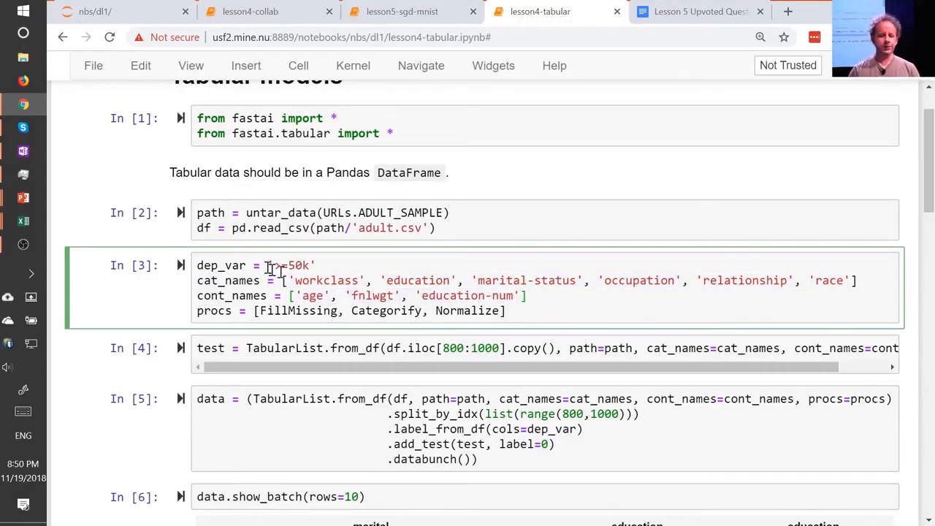
double_click(291, 266)
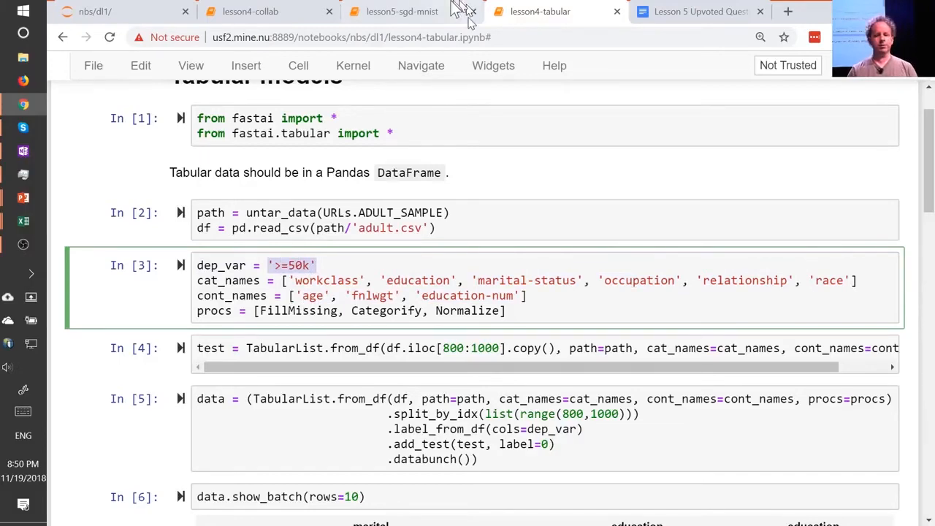
click(401, 12)
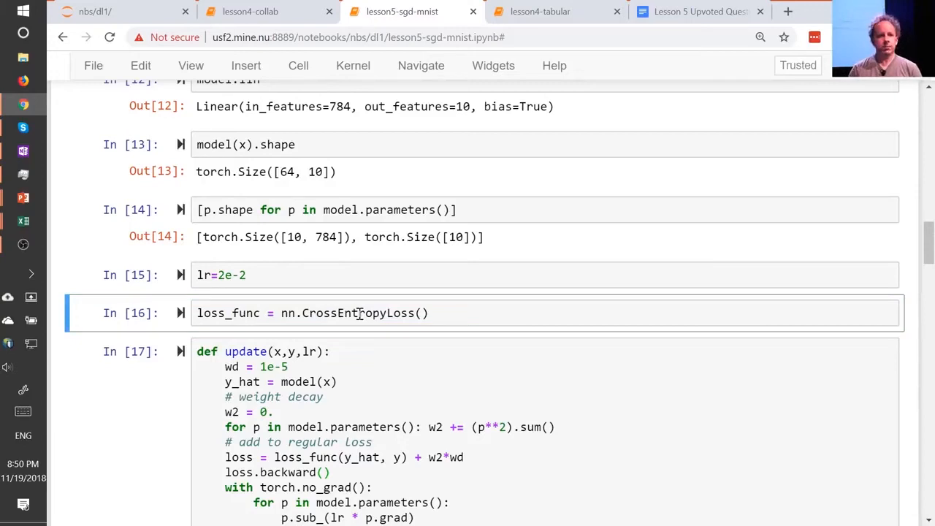
Switch from the notebook to the entropy_example.xlsx workbook in Excel.
key(alt+tab)
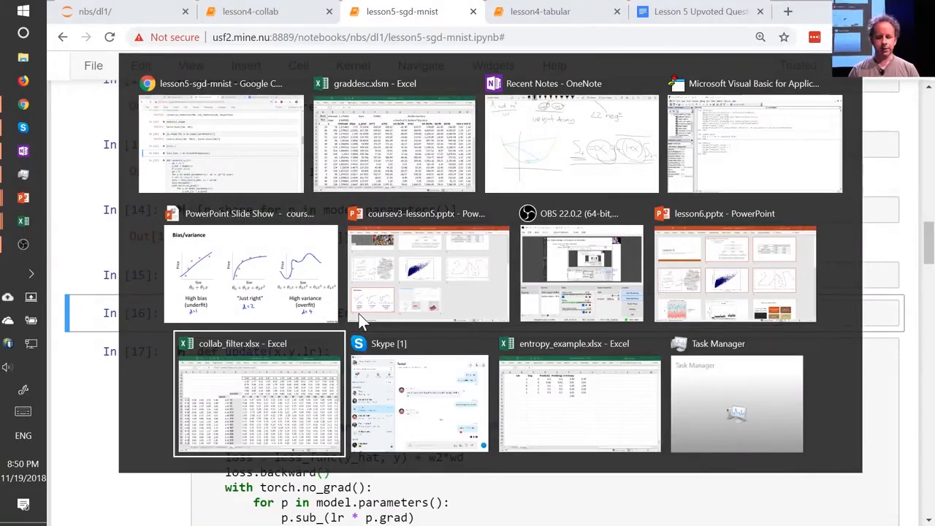
click(578, 403)
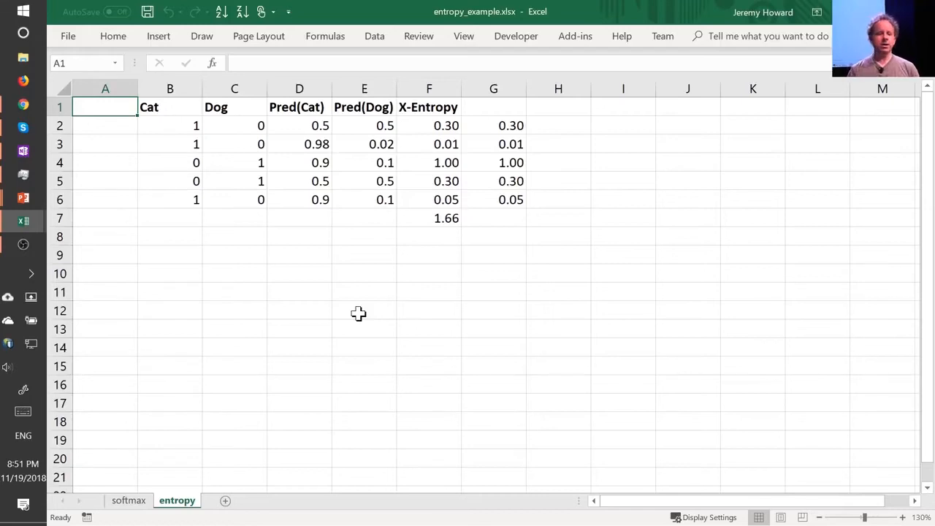
click(170, 106)
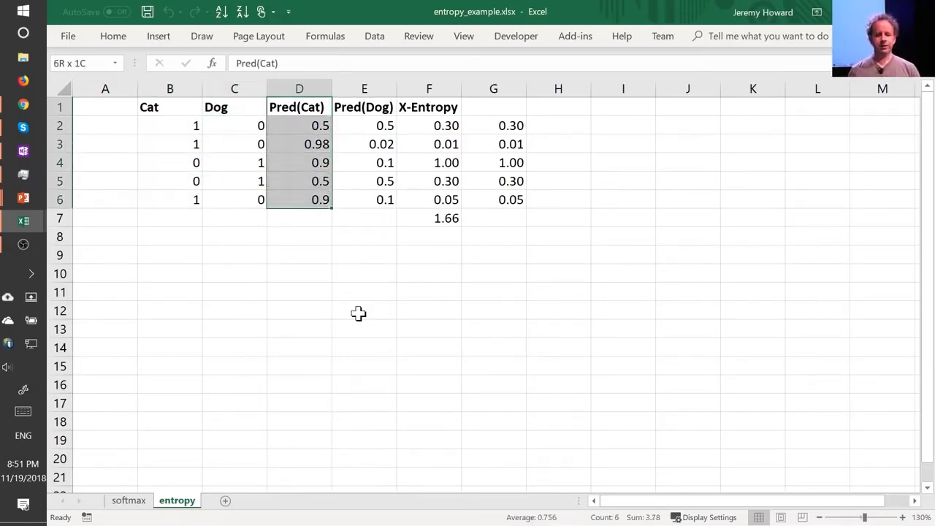
drag(298, 107, 364, 199)
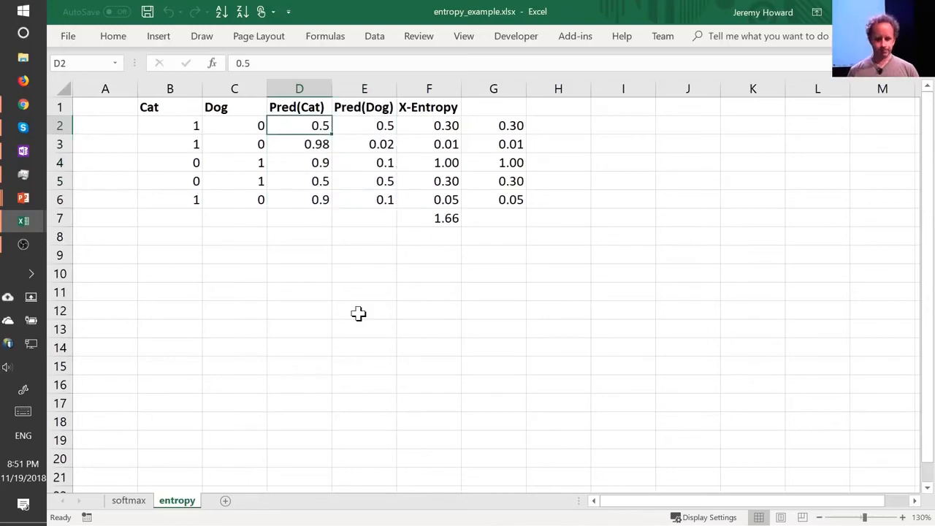
click(363, 125)
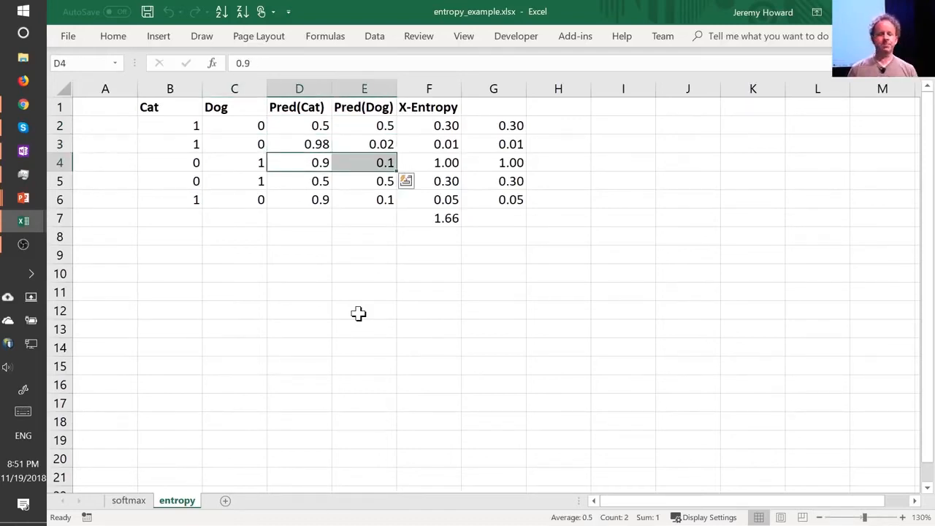
click(364, 162)
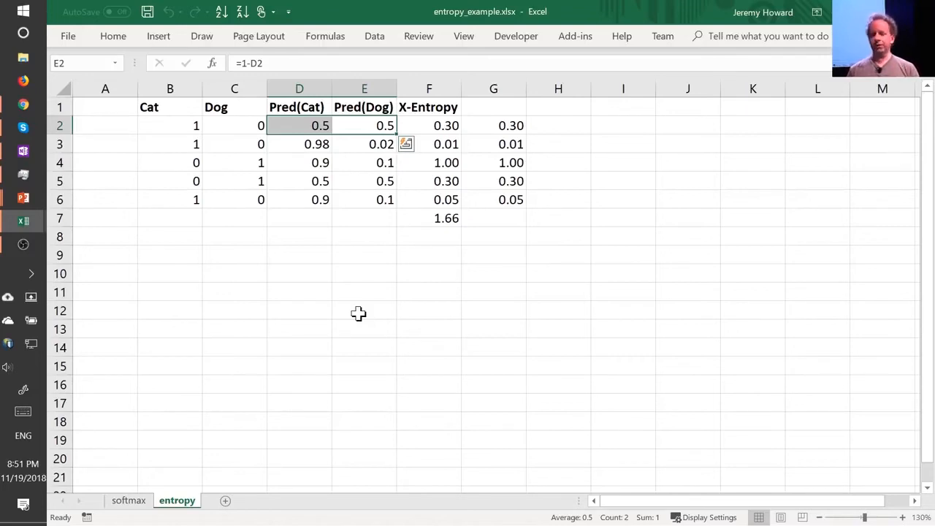
click(430, 126)
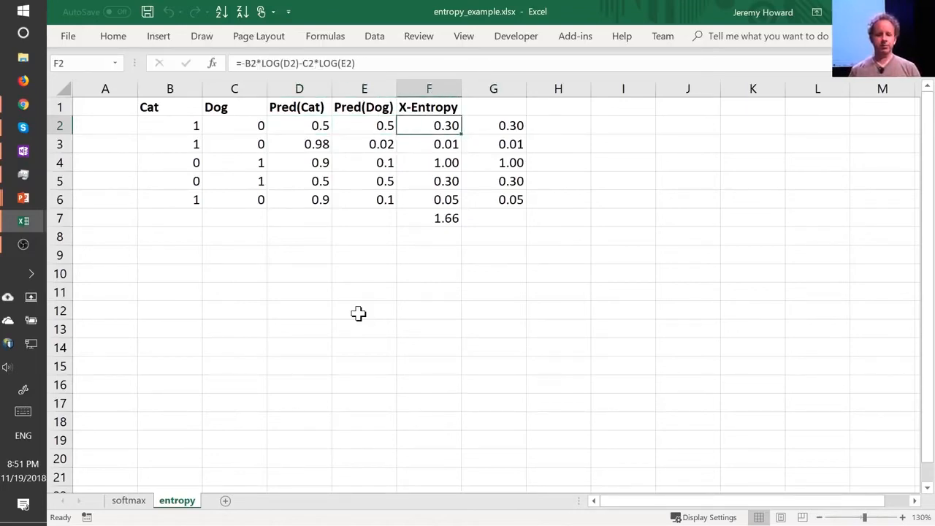
click(430, 144)
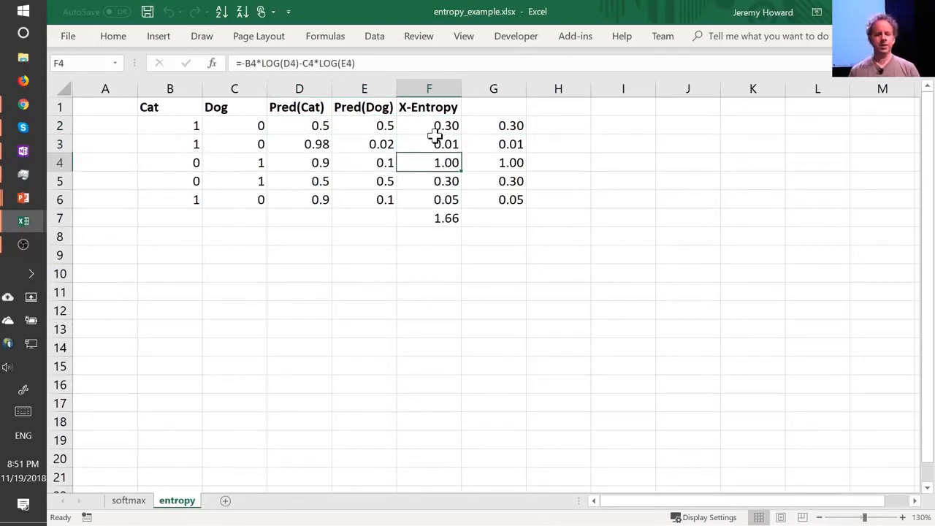
mouse_move(183, 159)
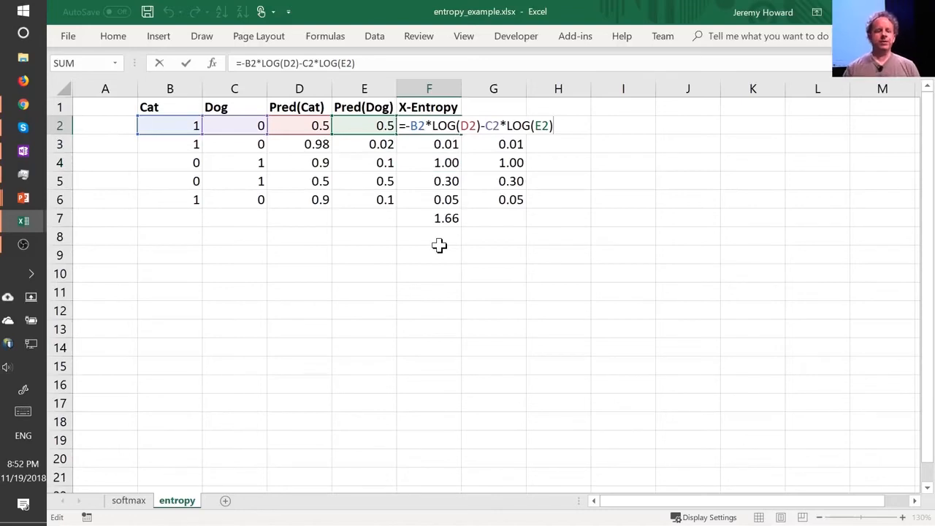
mouse_move(415, 242)
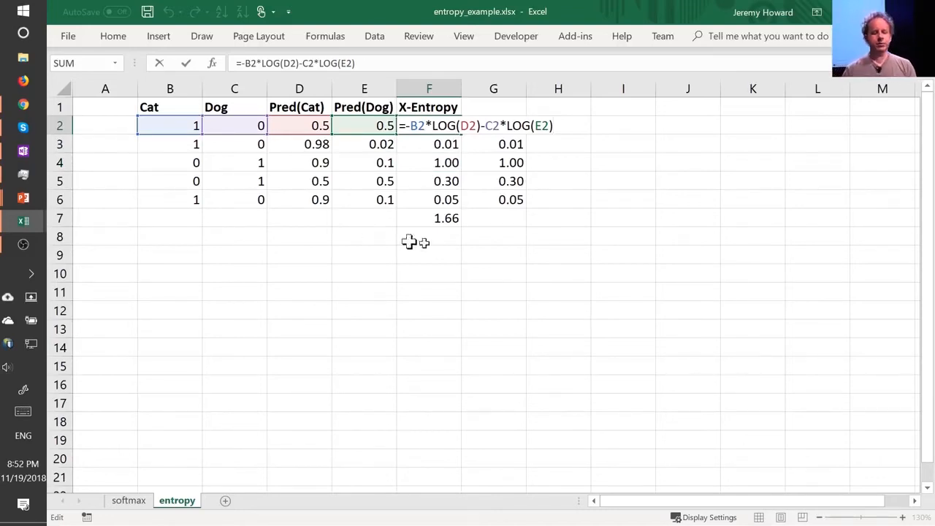
mouse_move(157, 129)
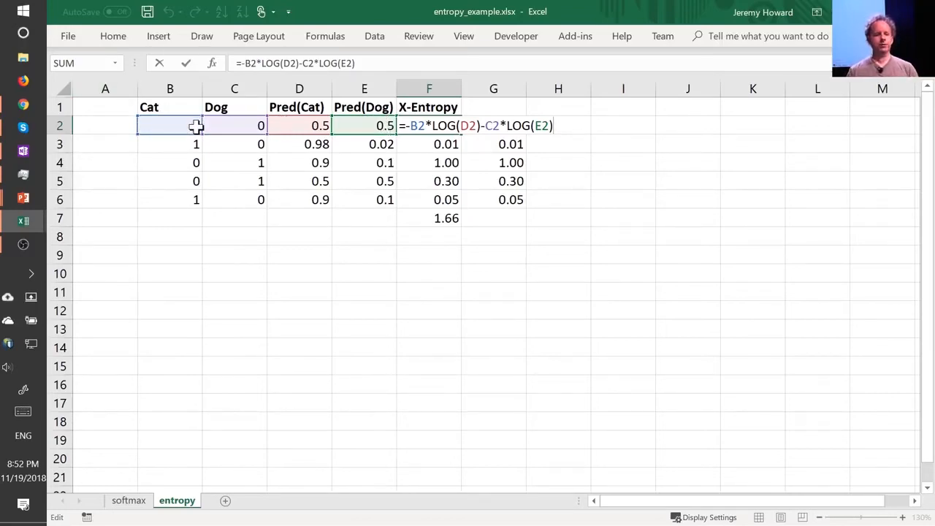
text(1)
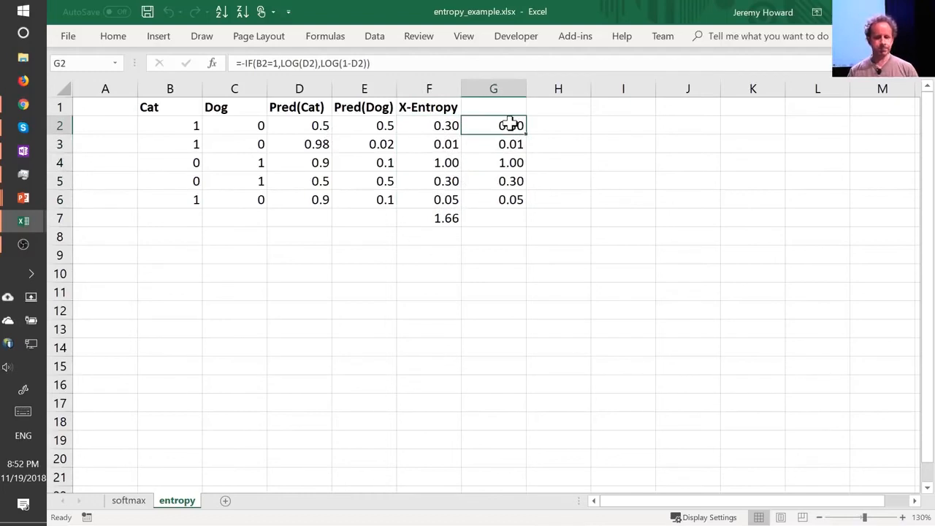
double_click(493, 125)
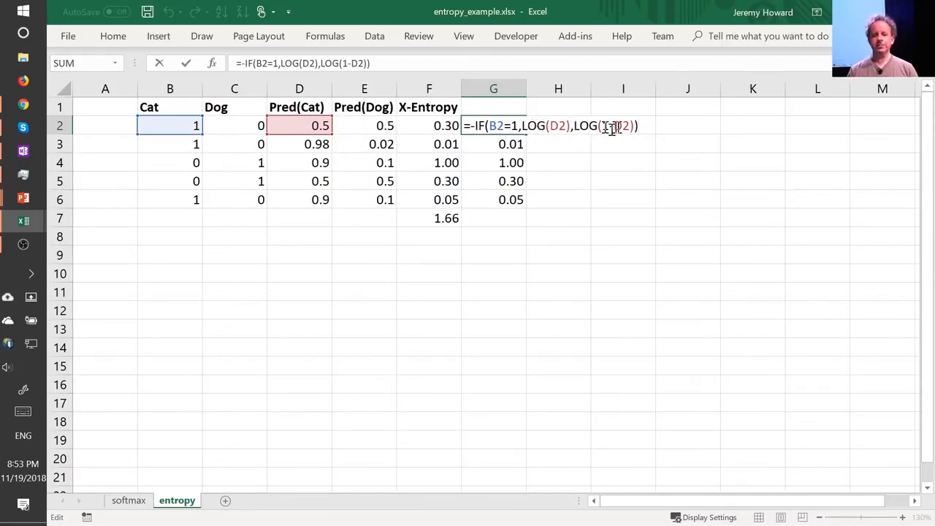
mouse_move(280, 125)
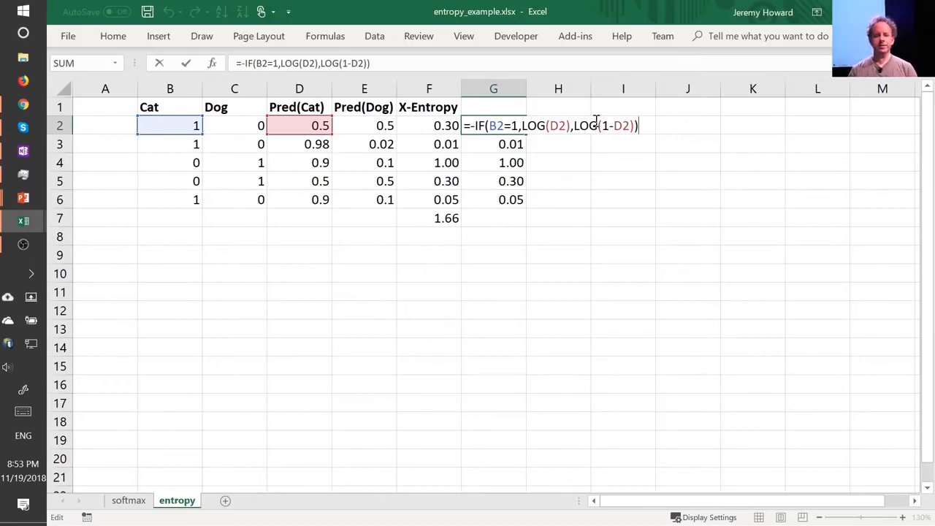
text(=-B2*LOG(D2)-C2*LOG(E2))
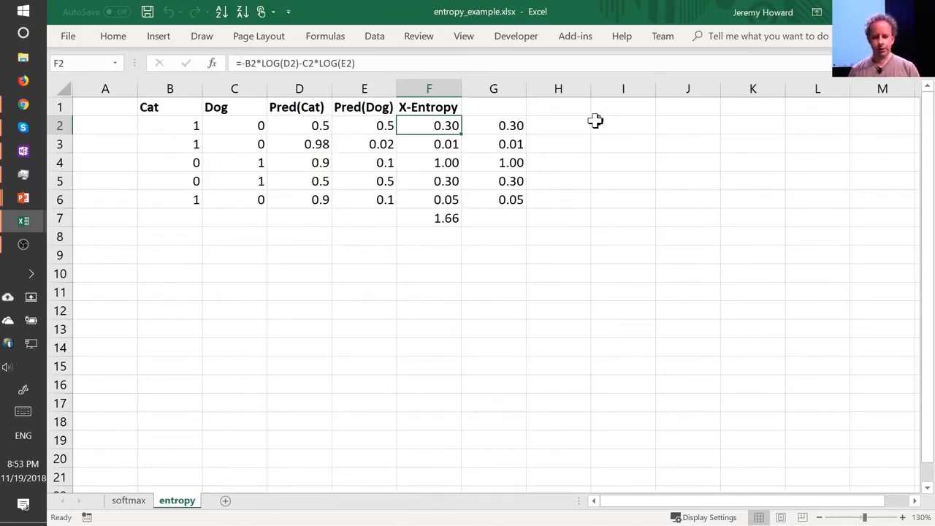
Select the cat/dog prediction cells D2:E6 and the Pred(Cat) heading, then move to the softmax sheet.
drag(298, 125, 364, 199)
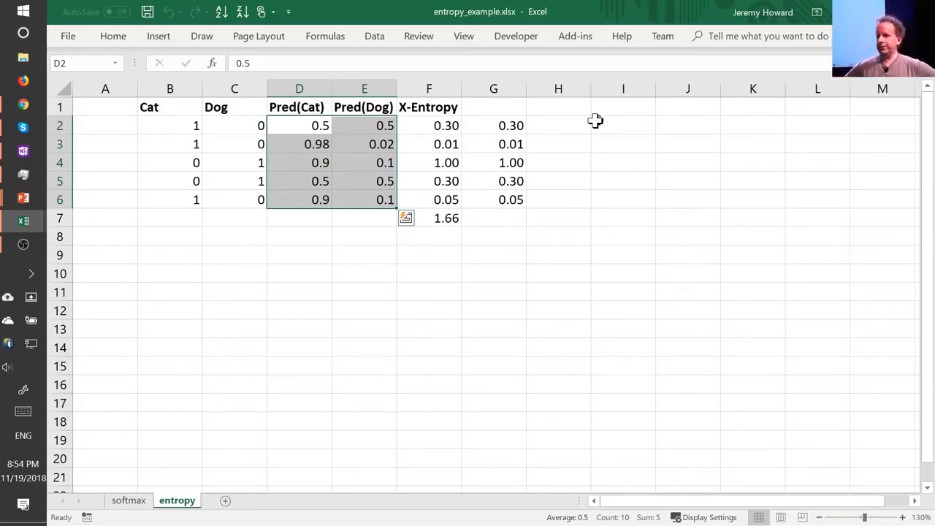
click(298, 107)
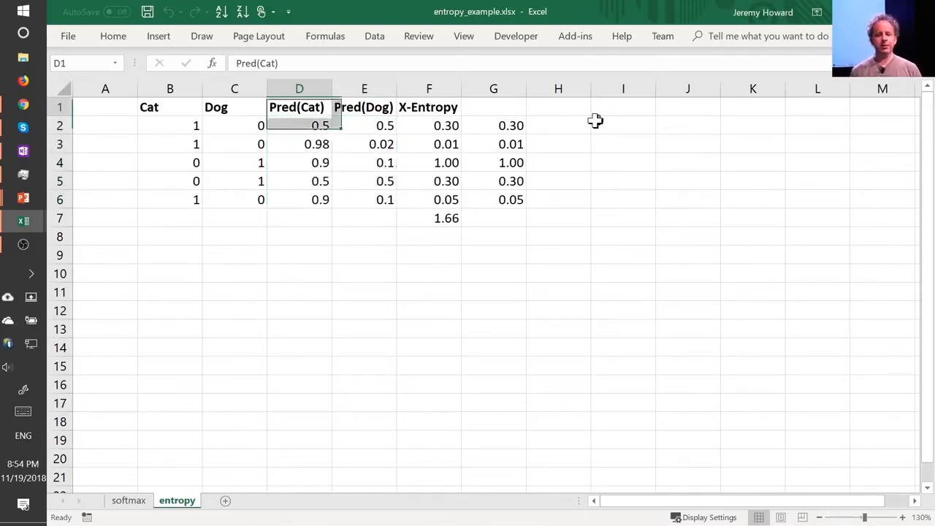
click(129, 499)
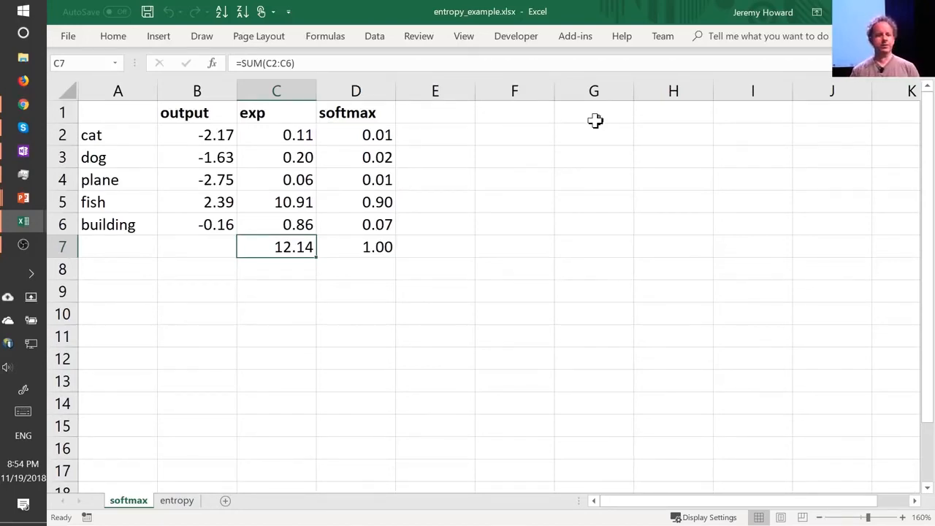
click(276, 112)
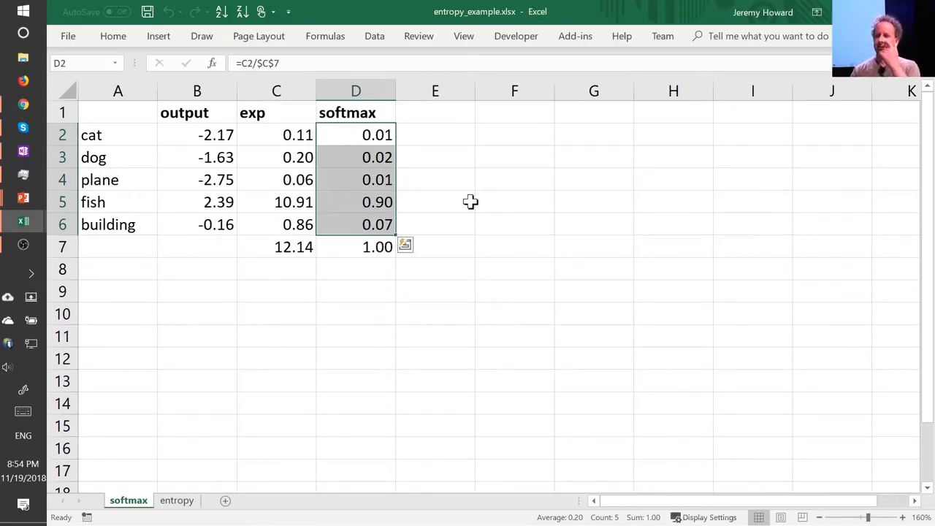
mouse_move(432, 137)
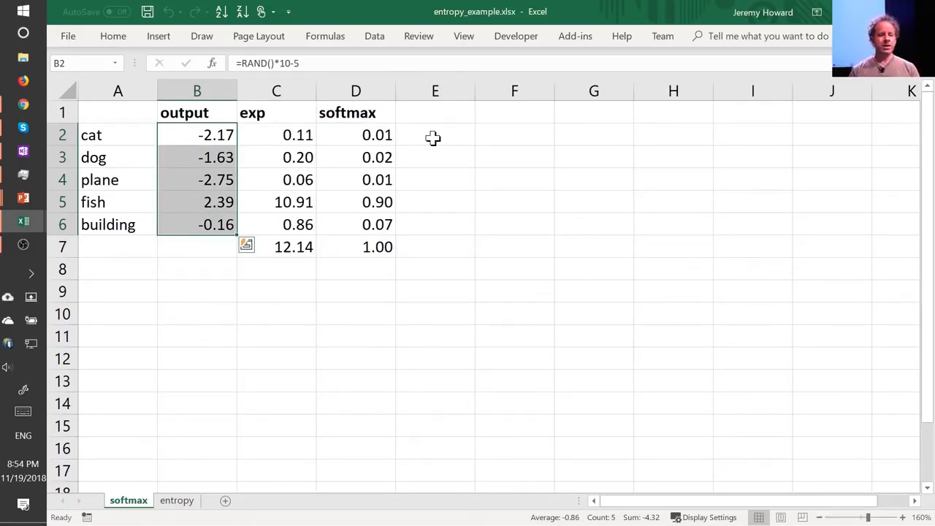
mouse_move(197, 134)
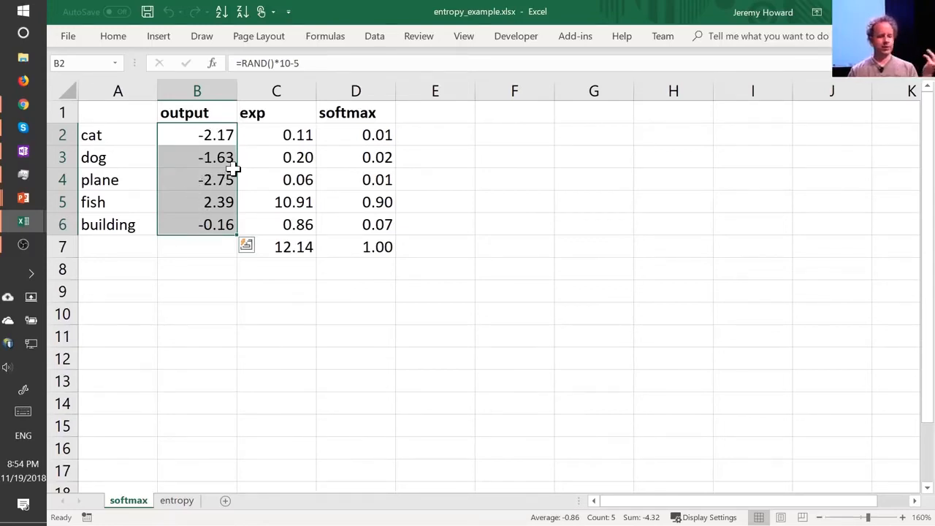
mouse_move(163, 211)
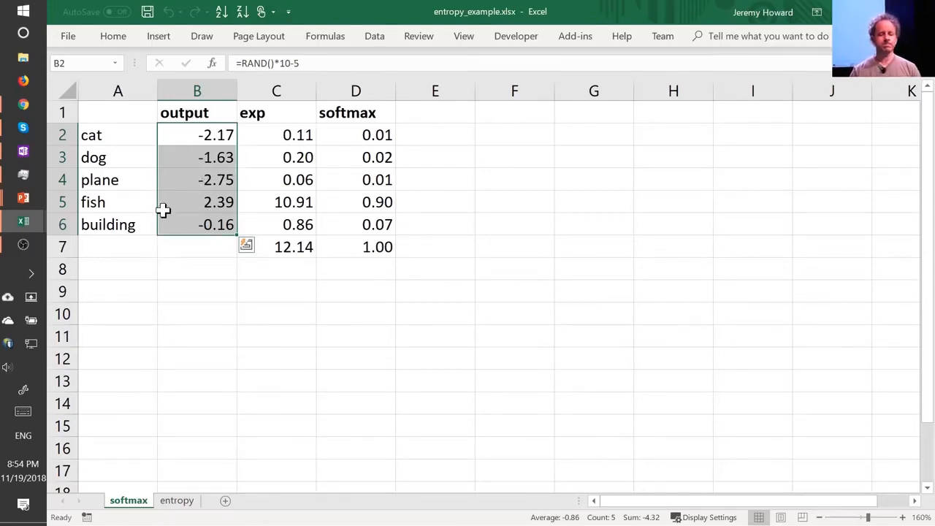
click(275, 135)
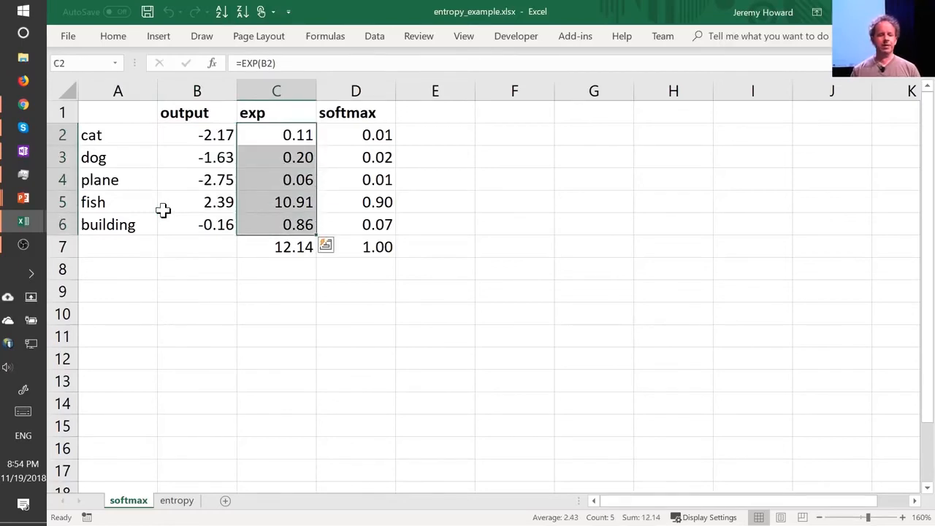
mouse_move(256, 208)
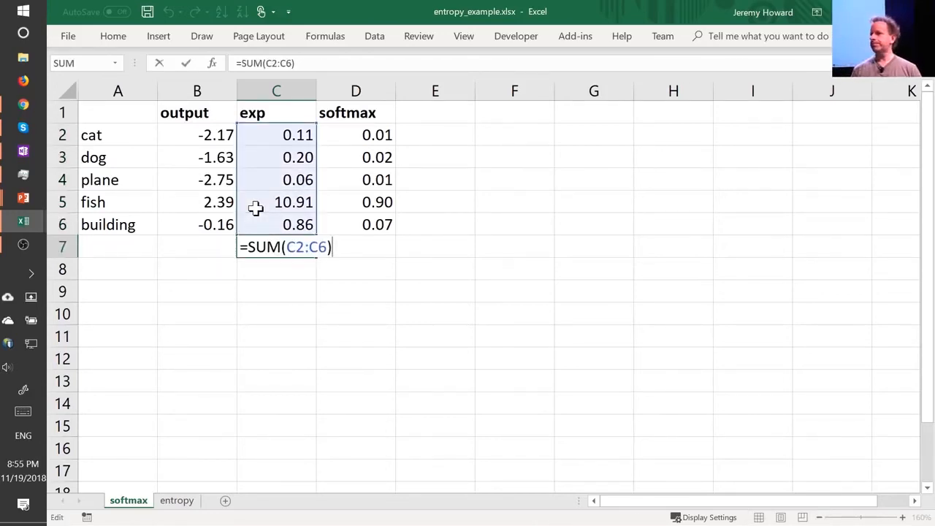
key(Enter)
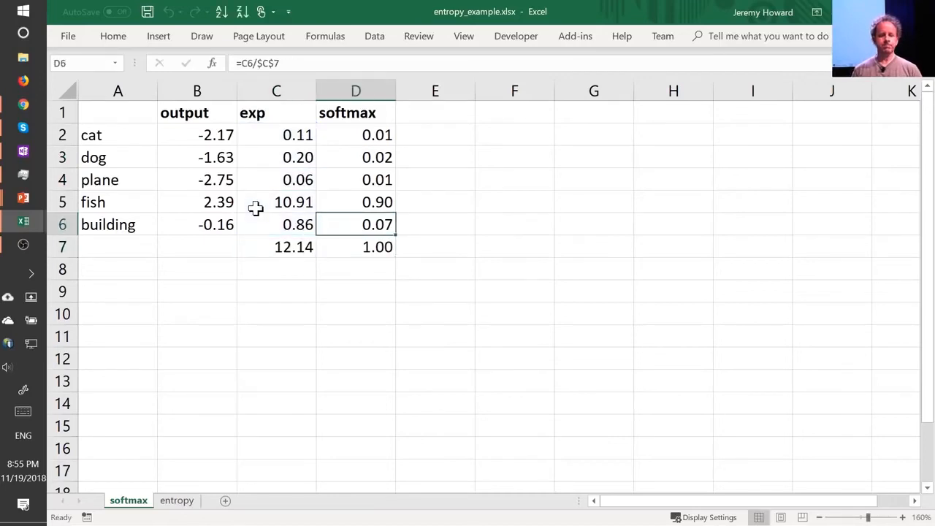
double_click(357, 134)
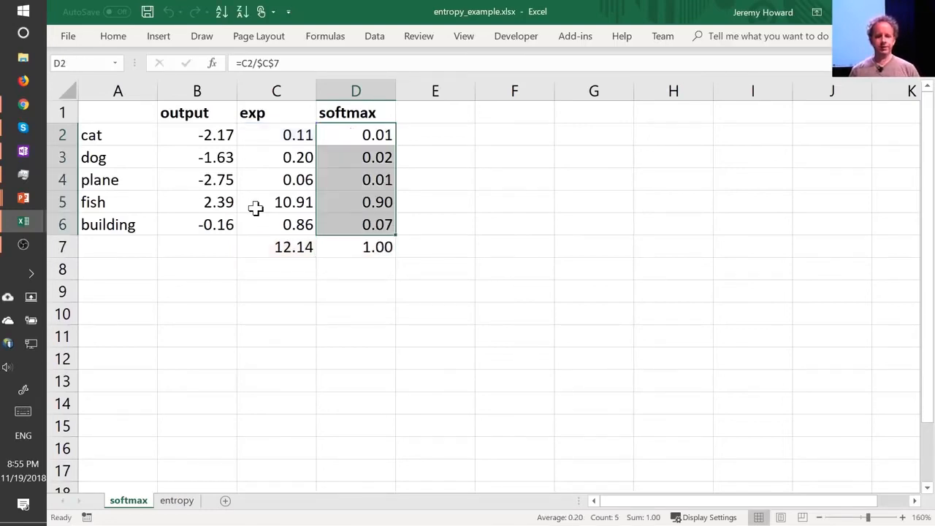
double_click(356, 134)
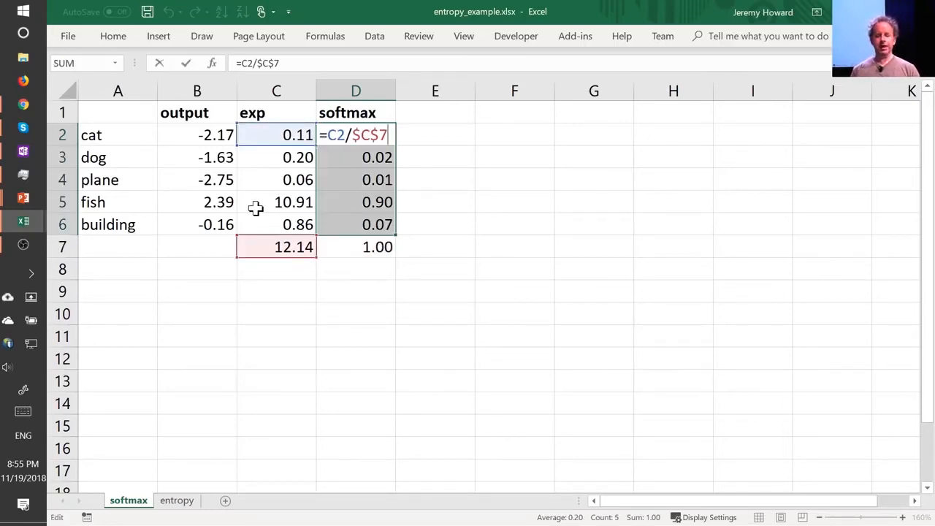
click(357, 180)
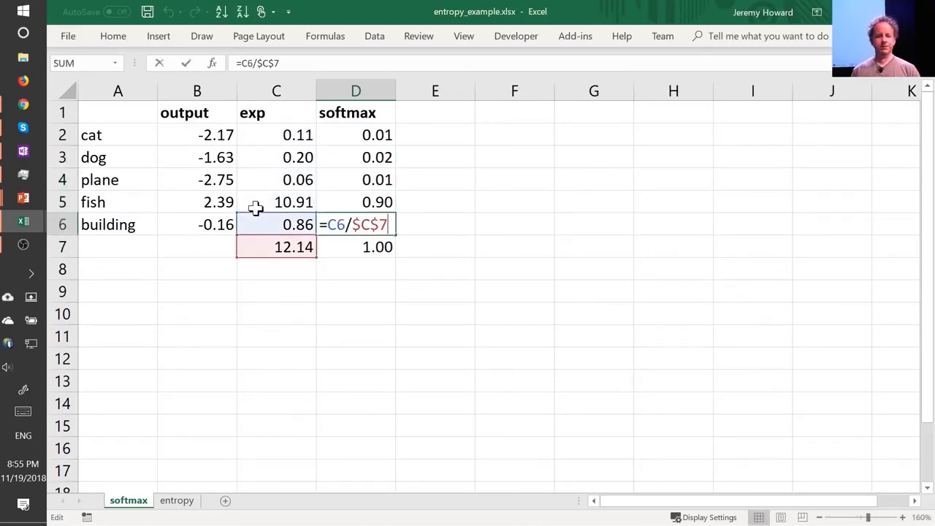
key(Enter)
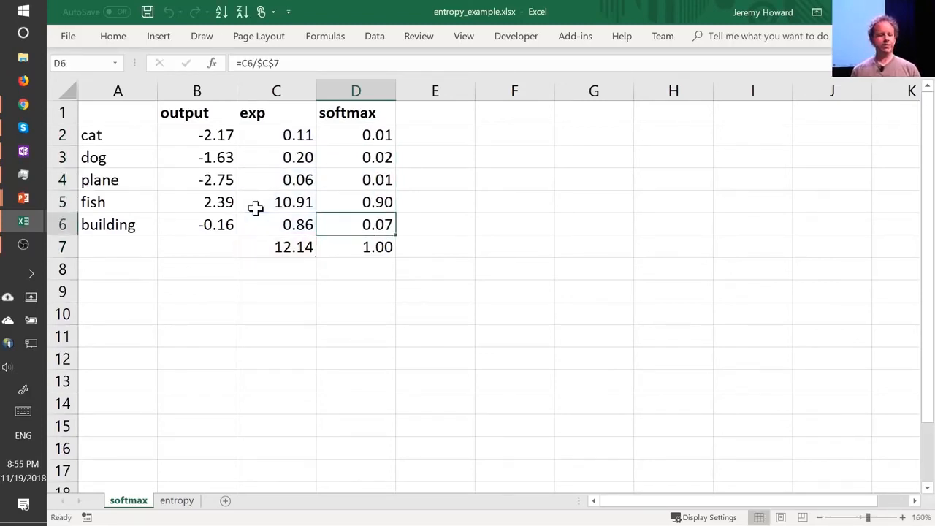
double_click(357, 134)
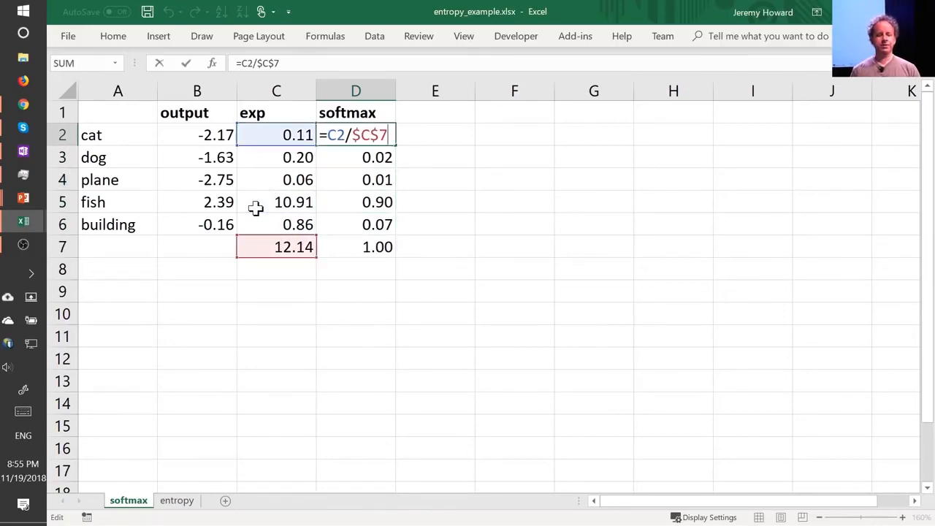
mouse_move(251, 137)
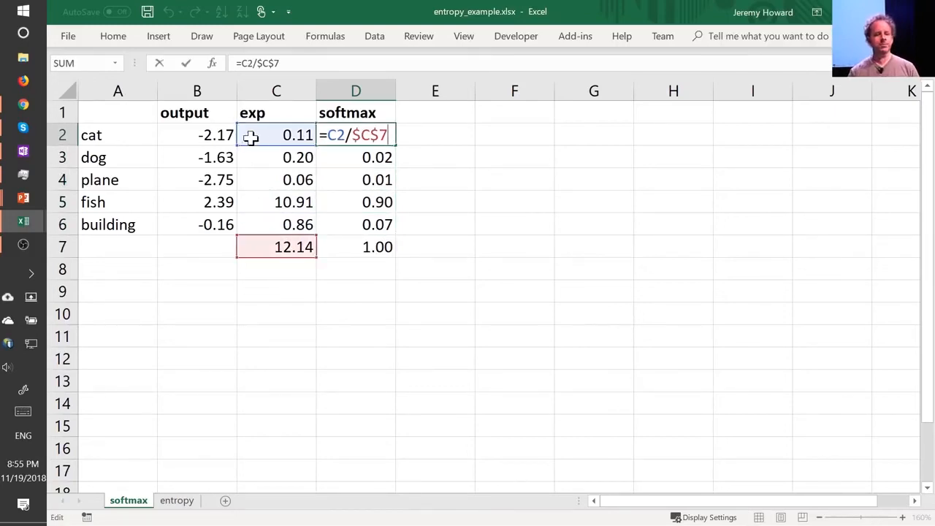
mouse_move(241, 139)
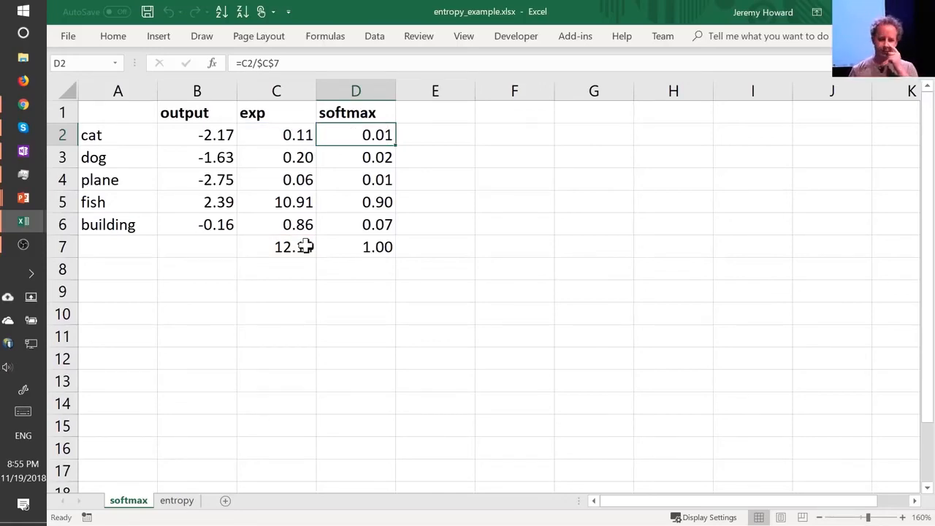
click(175, 500)
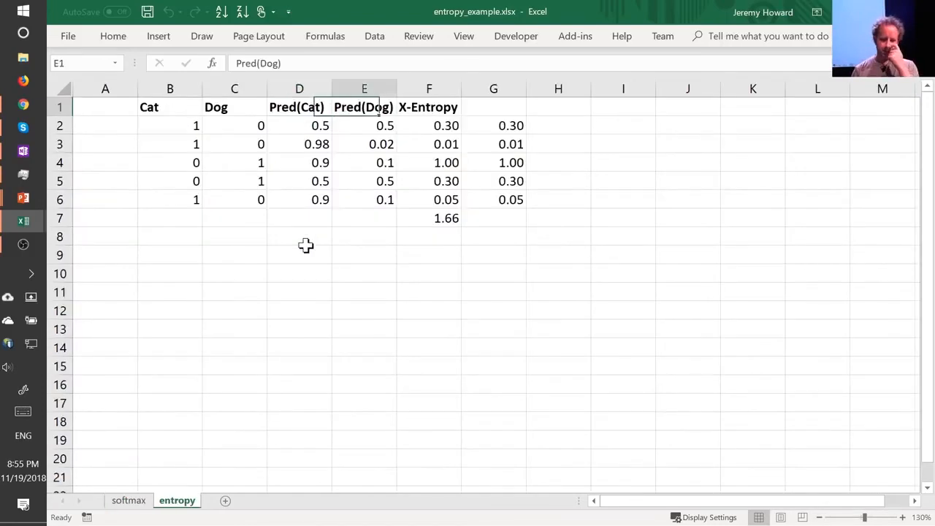
click(430, 126)
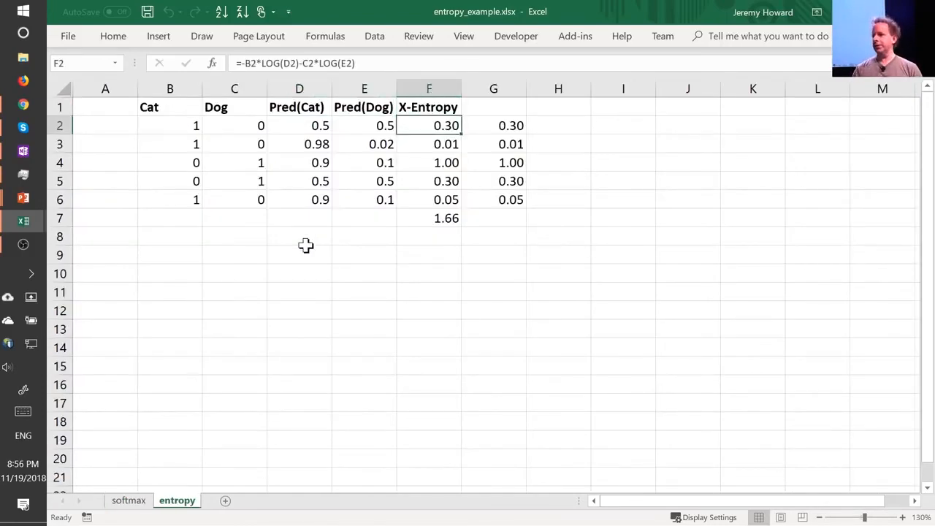
click(128, 499)
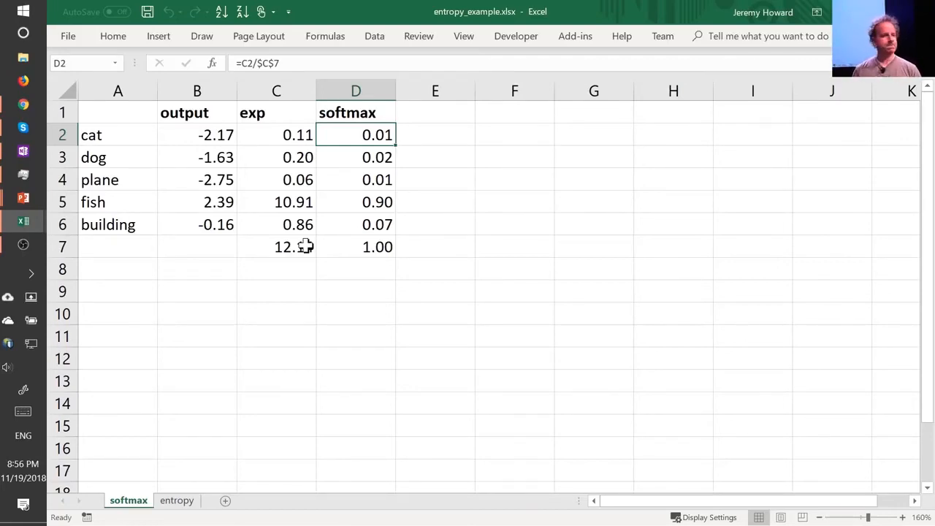
key(alt+tab)
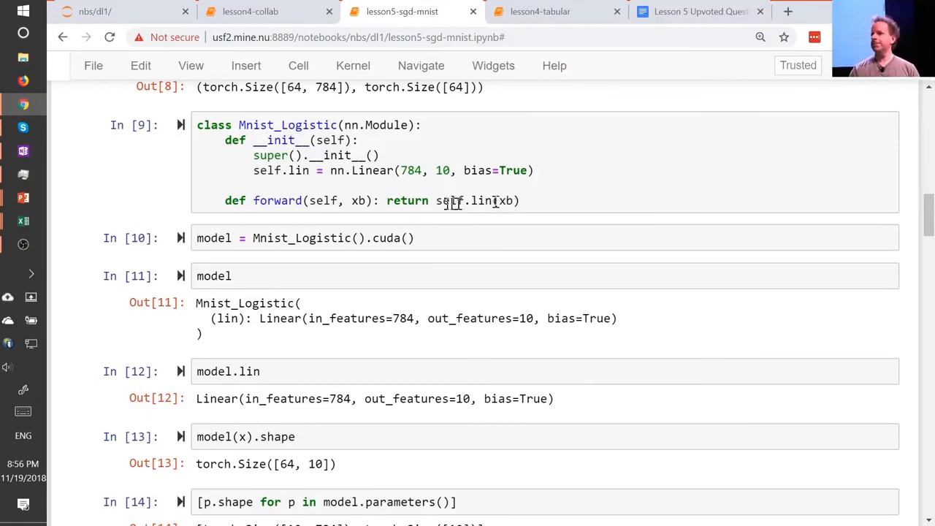
Scroll lesson5-sgd-mnist to the Mnist_Logistic class with its 784-to-10 linear layer.
scroll(down, 3)
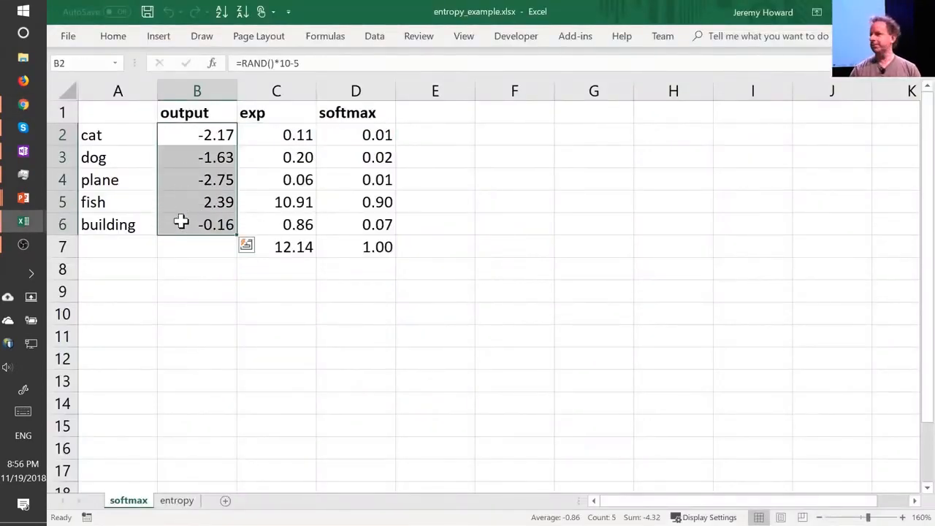
mouse_move(360, 169)
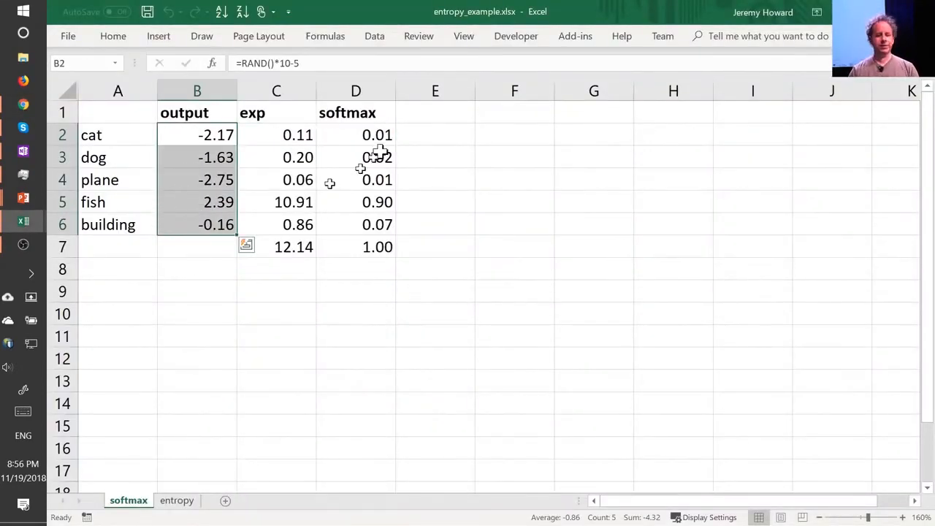
click(356, 134)
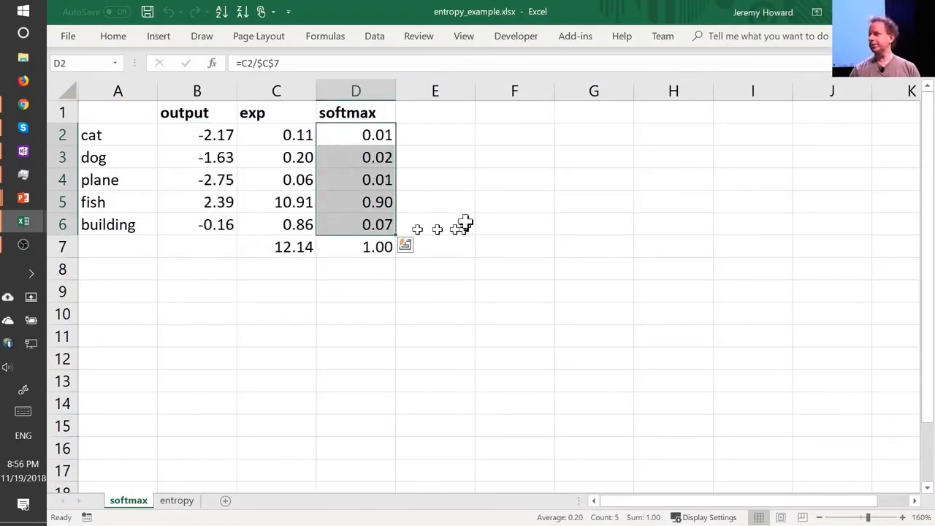
mouse_move(464, 210)
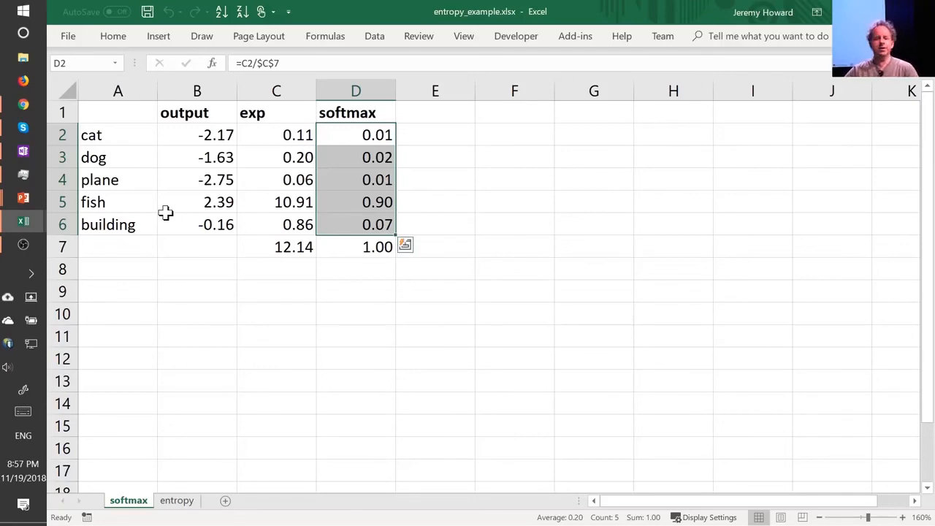
click(195, 134)
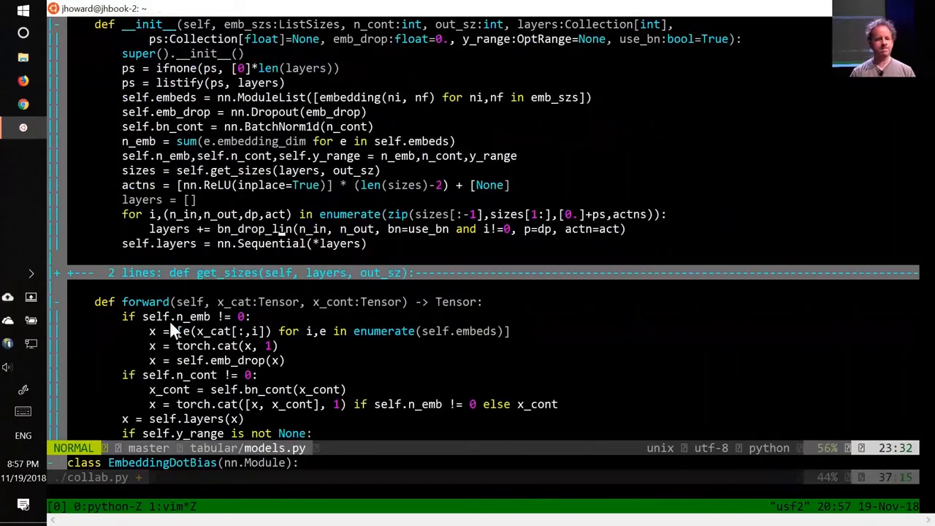
Scroll models.py in vim until TabularModel's full forward method, through y_range scaling, is visible.
scroll(down, 3)
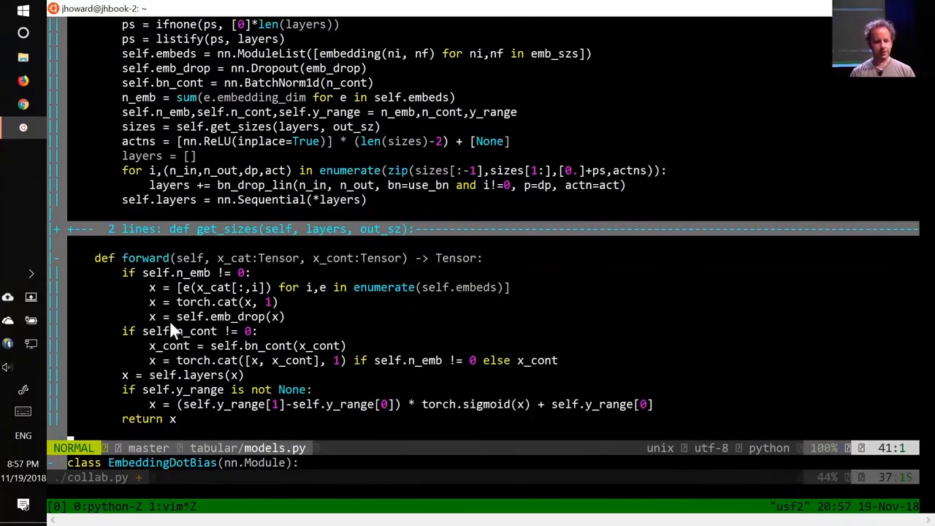
mouse_move(183, 430)
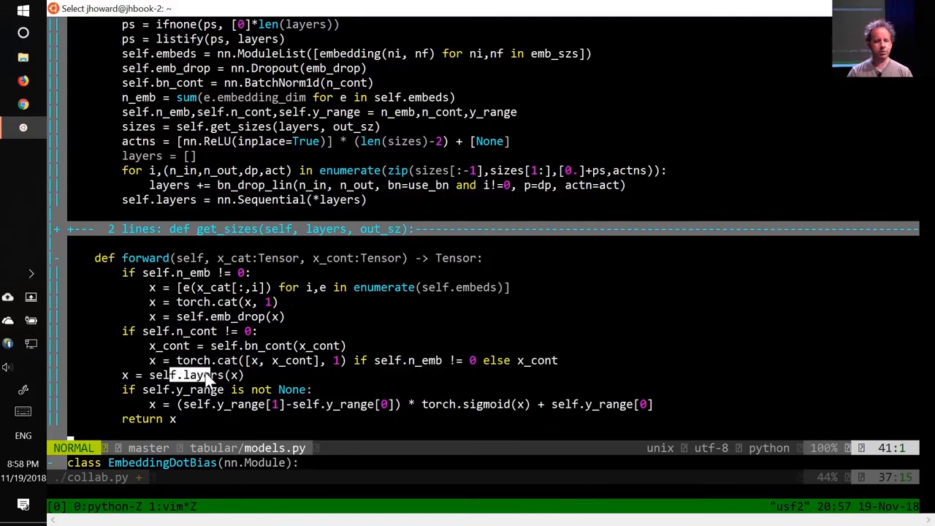
mouse_move(172, 204)
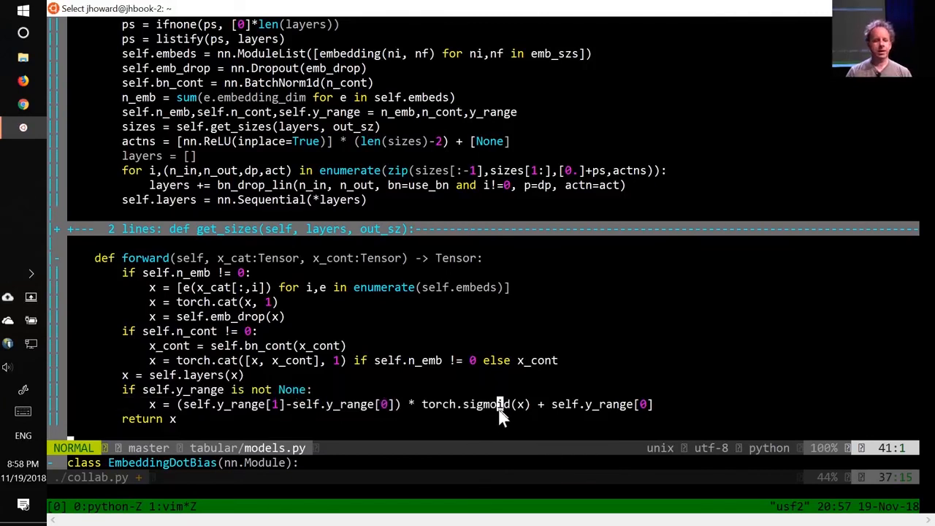
mouse_move(442, 387)
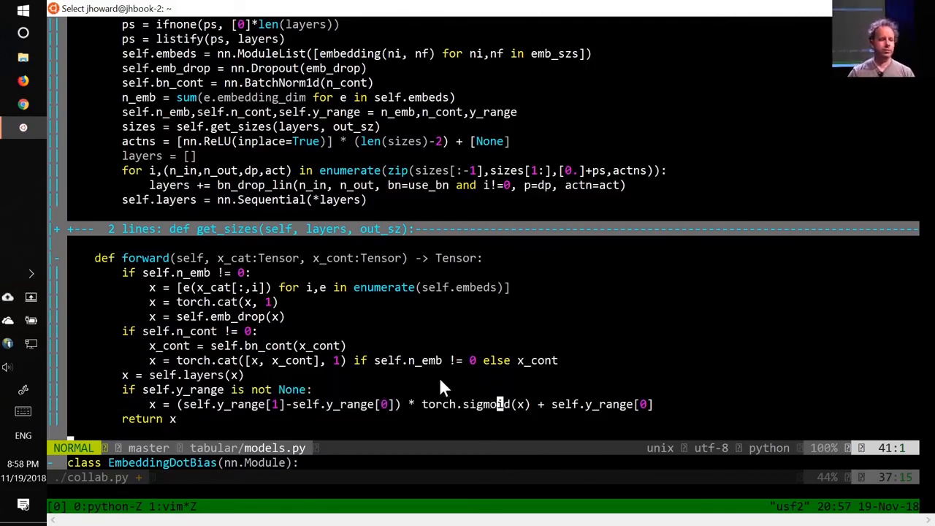
mouse_move(183, 321)
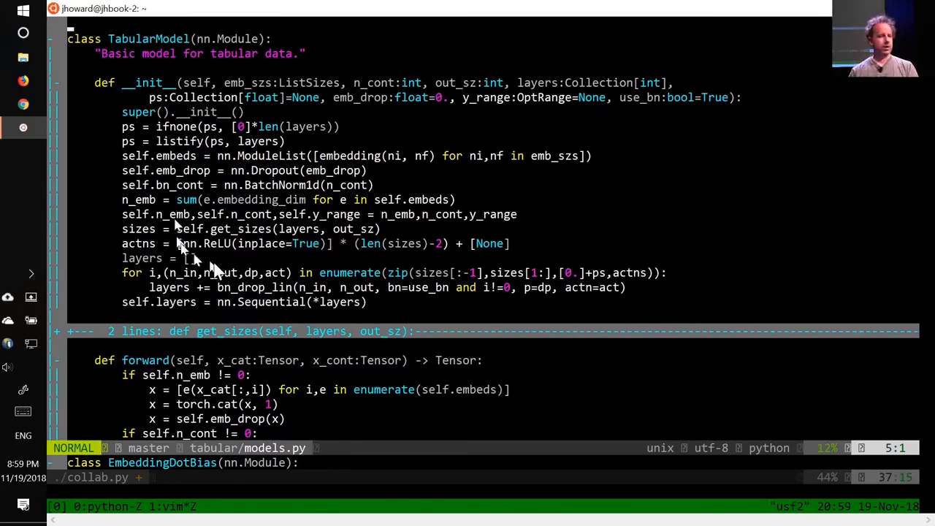
mouse_move(216, 280)
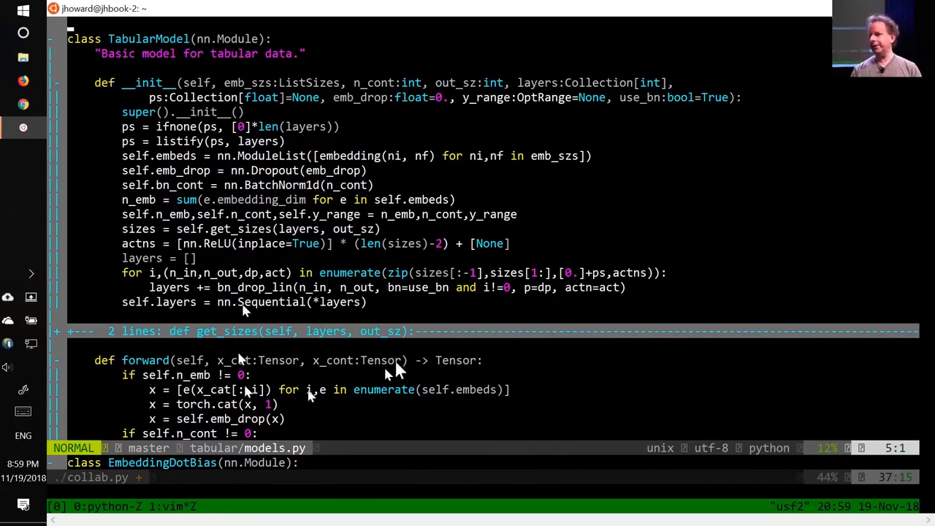
mouse_move(380, 343)
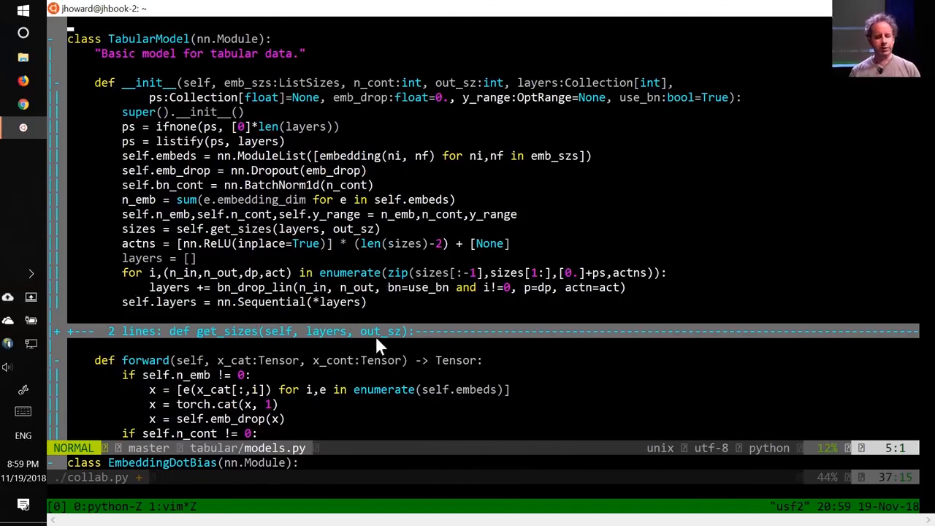